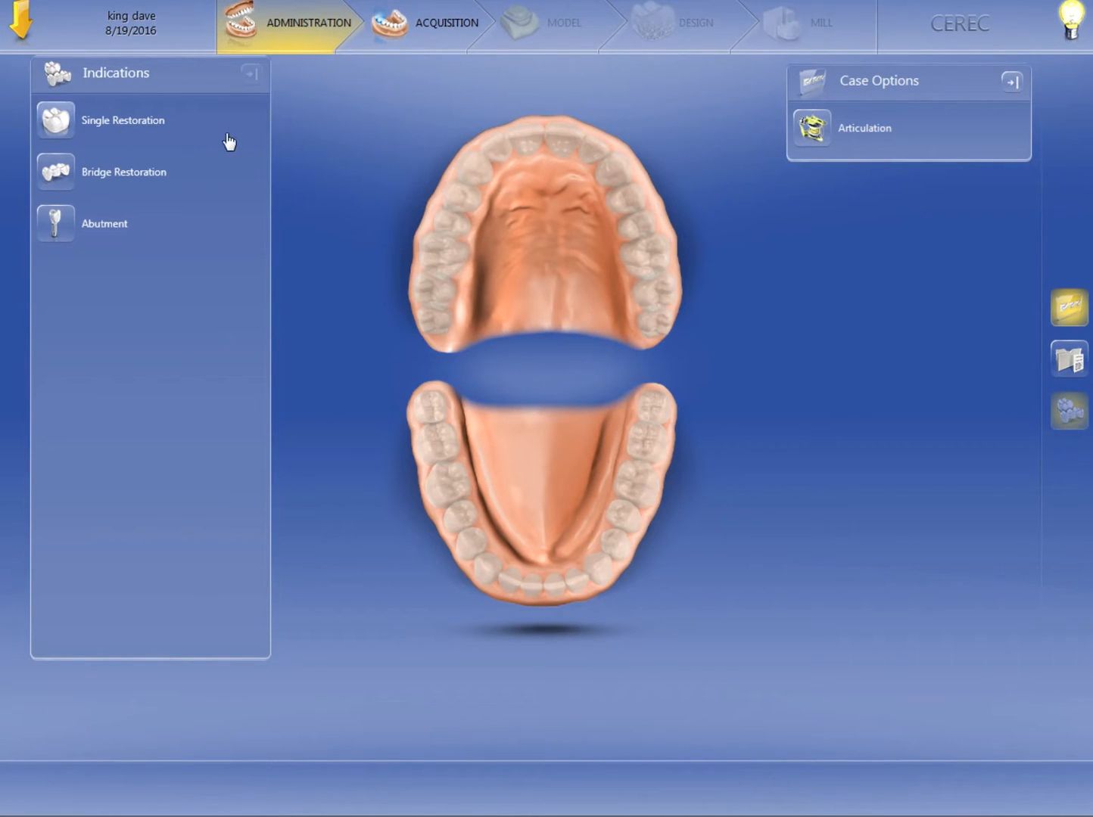
pyautogui.moveTo(59, 177)
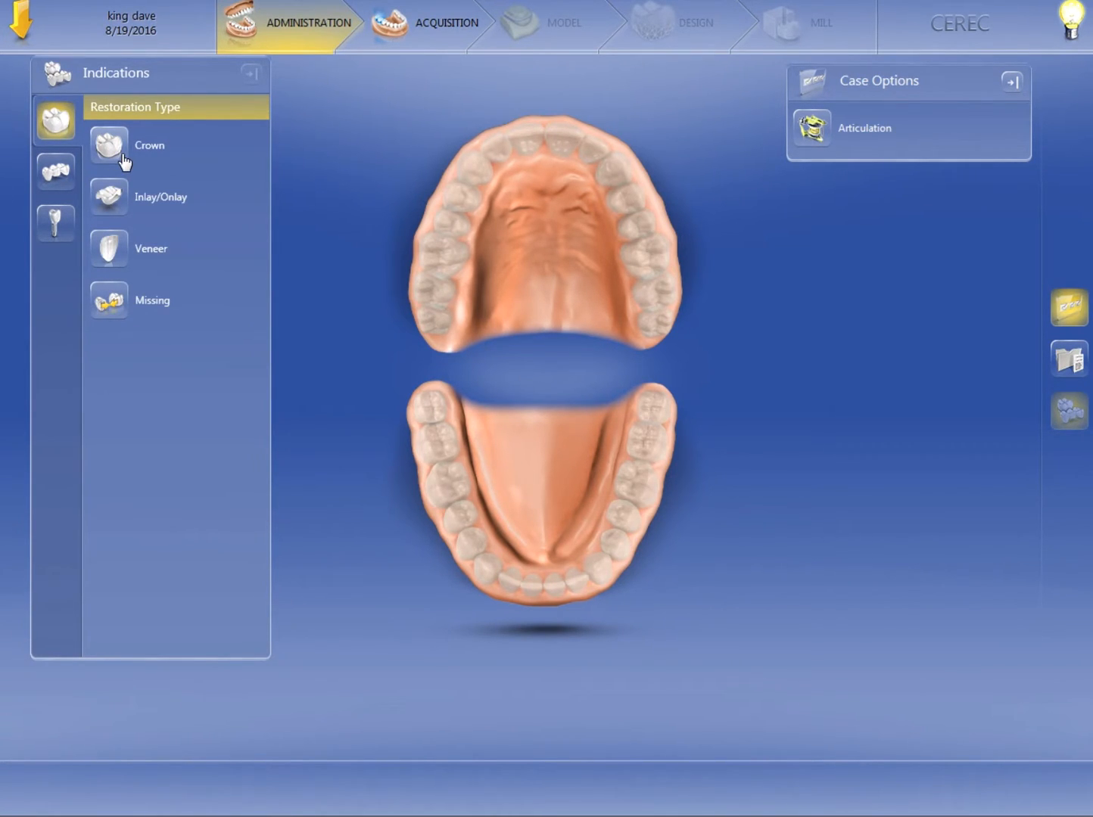
pyautogui.moveTo(114, 214)
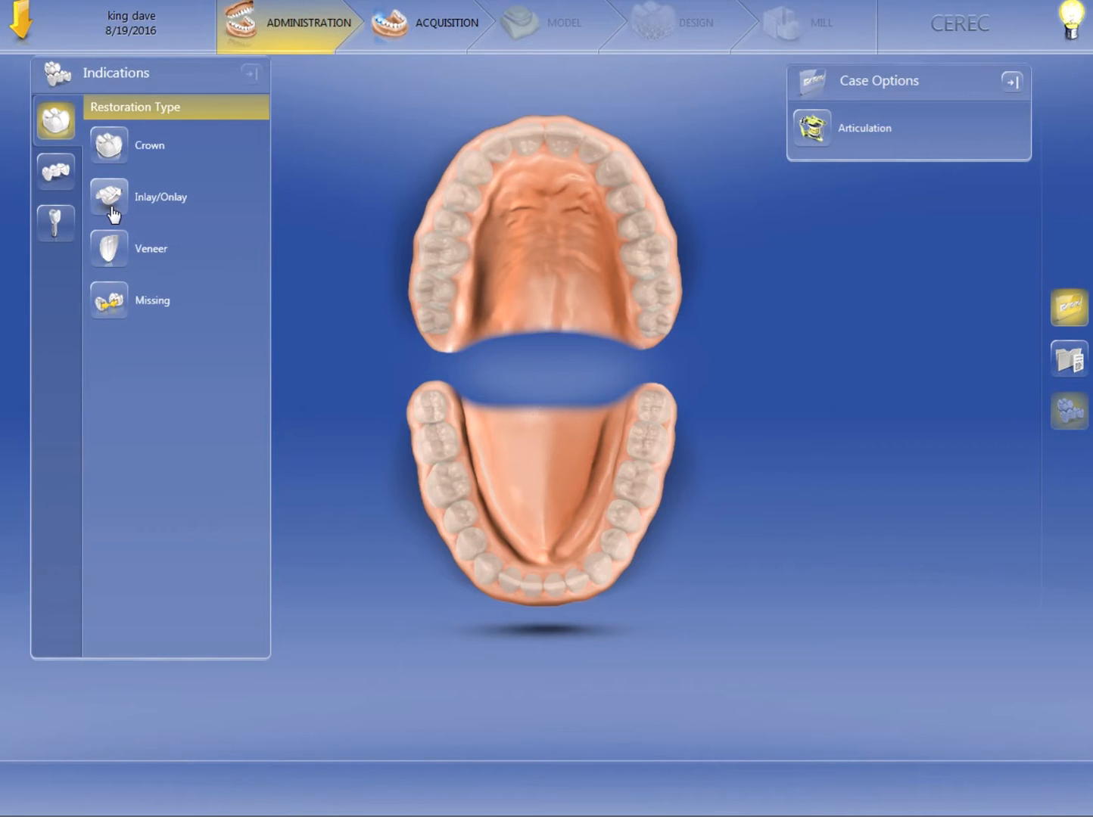
pyautogui.moveTo(112, 257)
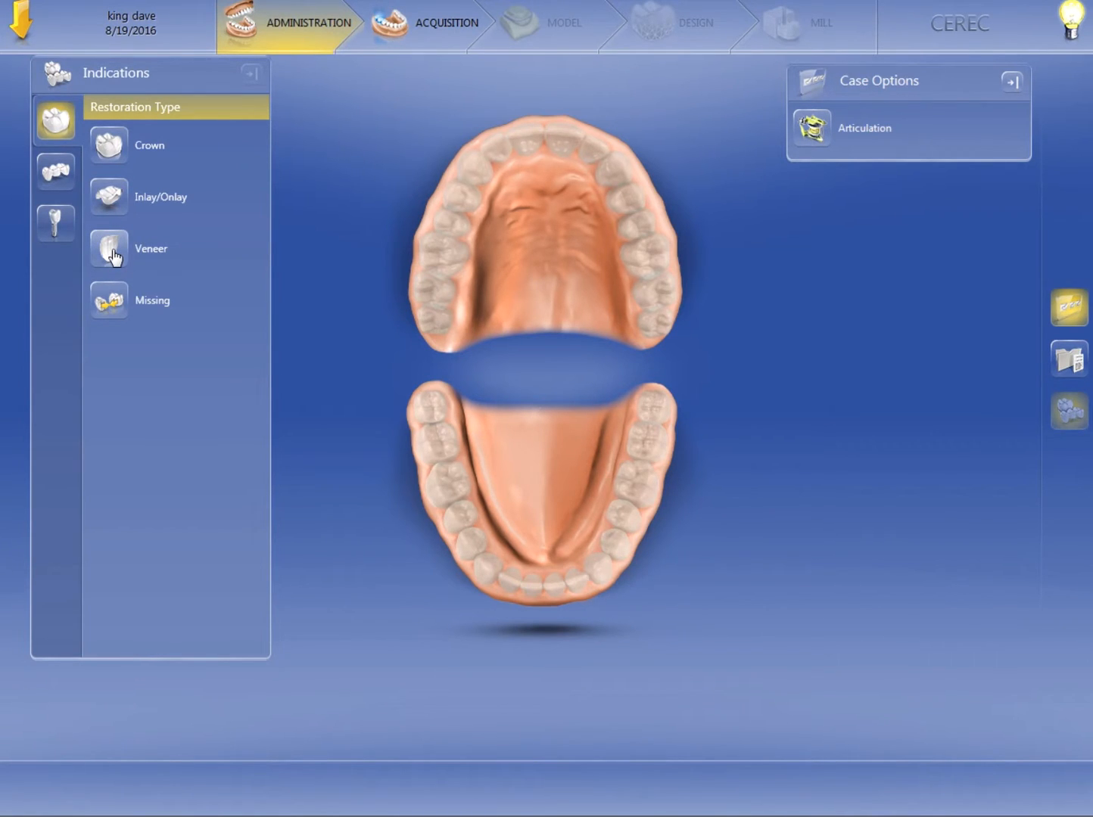
pyautogui.moveTo(115, 308)
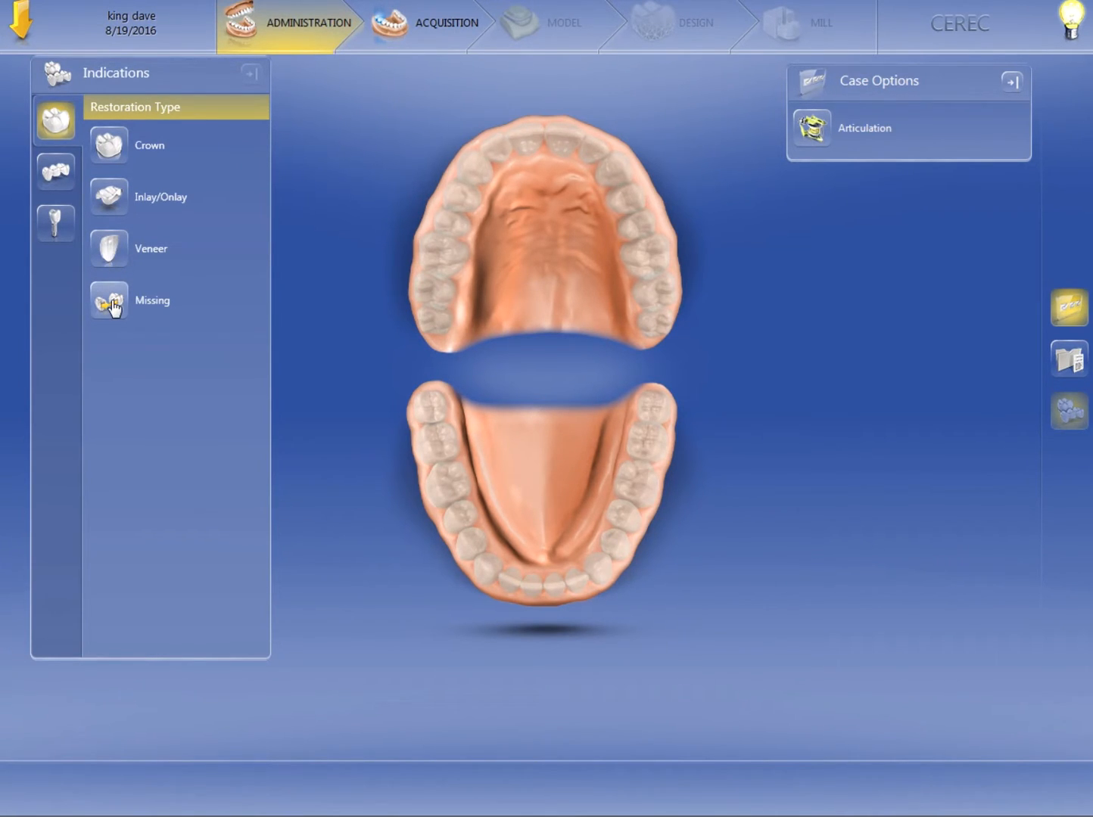
pyautogui.moveTo(638, 296)
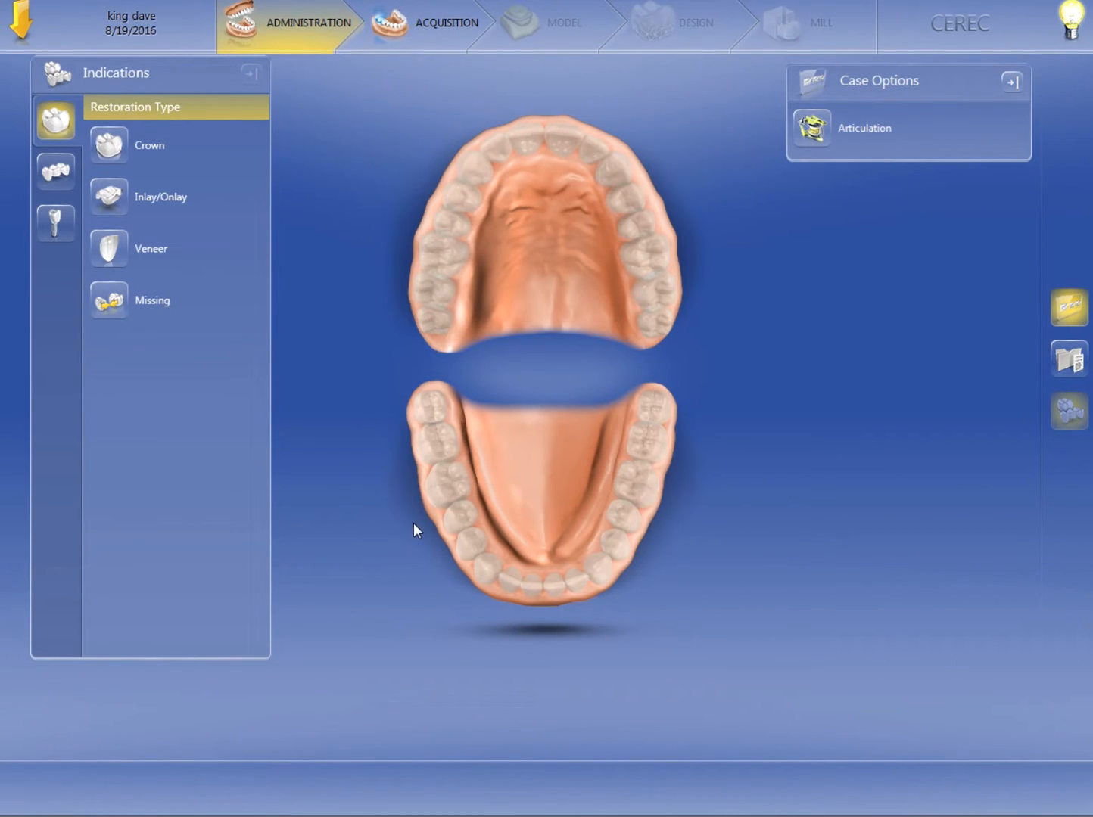
pyautogui.moveTo(490, 165)
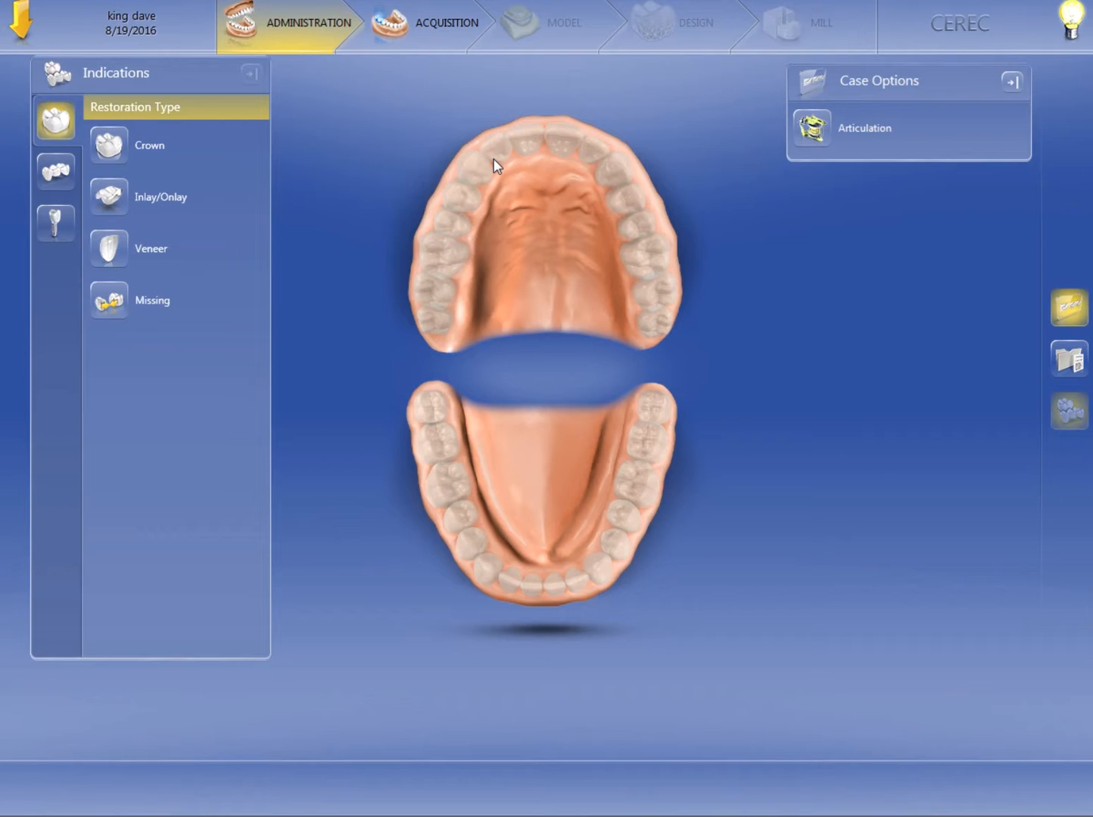
pyautogui.moveTo(125, 193)
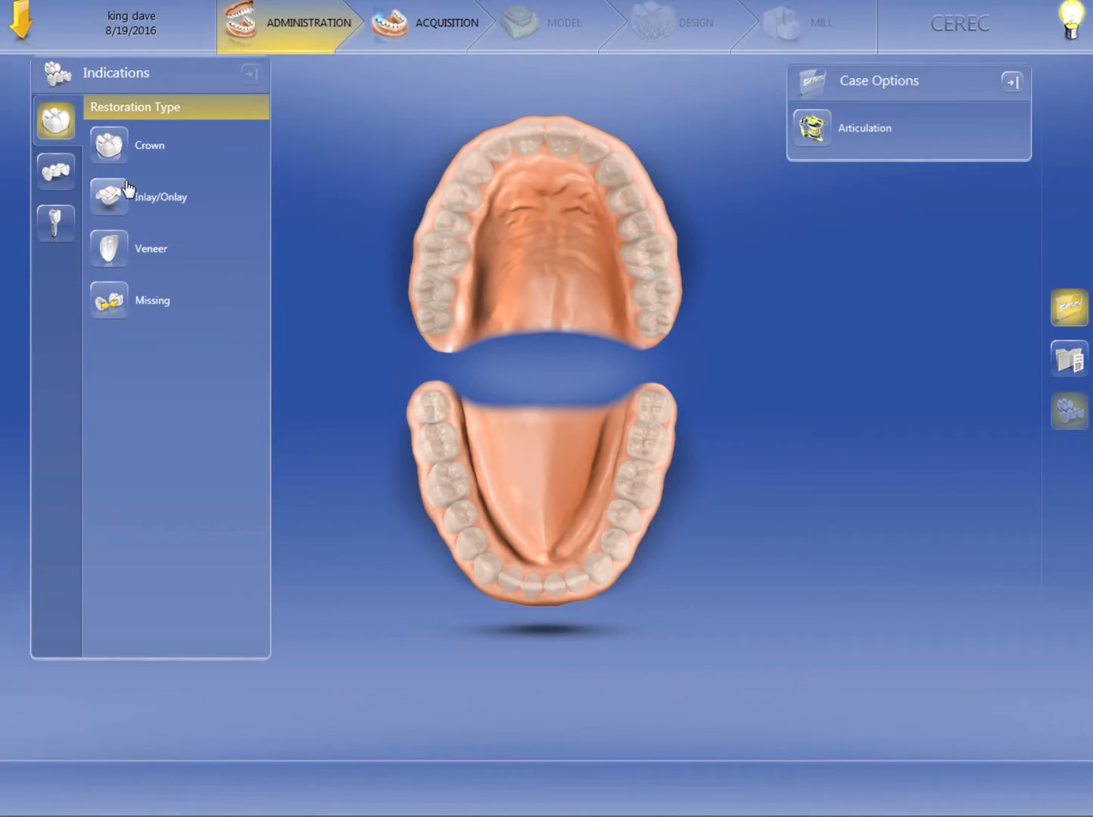
pyautogui.moveTo(107, 148)
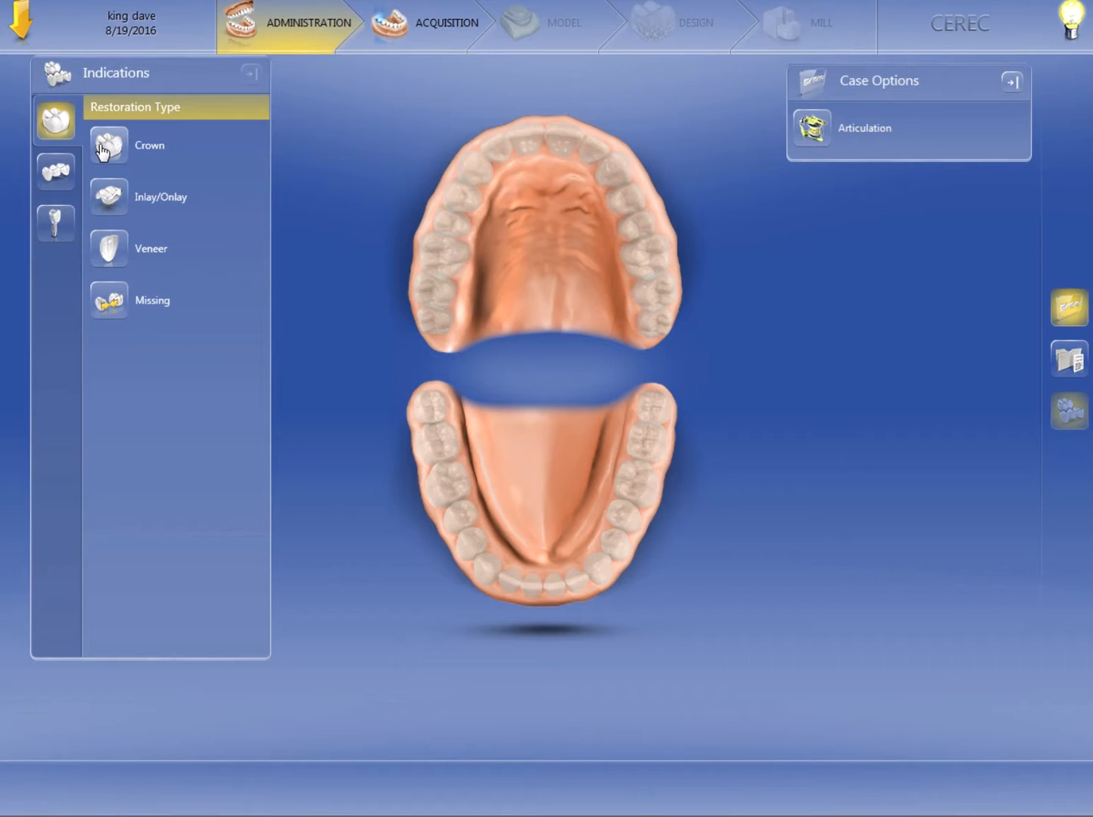
# List the bridge restoration types, including Pontic, Crown, Inlay/Onlay, Veneer and Missing
pyautogui.click(54, 172)
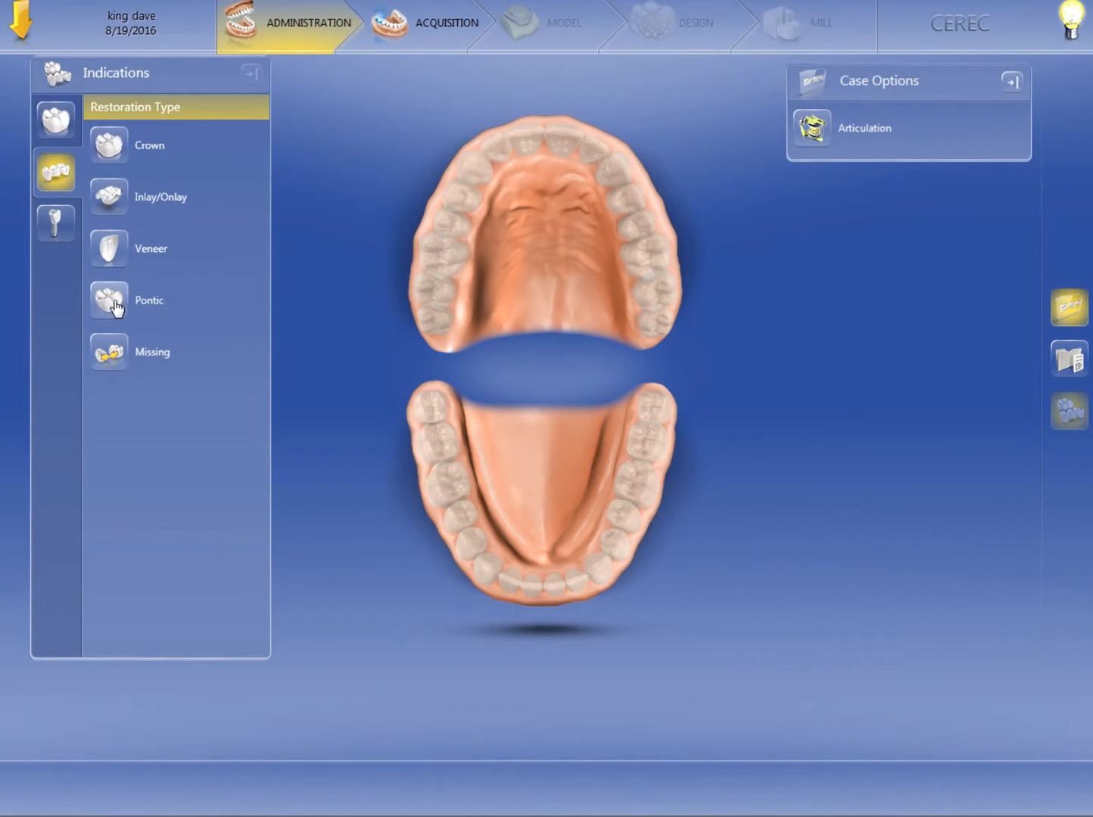
pyautogui.moveTo(125, 210)
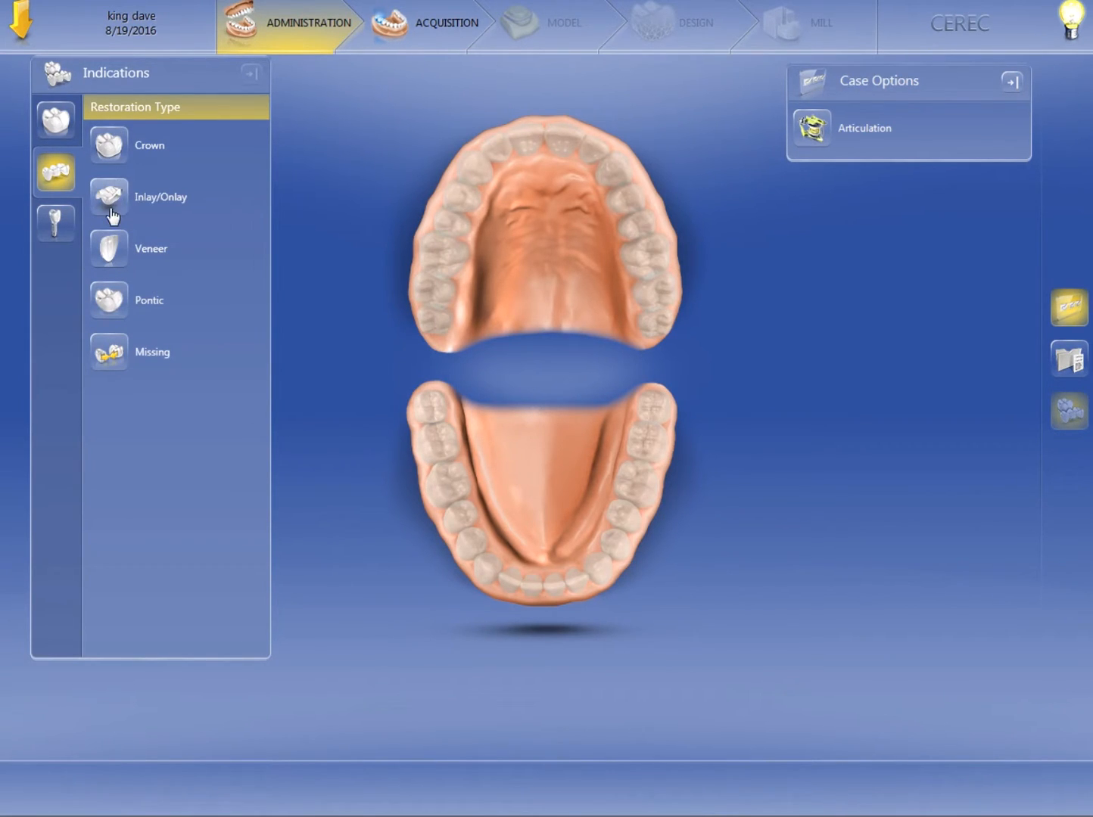
pyautogui.moveTo(55, 119)
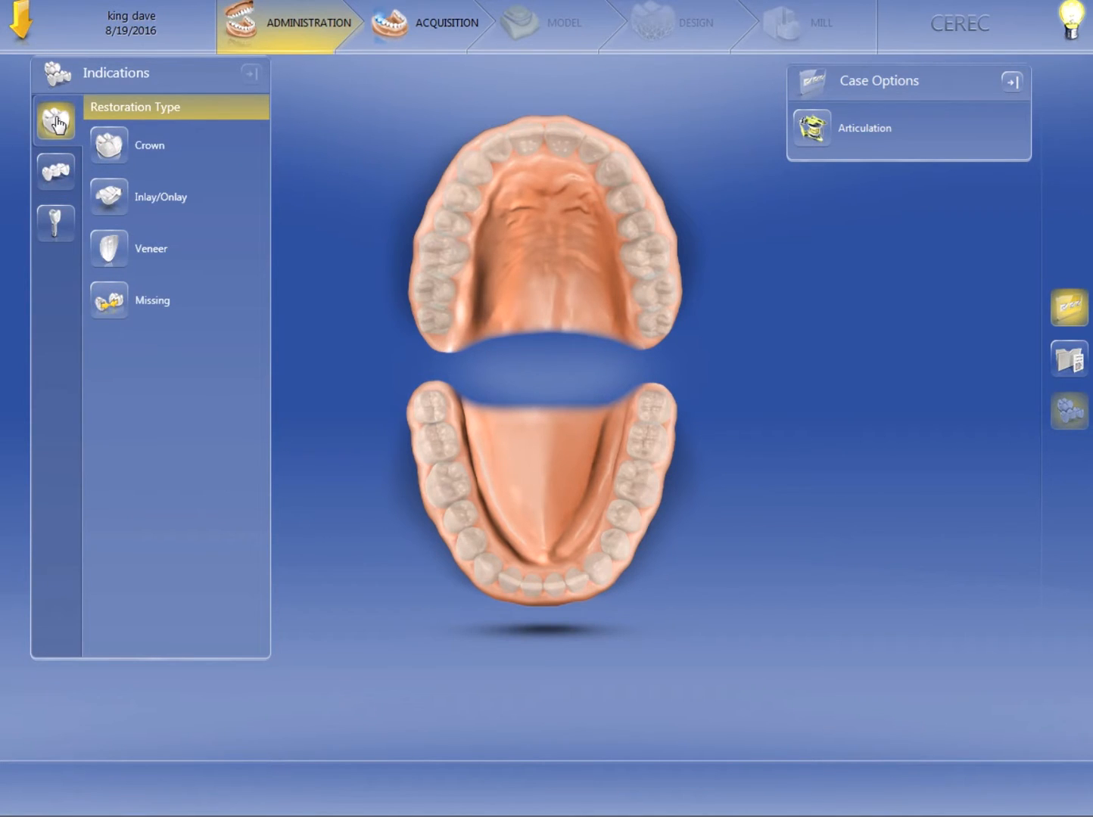
pyautogui.moveTo(61, 150)
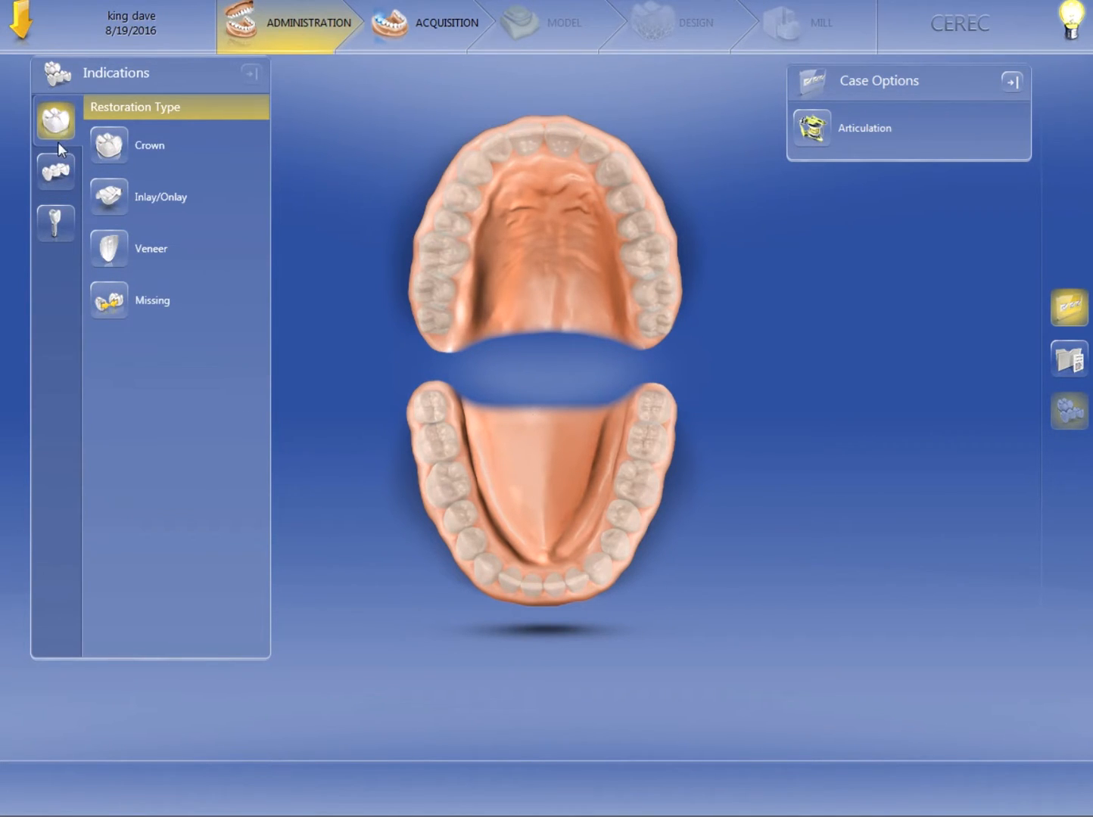
pyautogui.click(55, 171)
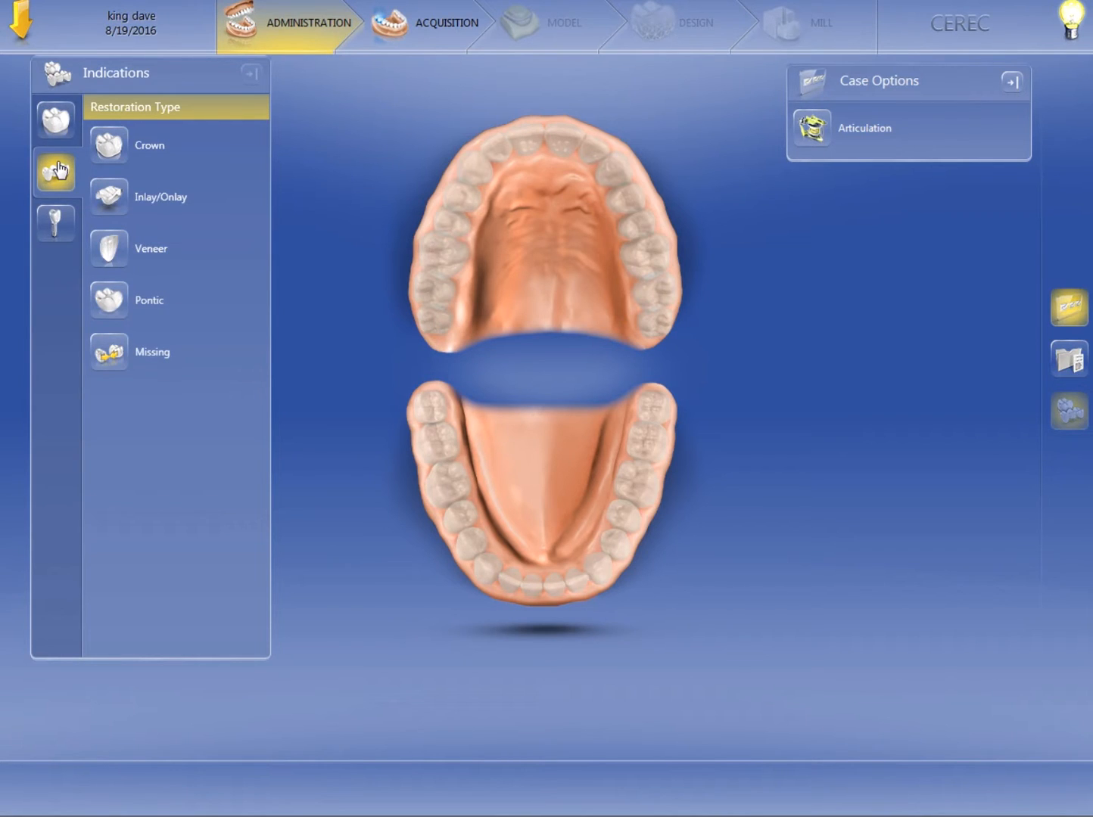
pyautogui.moveTo(55, 223)
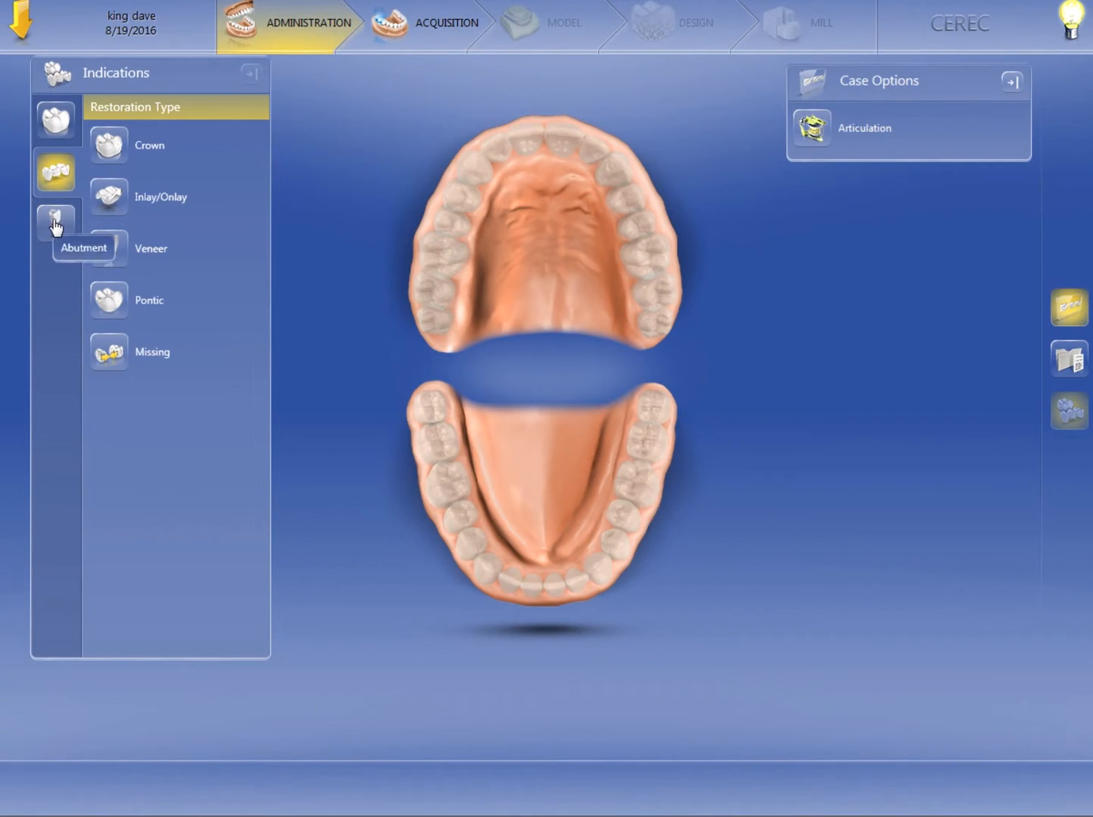
# List the abutment restoration types: Screw Retained Crown, Multilayer Abutment and Missing
pyautogui.click(55, 222)
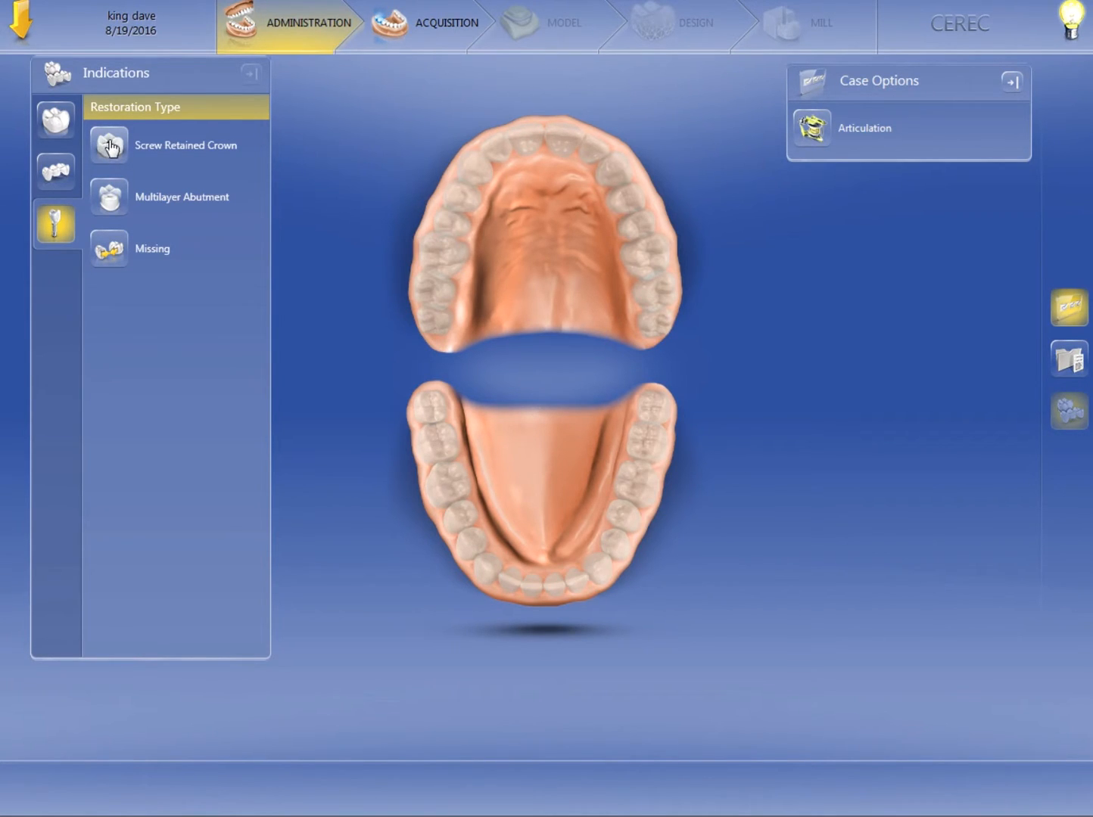
pyautogui.moveTo(110, 197)
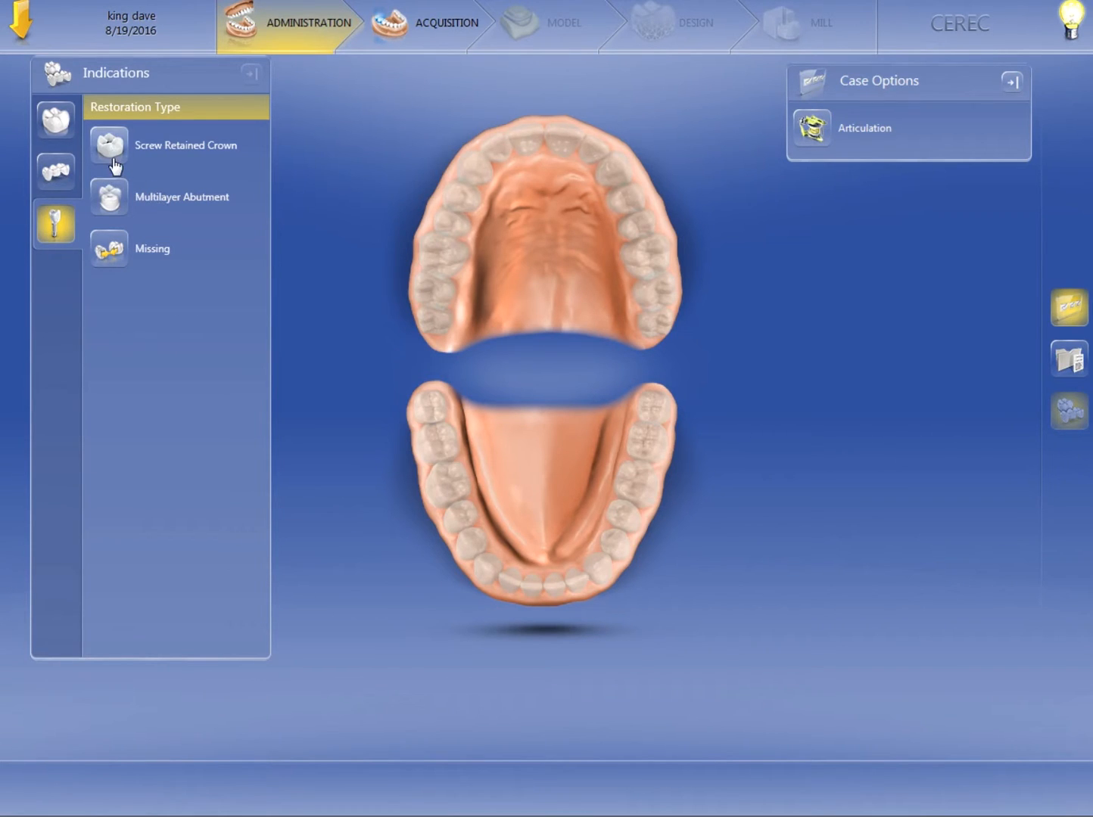
pyautogui.moveTo(112, 196)
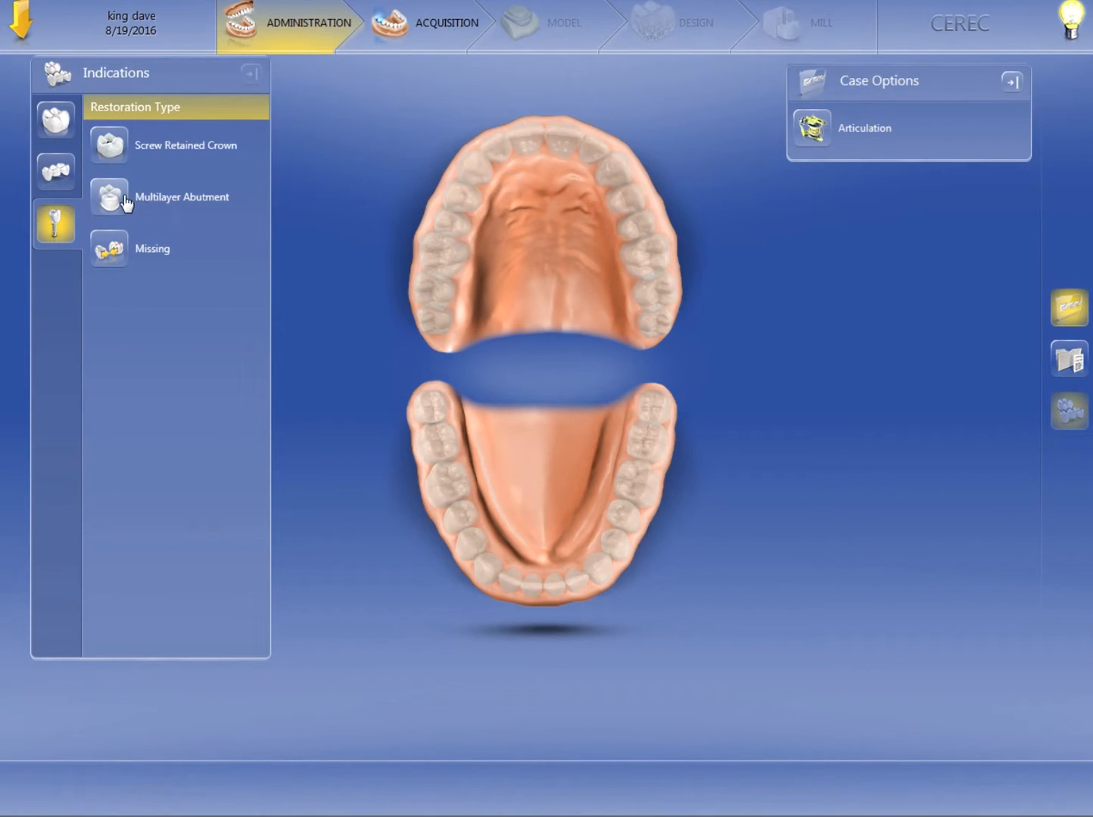
pyautogui.moveTo(121, 165)
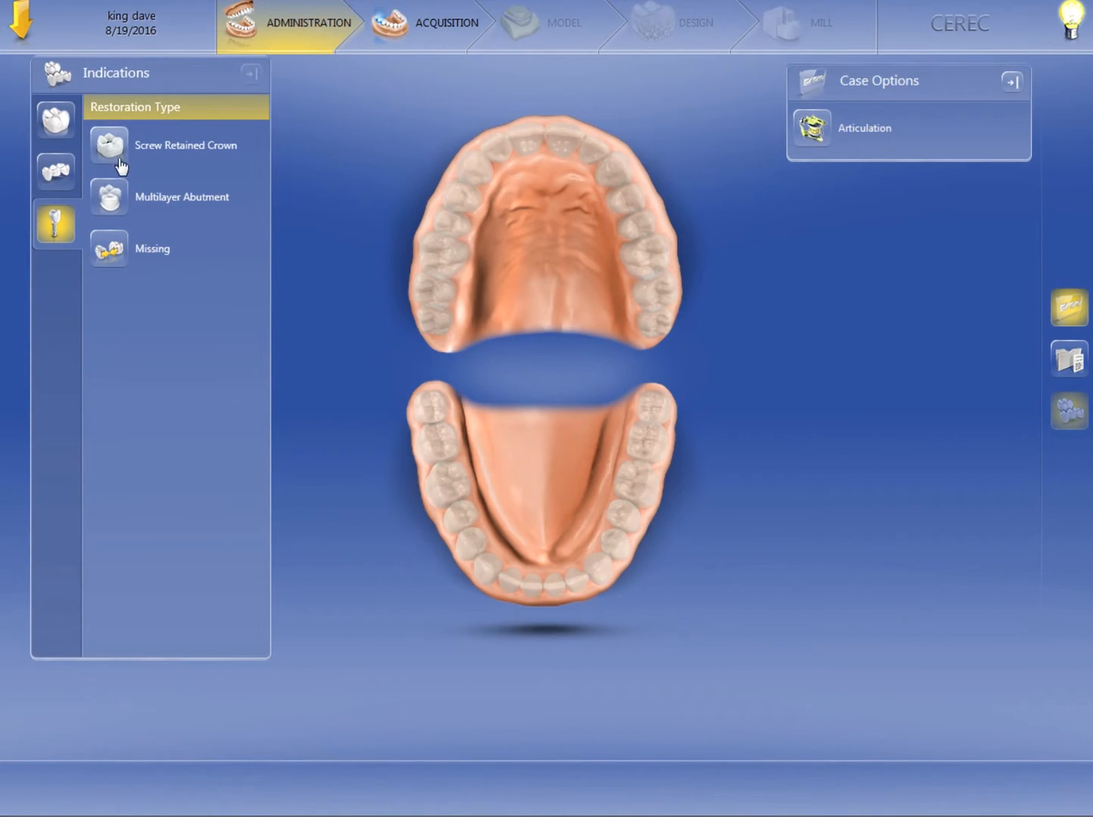
pyautogui.moveTo(137, 203)
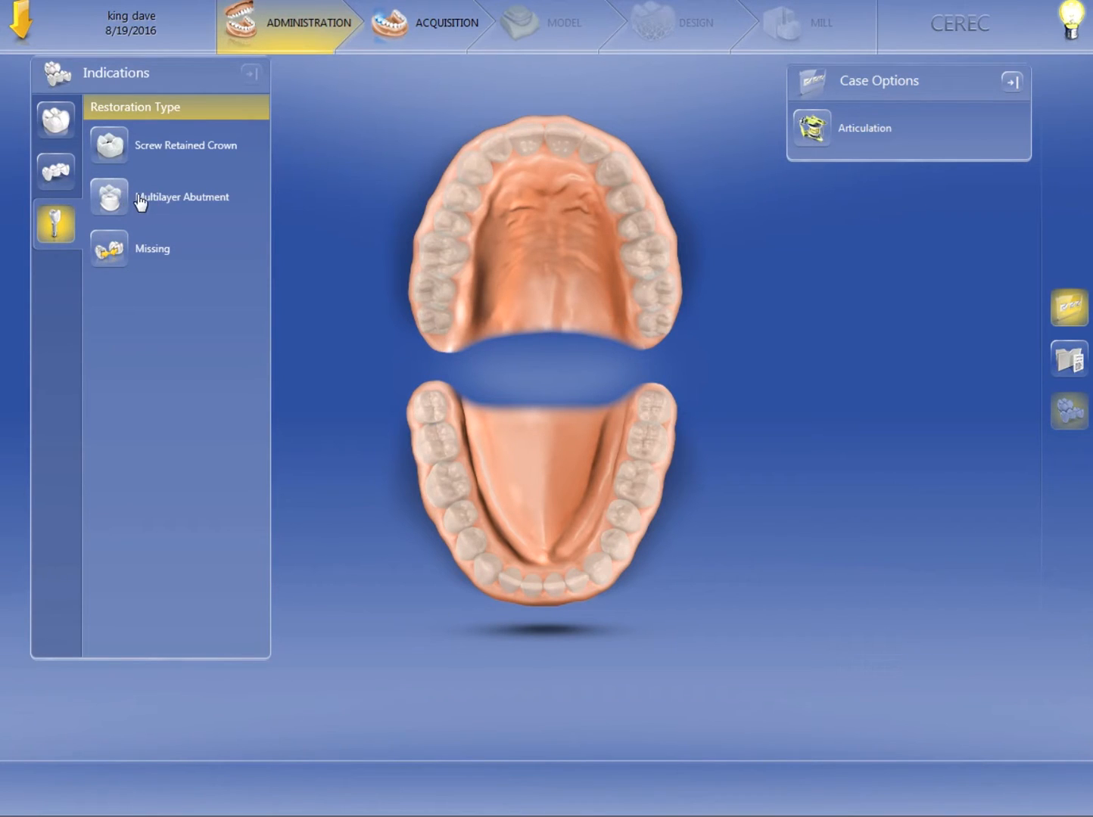
pyautogui.moveTo(5, 79)
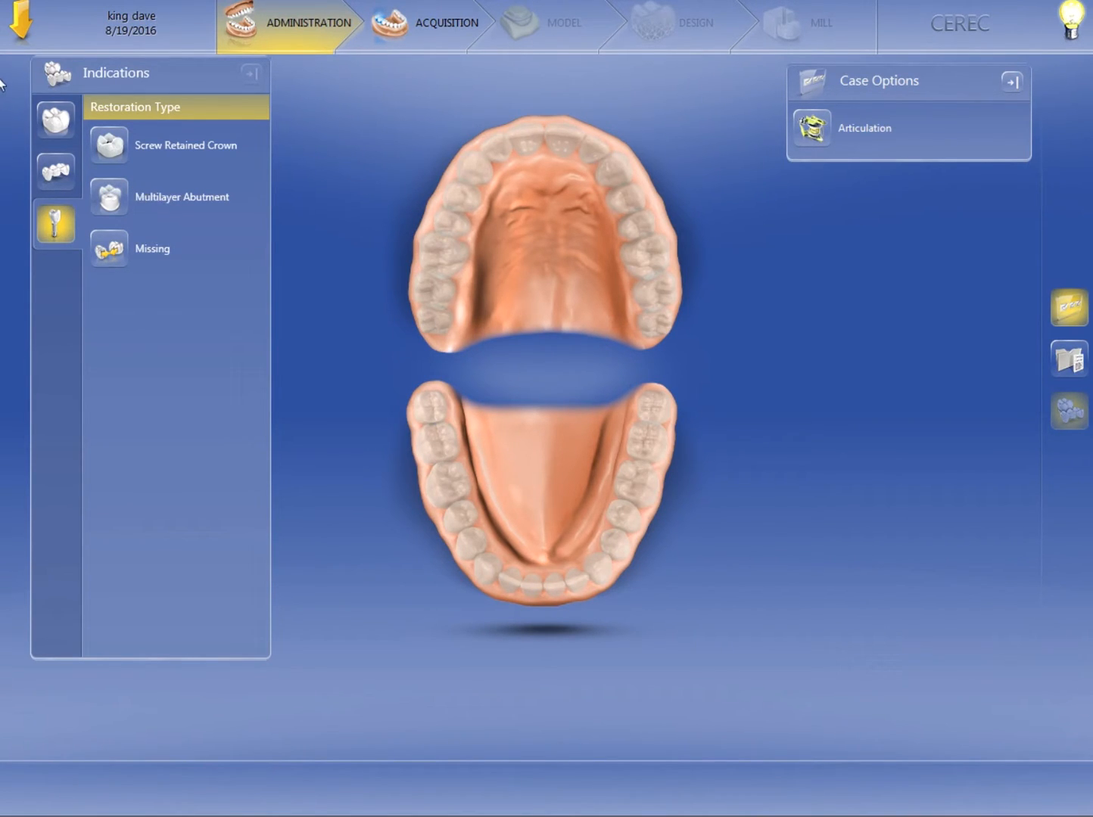
pyautogui.click(54, 119)
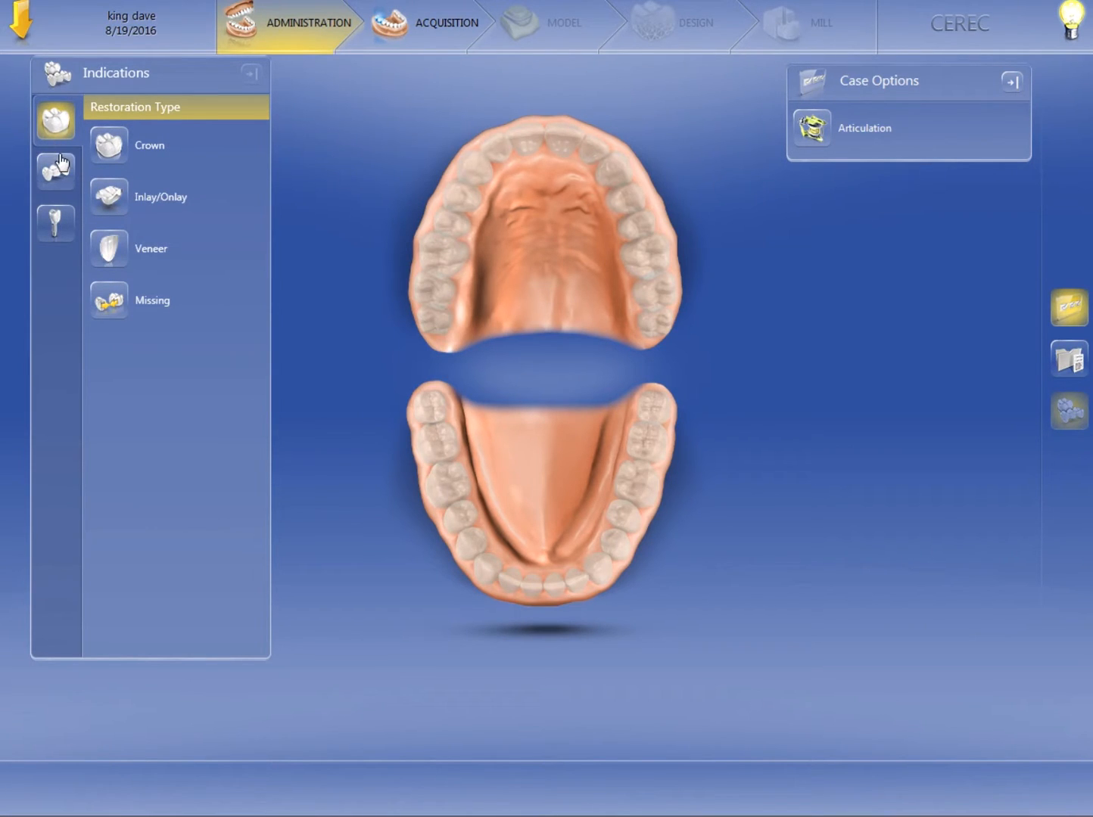
pyautogui.moveTo(55, 169)
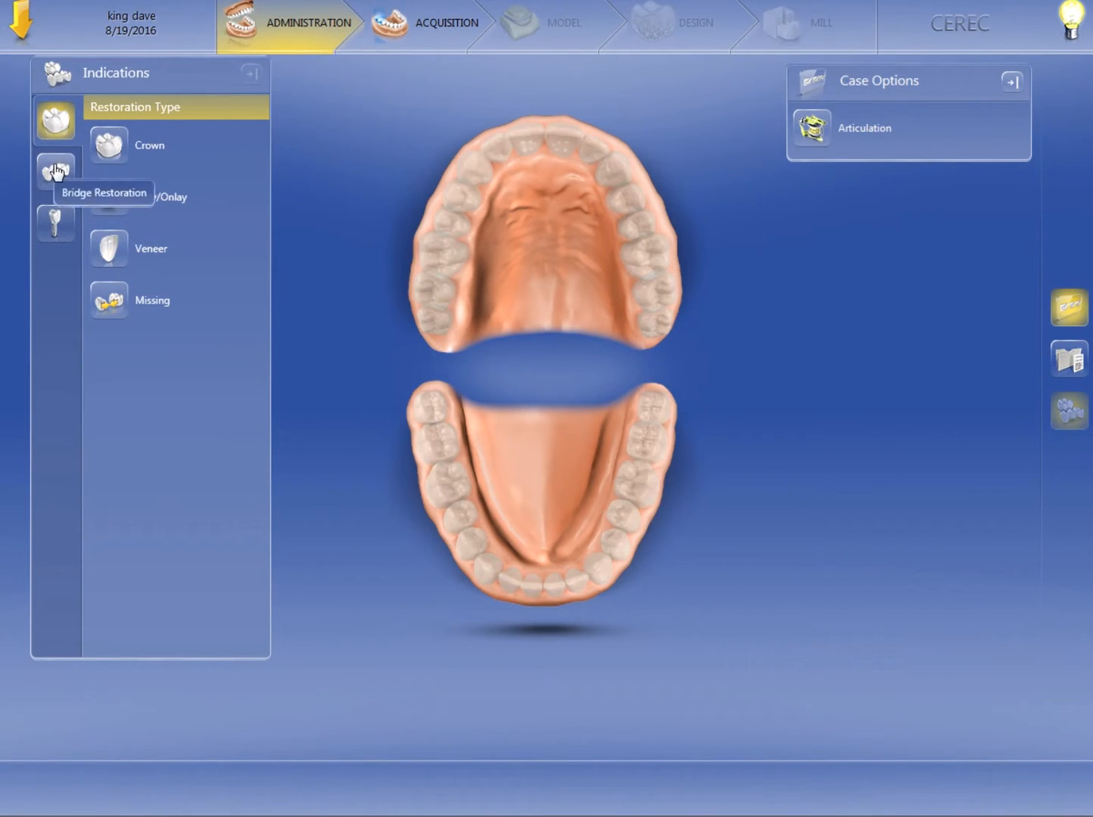
pyautogui.click(54, 222)
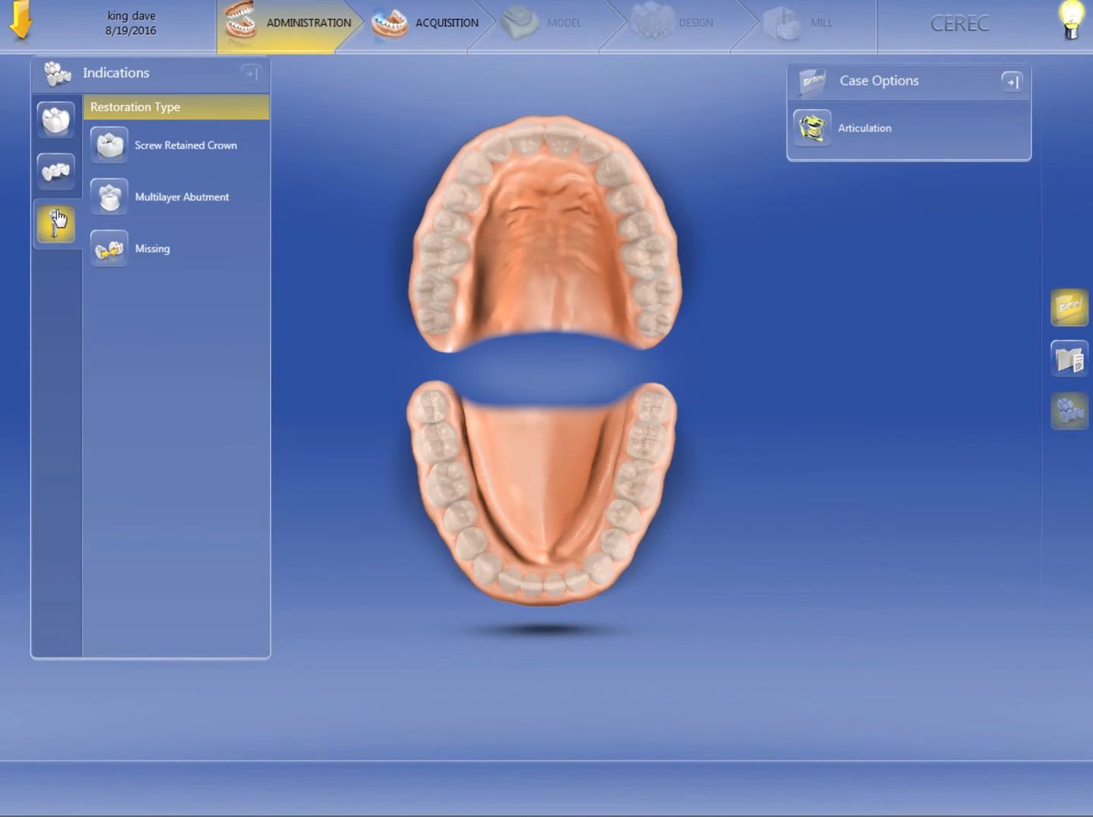
pyautogui.click(55, 121)
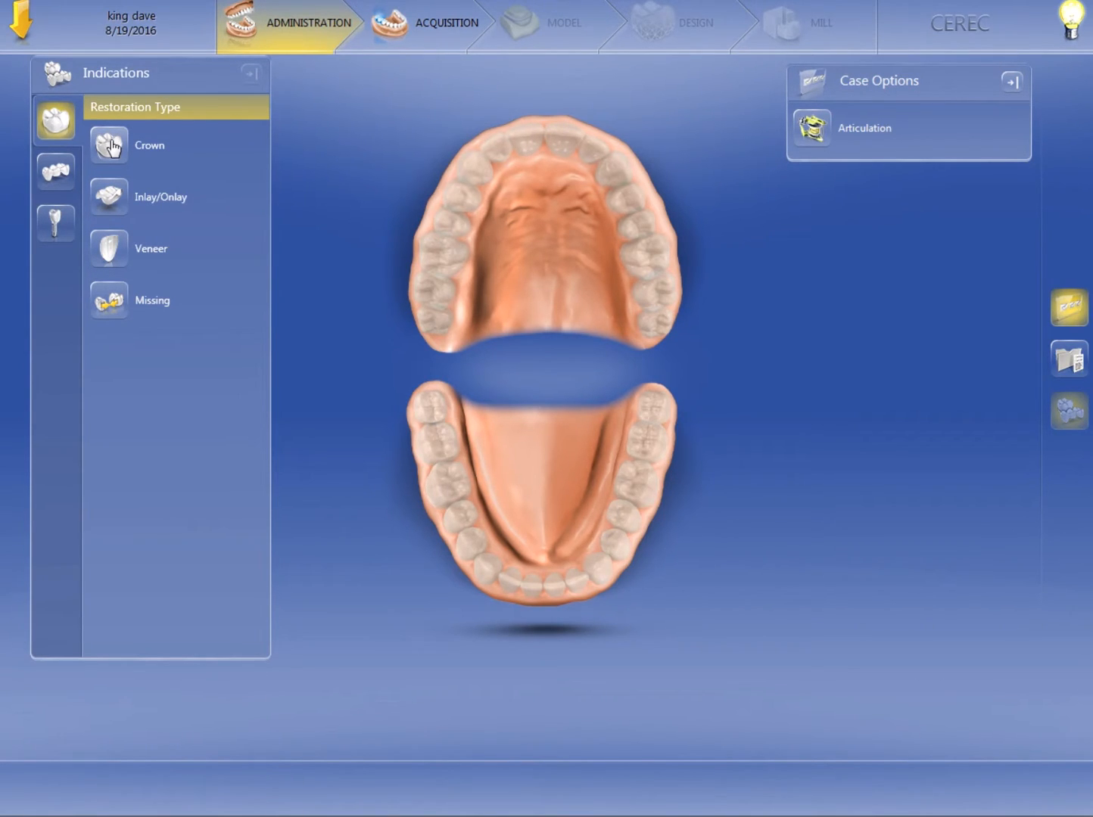
pyautogui.moveTo(108, 197)
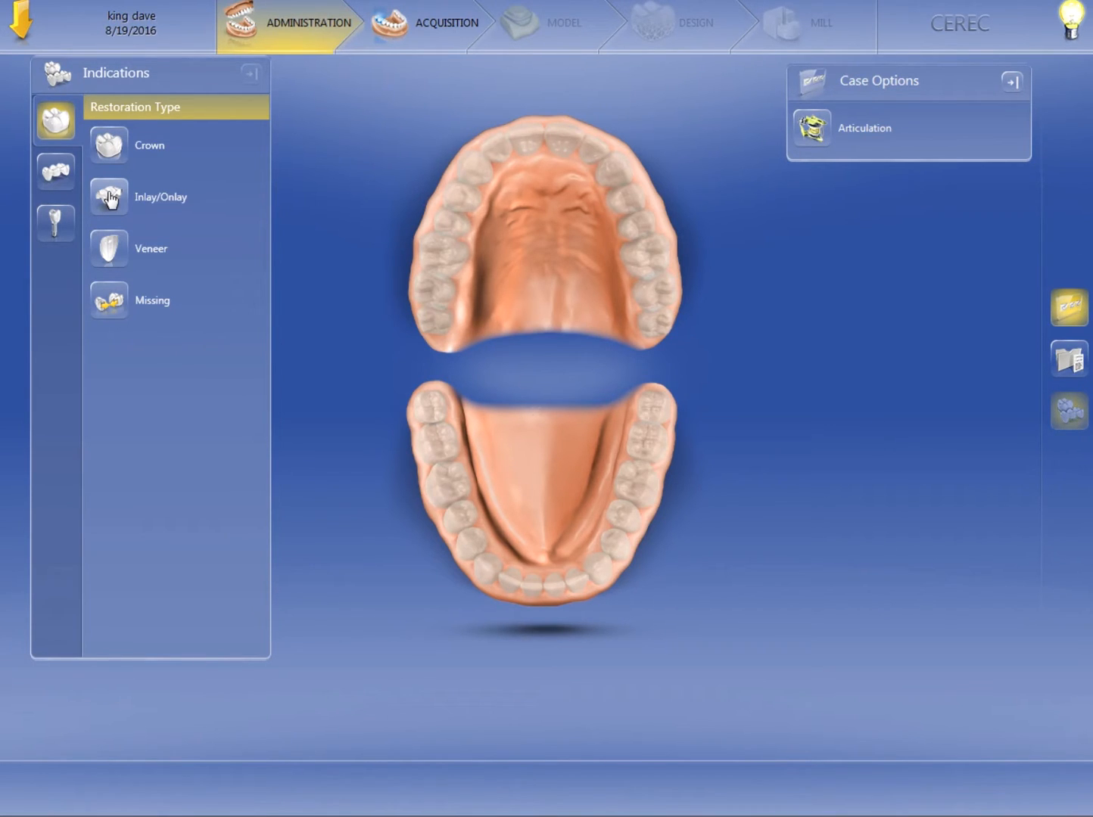
pyautogui.moveTo(130, 227)
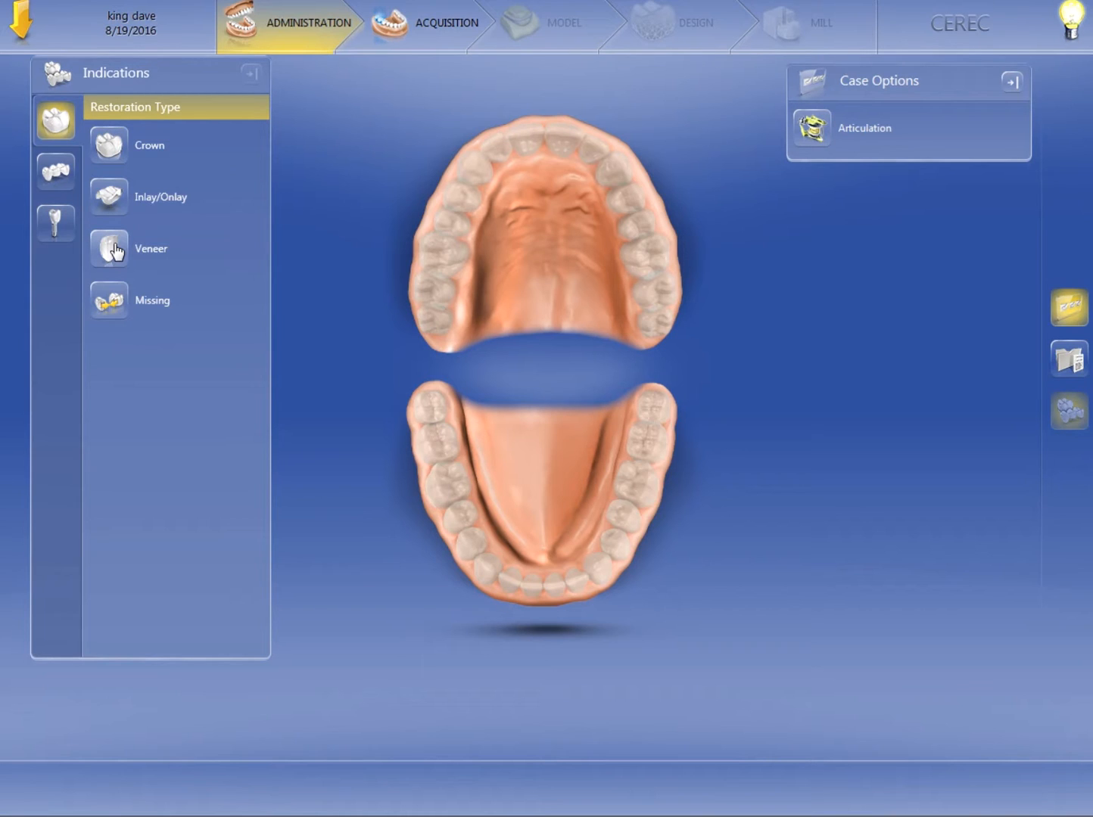
pyautogui.moveTo(54, 172)
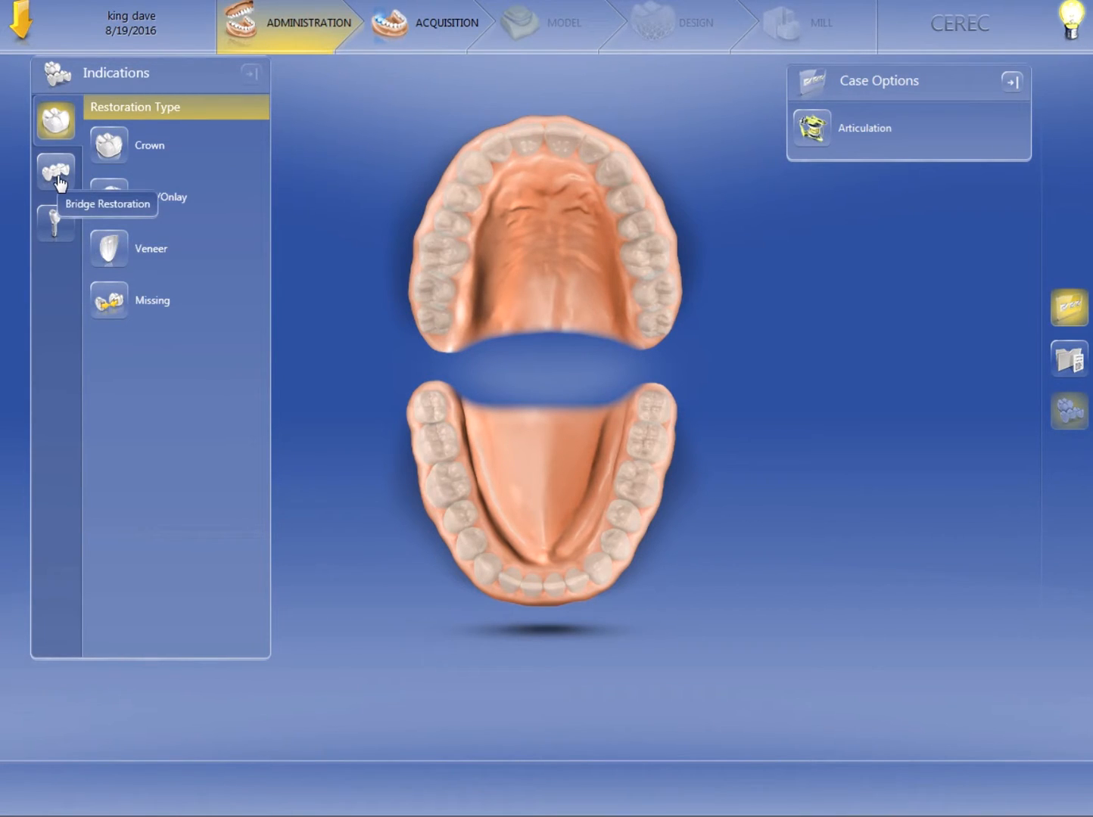
pyautogui.moveTo(70, 298)
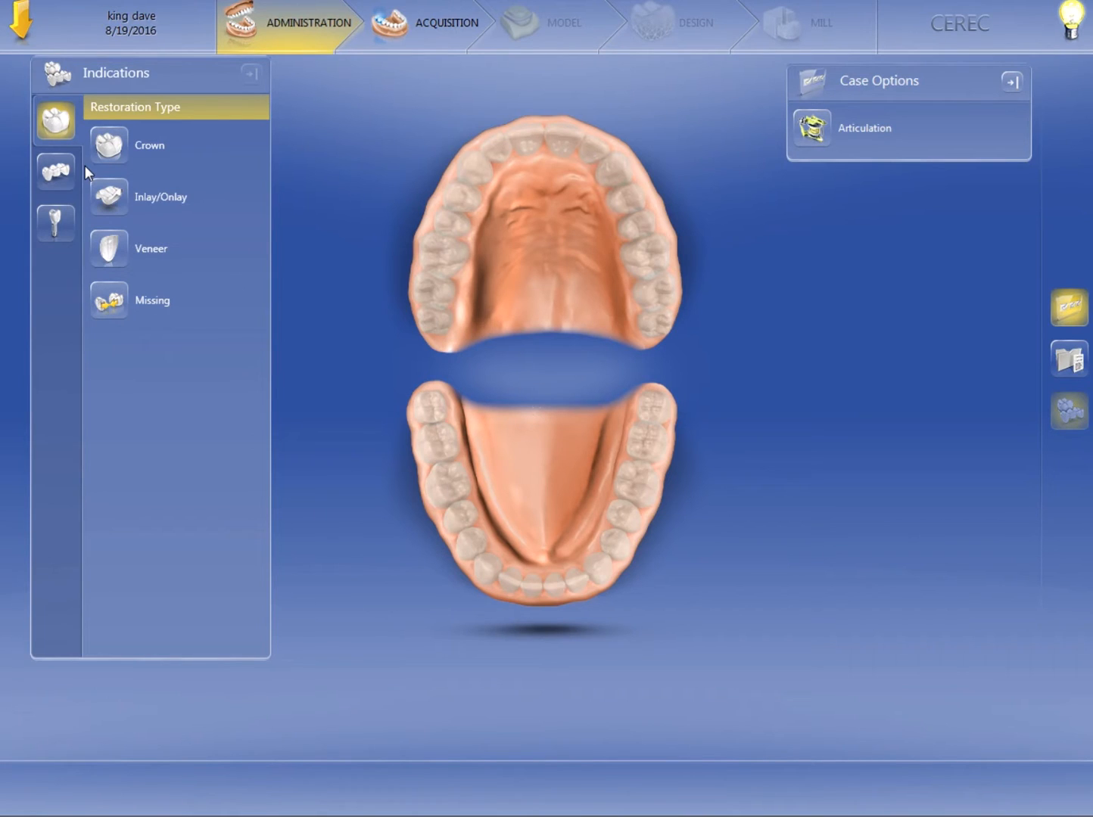
pyautogui.moveTo(108, 156)
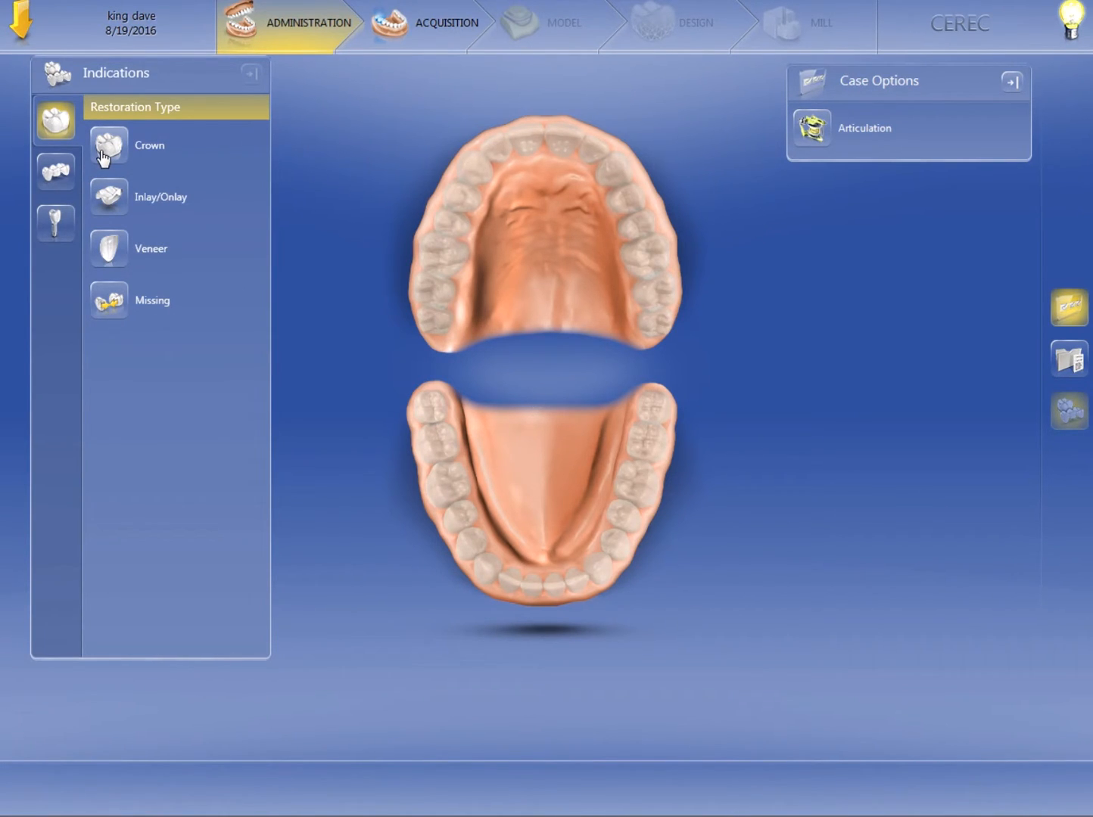
# Choose Crown as the restoration type, revealing the Biogeneric design modes
pyautogui.click(108, 146)
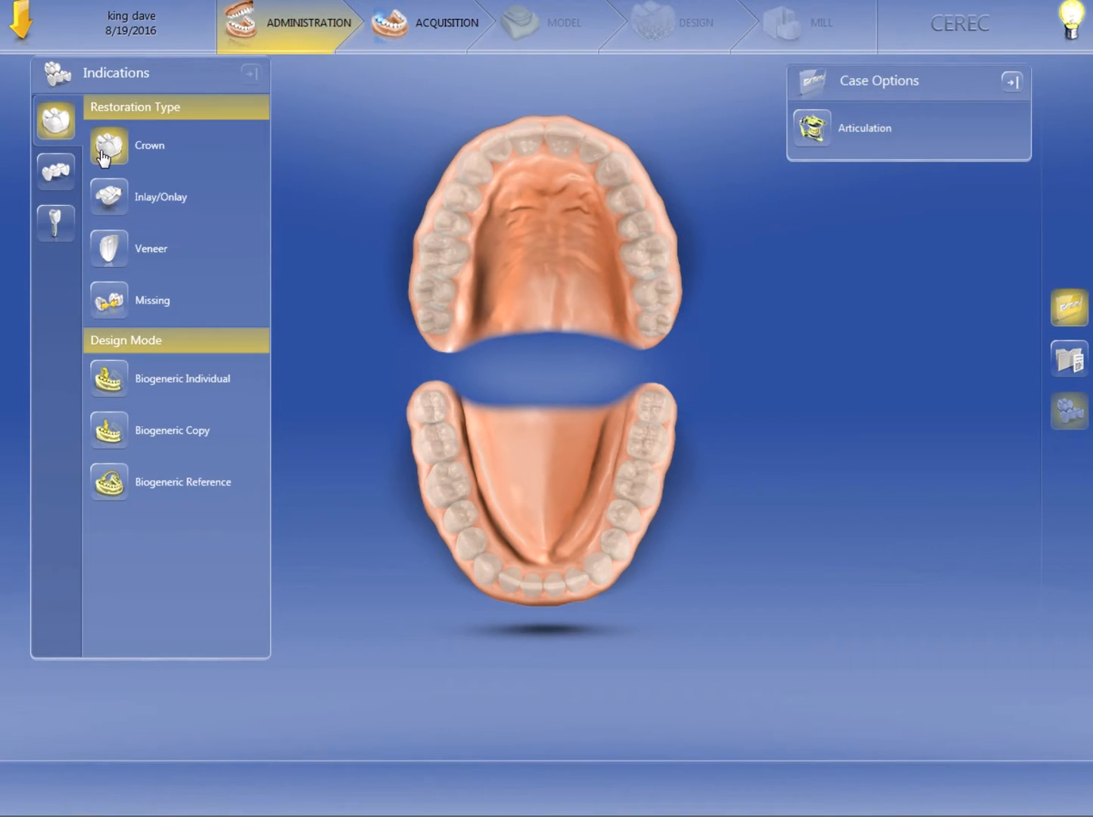
pyautogui.moveTo(140, 426)
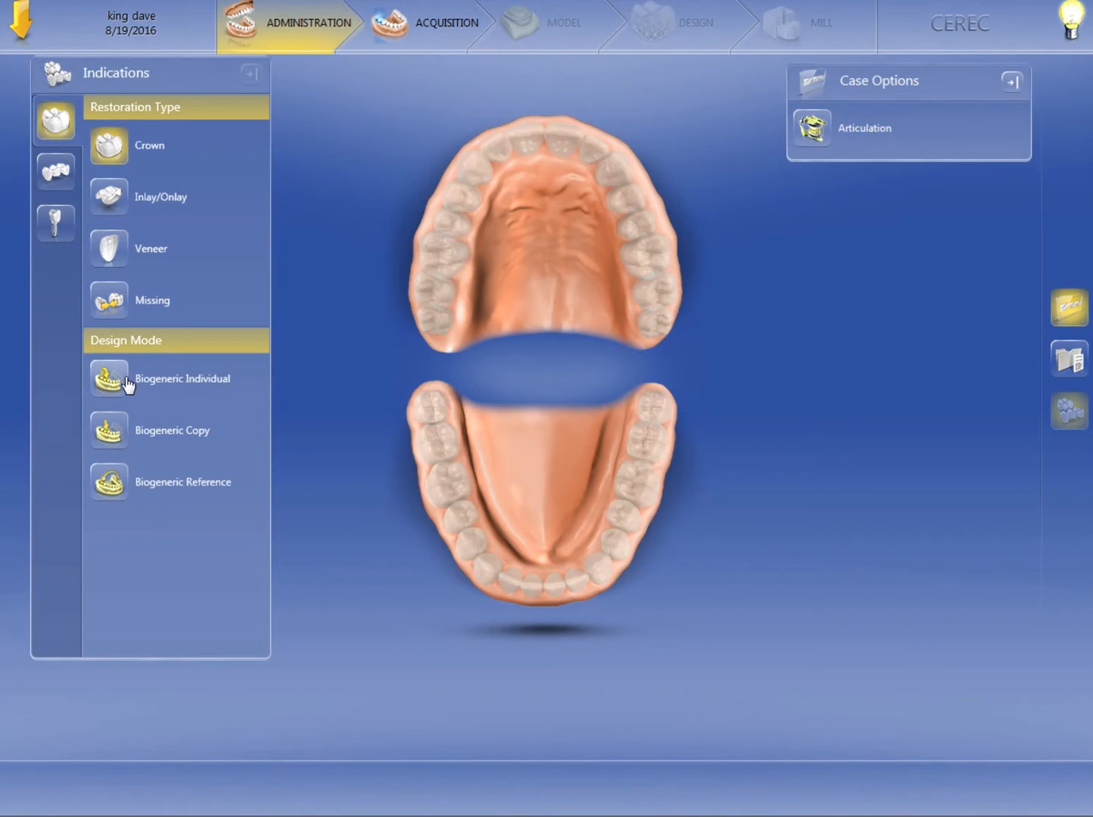
pyautogui.moveTo(111, 481)
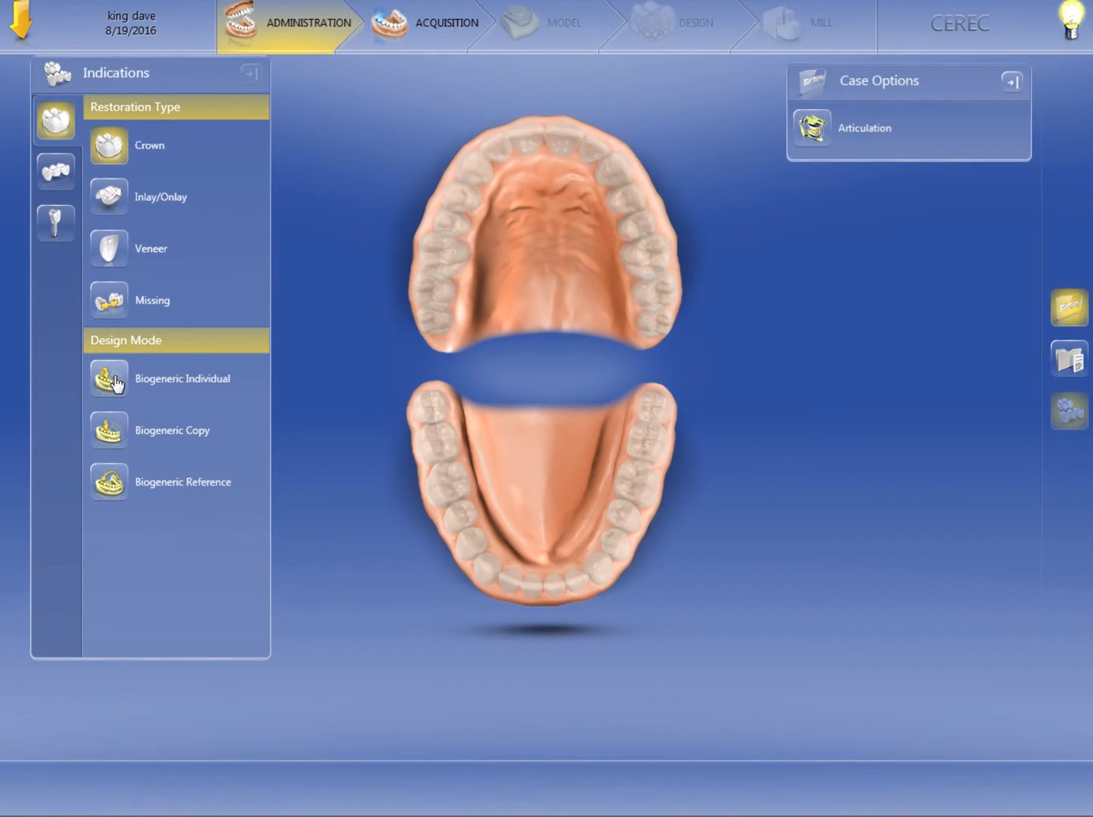
pyautogui.moveTo(82, 388)
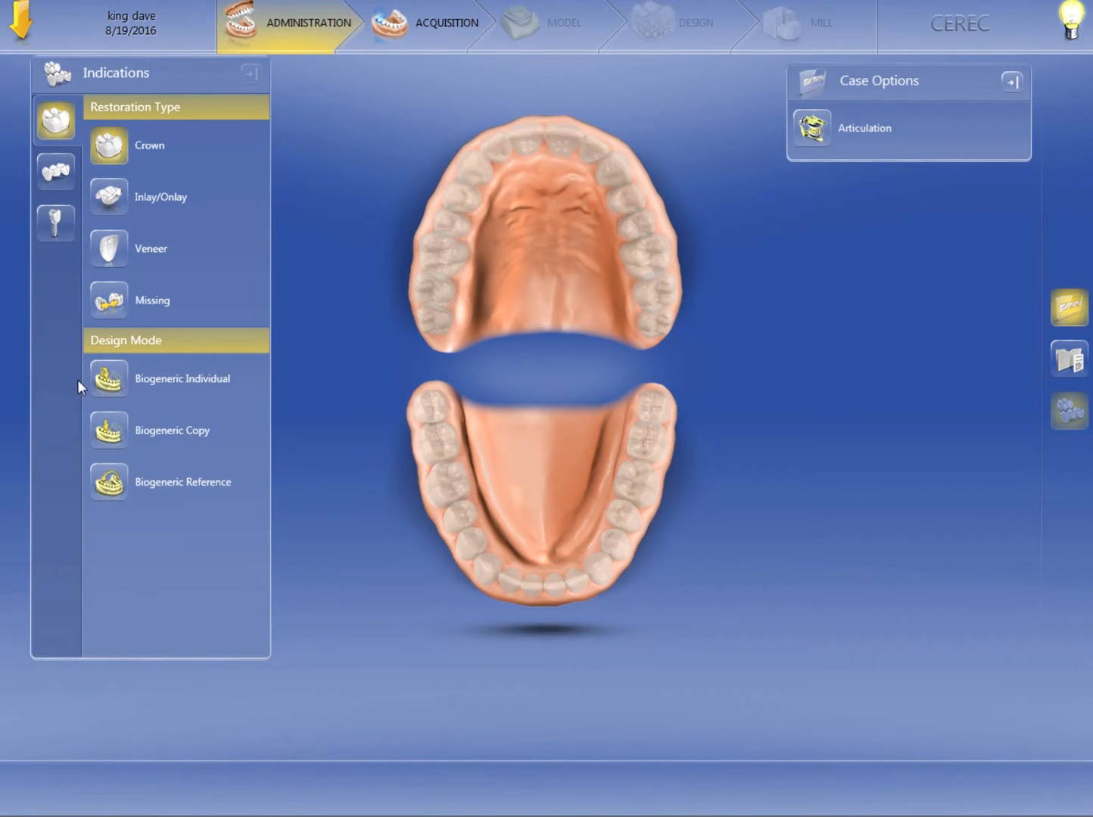
pyautogui.moveTo(185, 388)
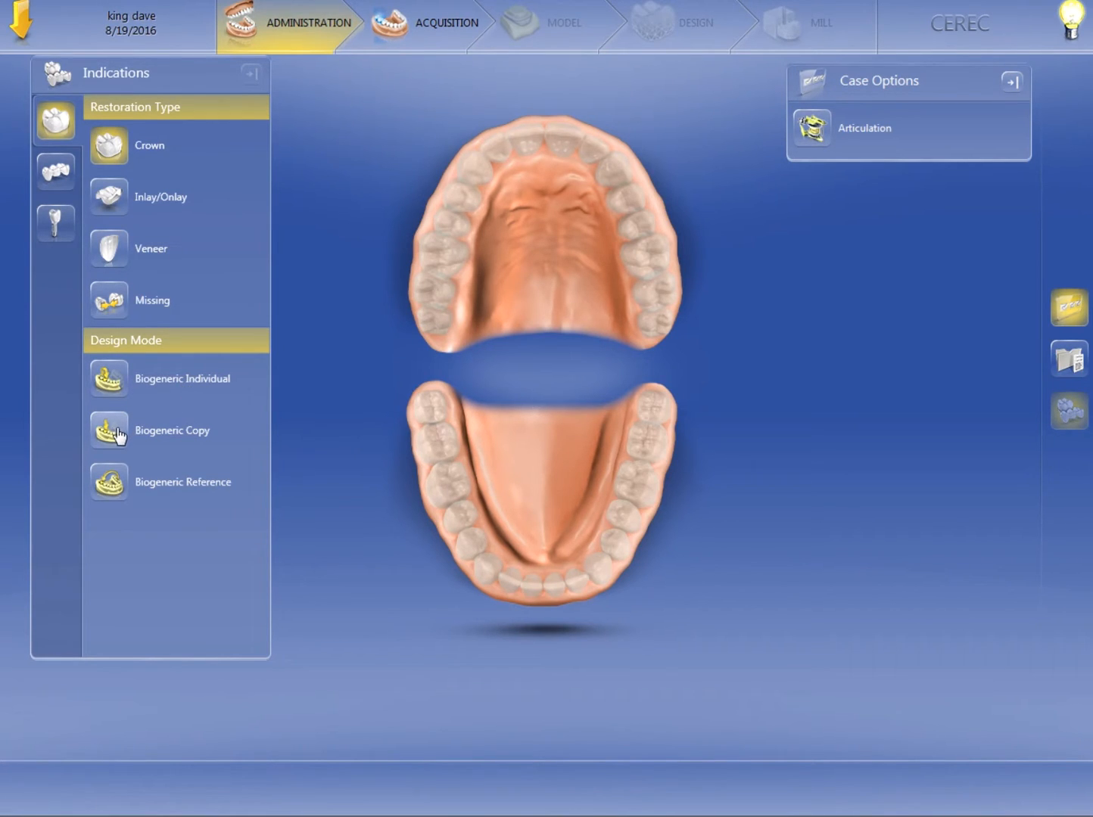
pyautogui.moveTo(191, 443)
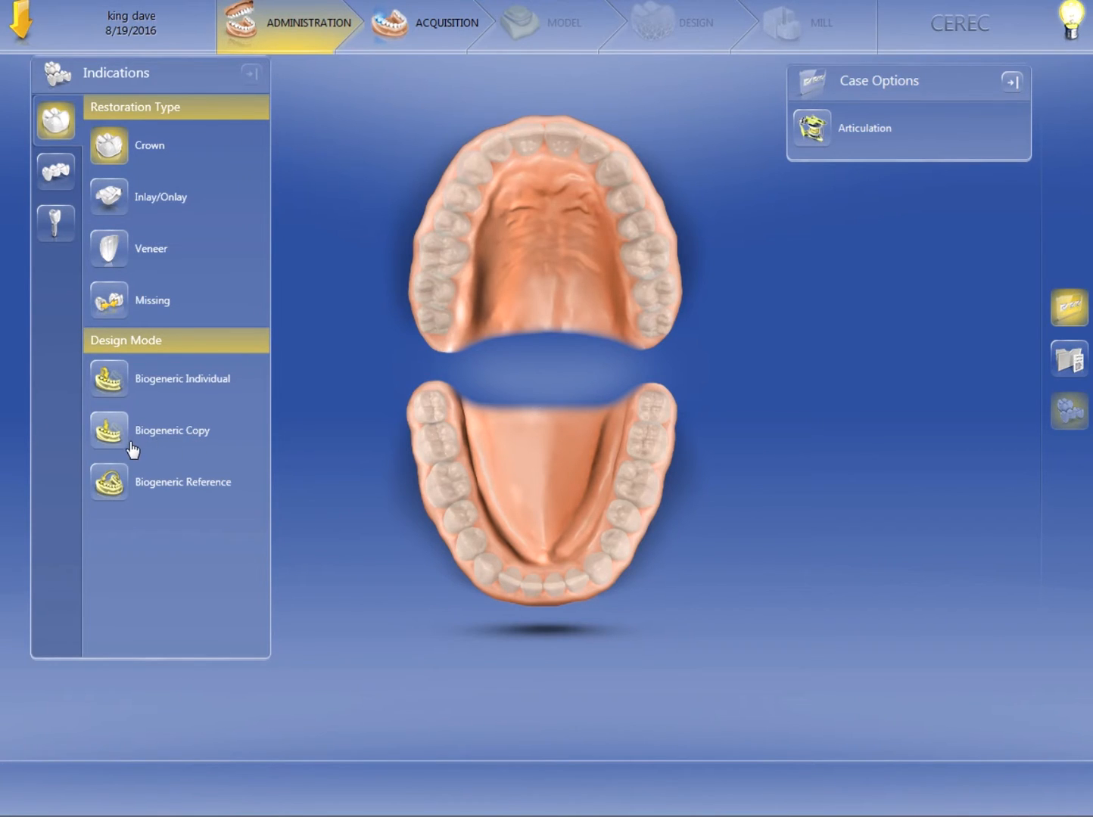
pyautogui.moveTo(168, 452)
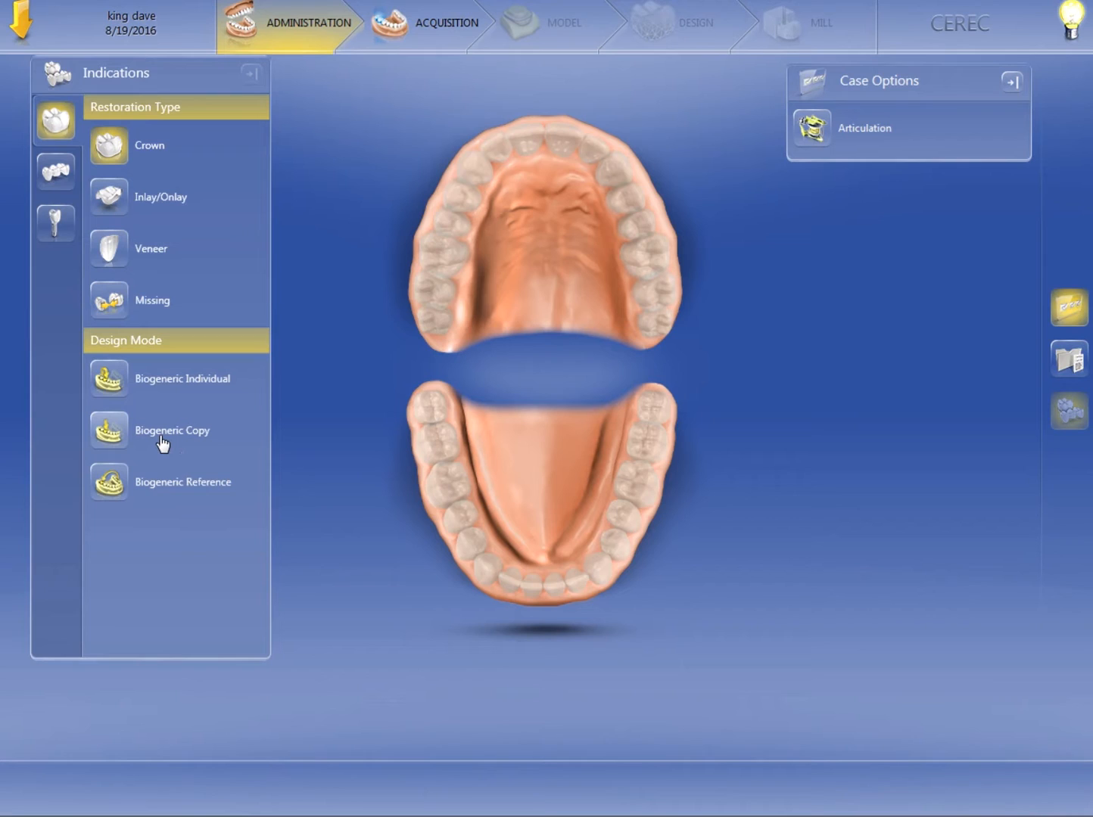
pyautogui.moveTo(205, 389)
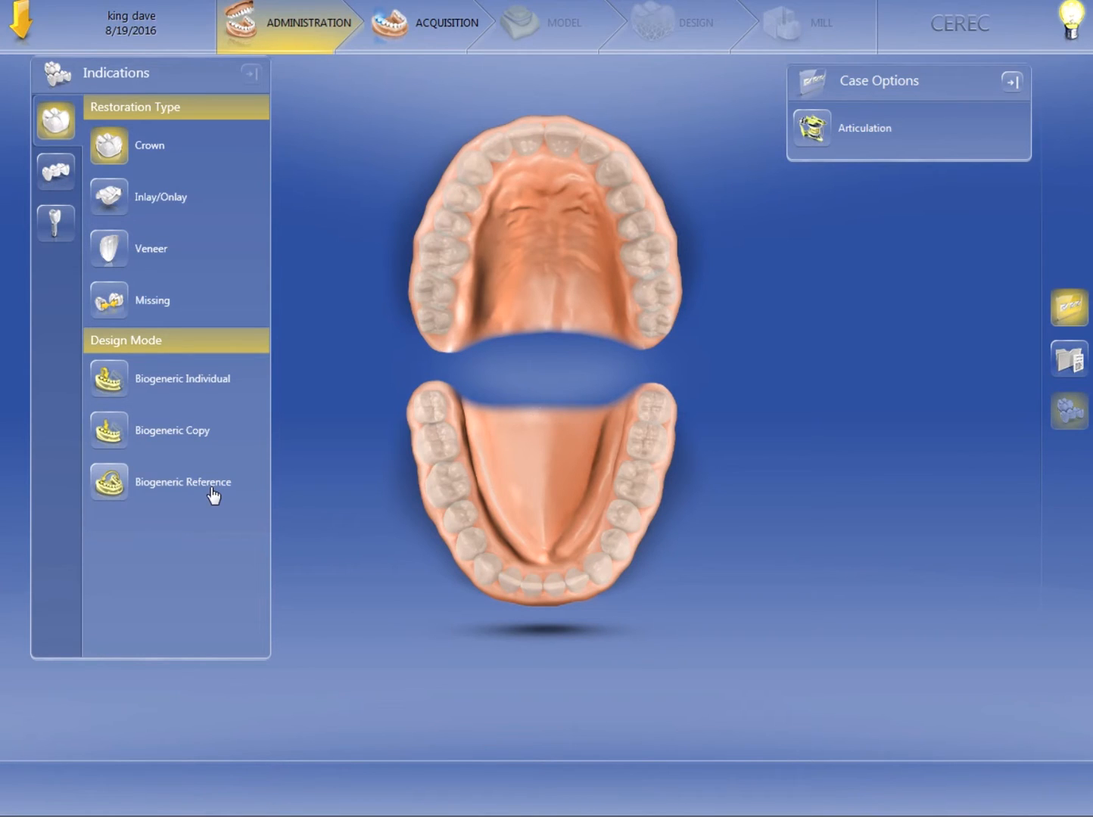
pyautogui.moveTo(145, 508)
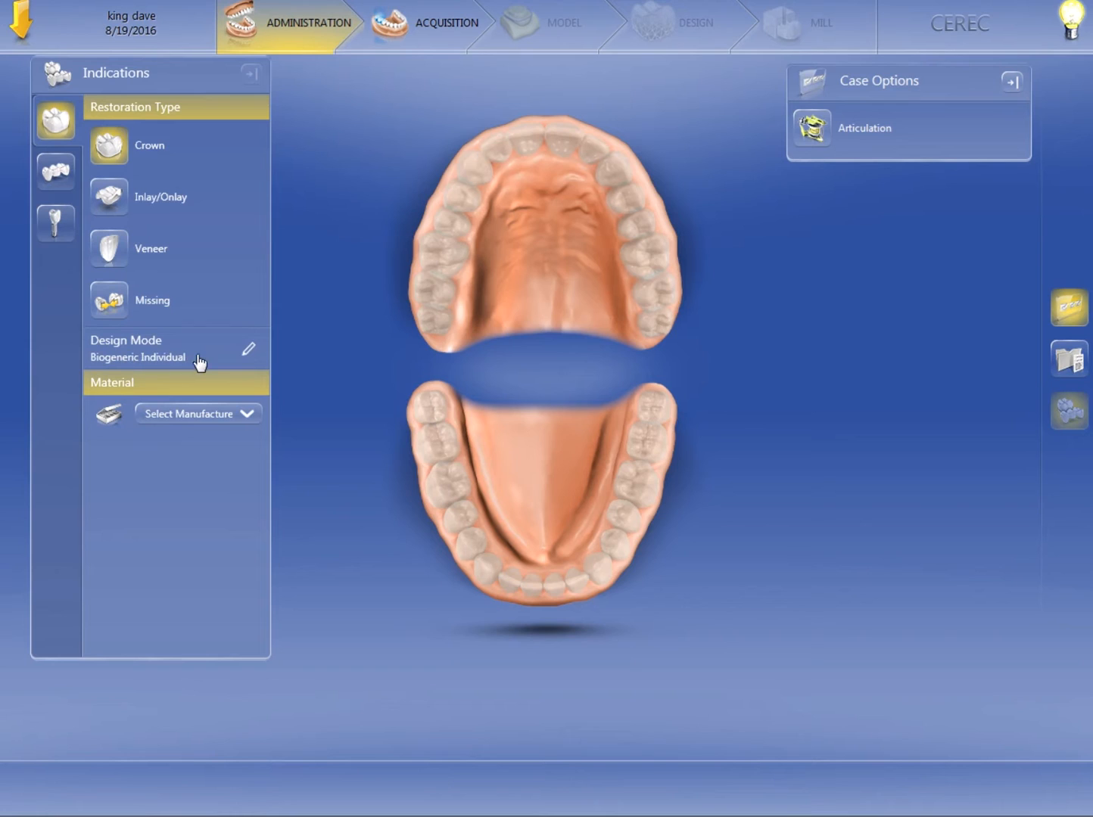
pyautogui.moveTo(198, 388)
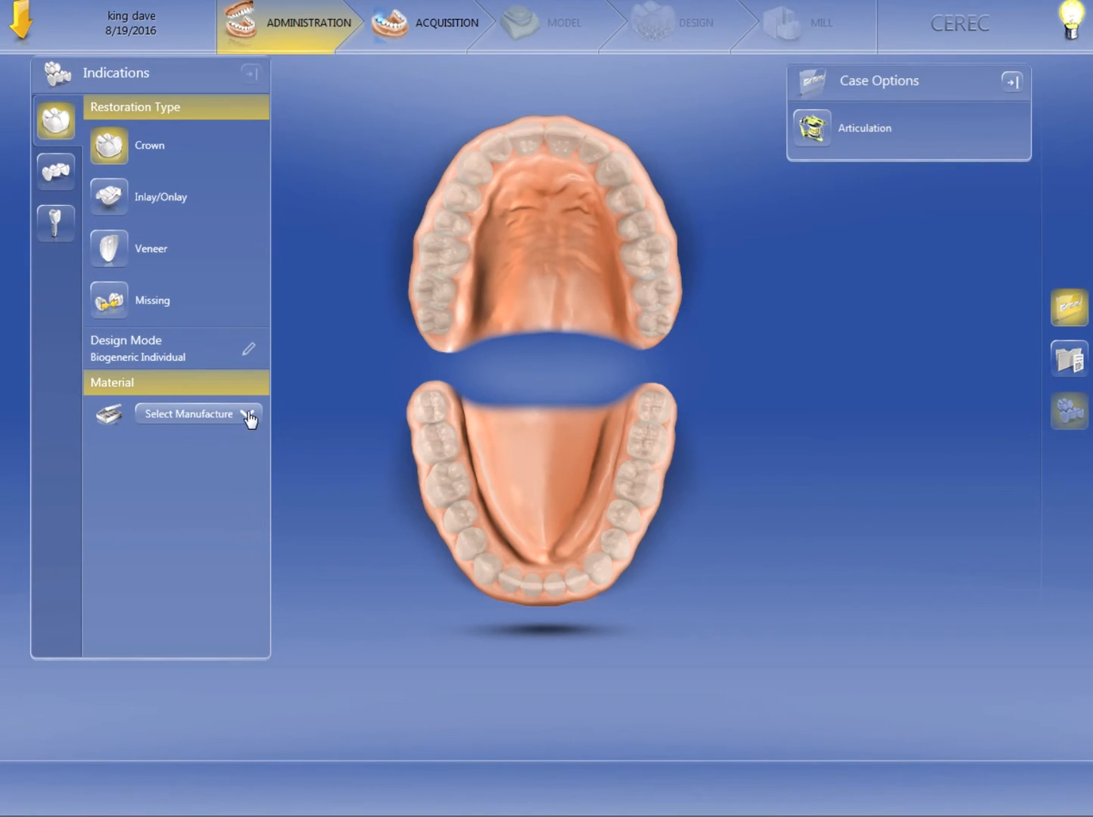
# Show the material manufacturer list with Sirona, Vita, Ivoclar Vivadent and others
pyautogui.click(198, 414)
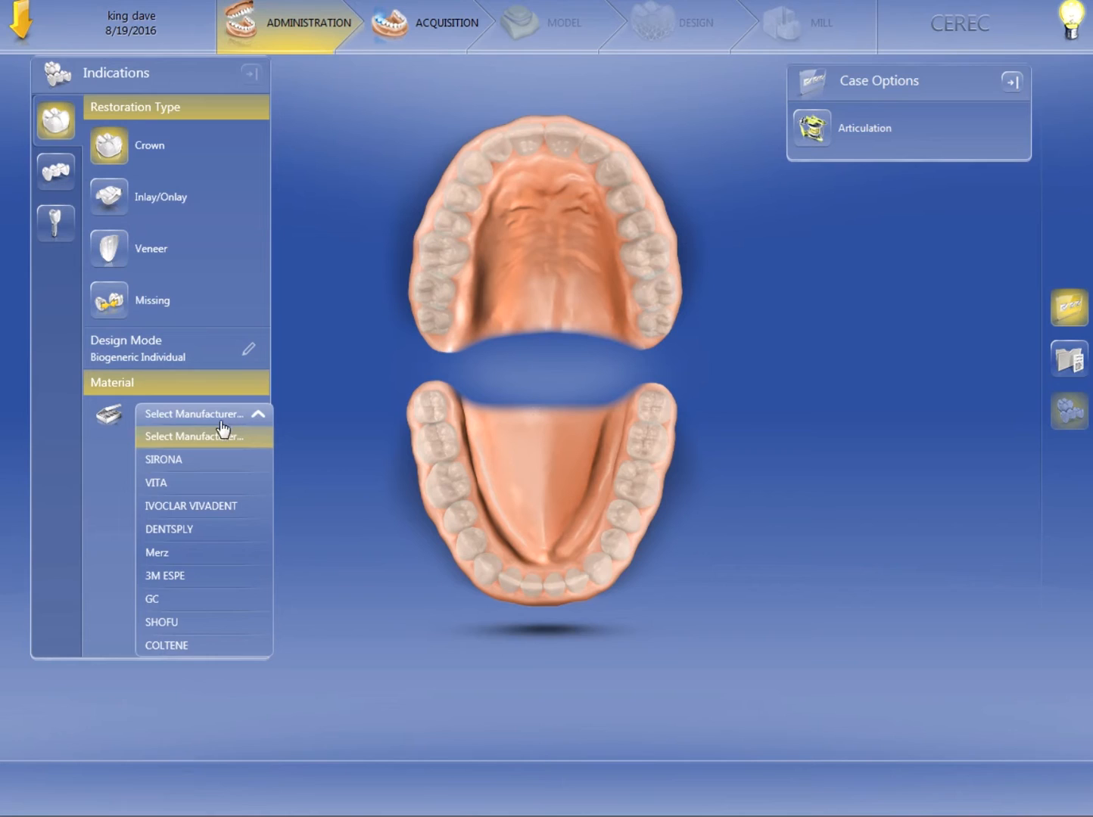
pyautogui.moveTo(195, 640)
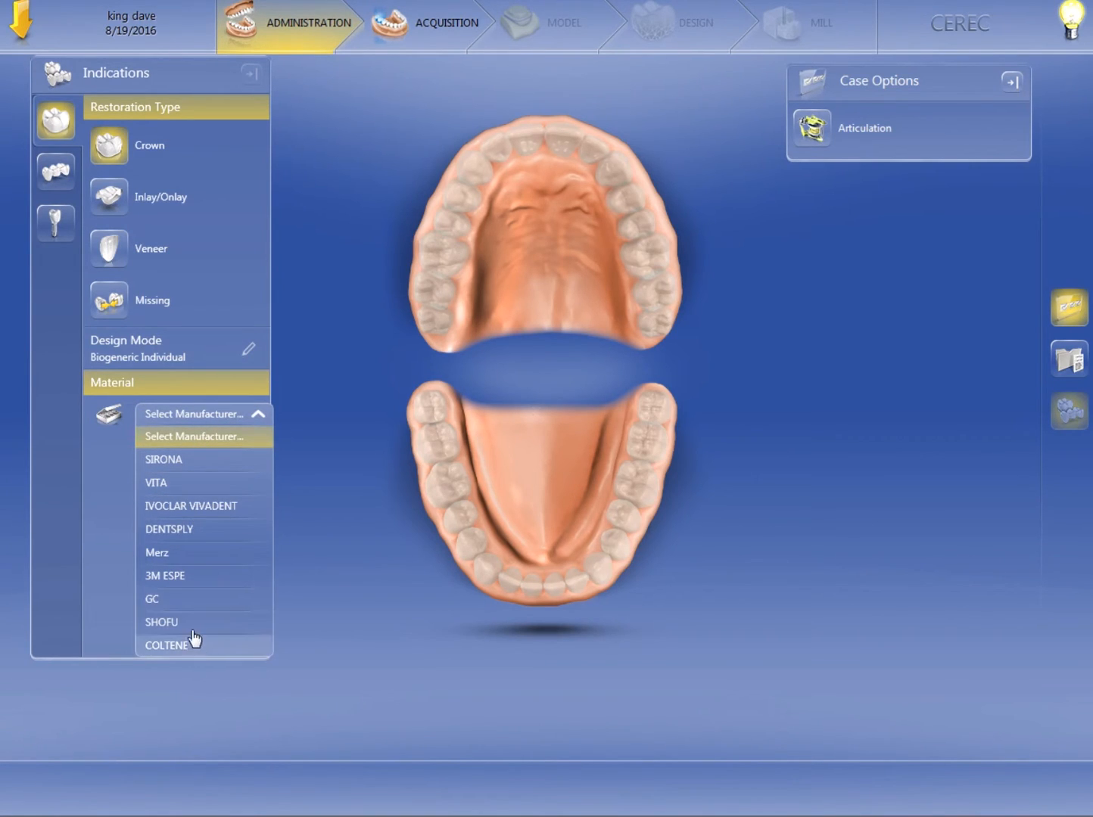
pyautogui.moveTo(195, 514)
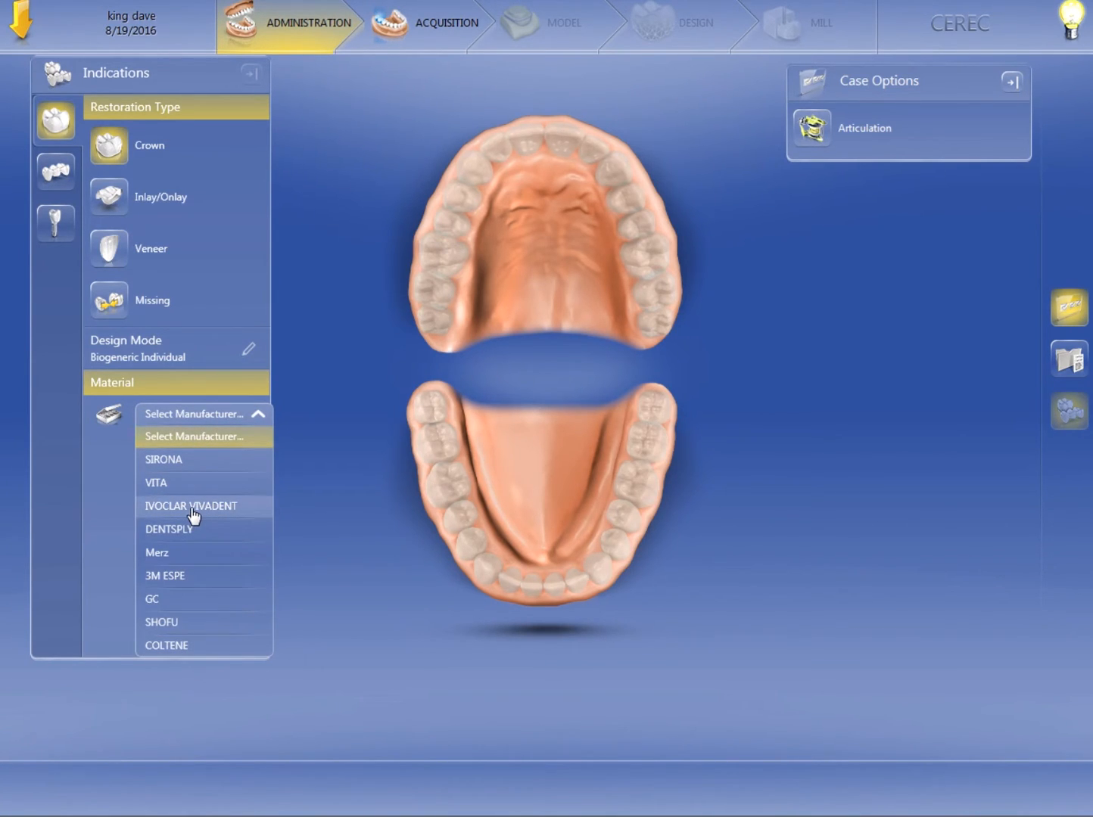
pyautogui.moveTo(203, 513)
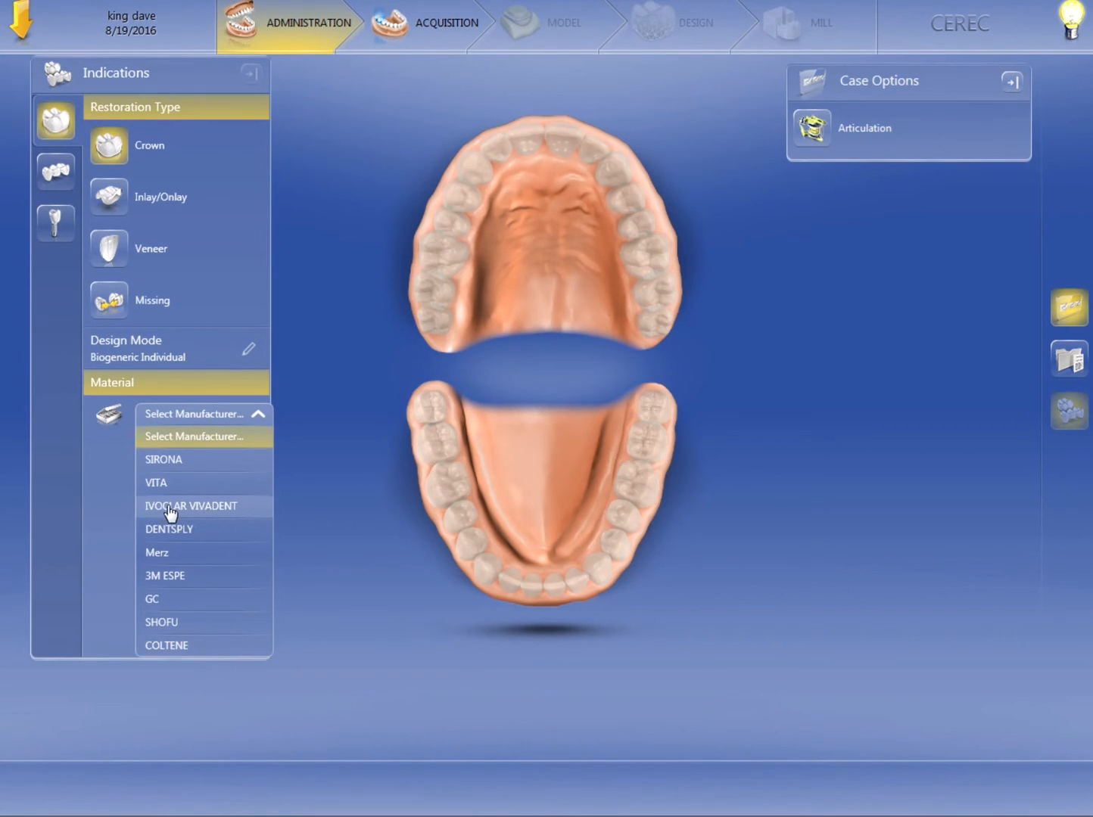
pyautogui.moveTo(177, 490)
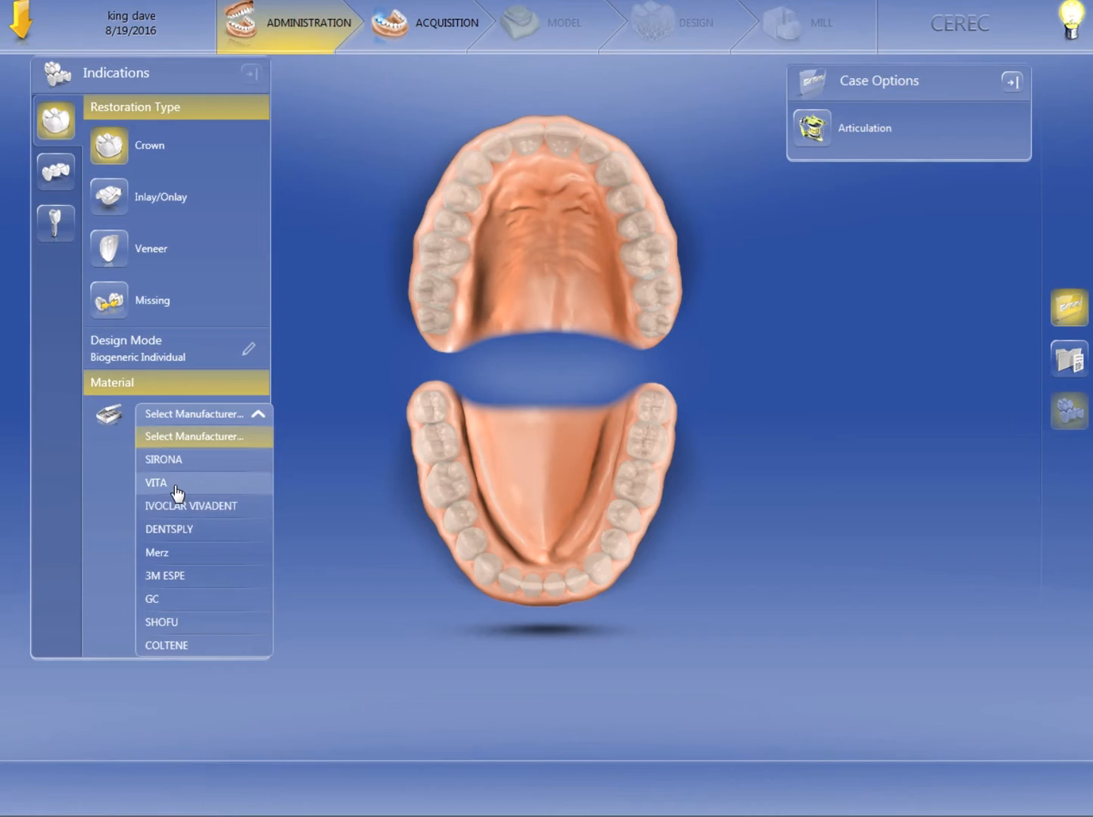
pyautogui.moveTo(176, 491)
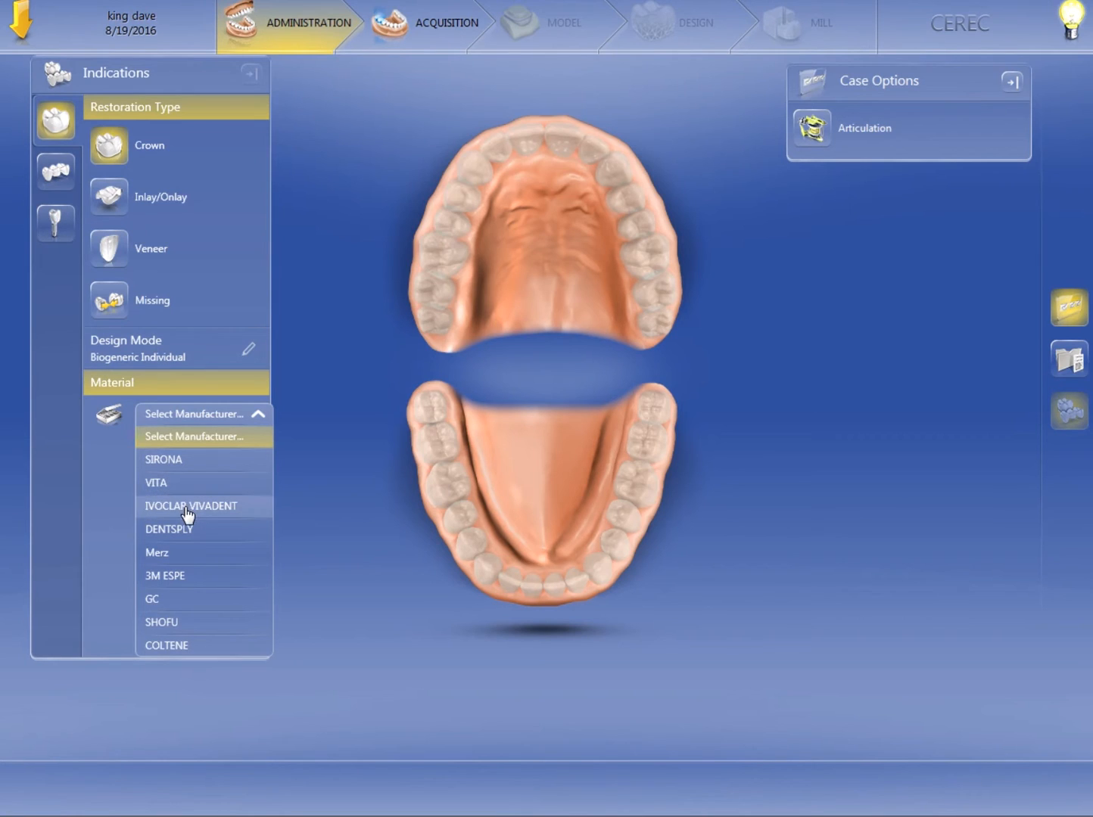
pyautogui.moveTo(187, 498)
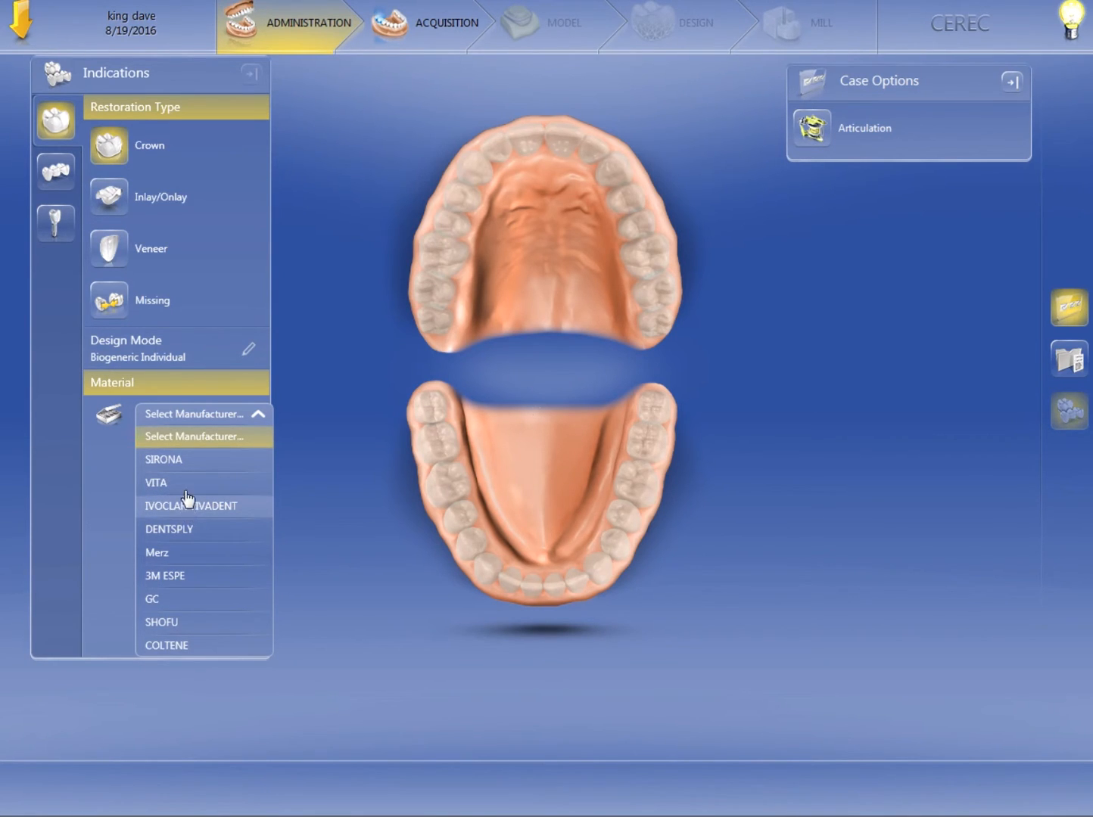
pyautogui.moveTo(185, 484)
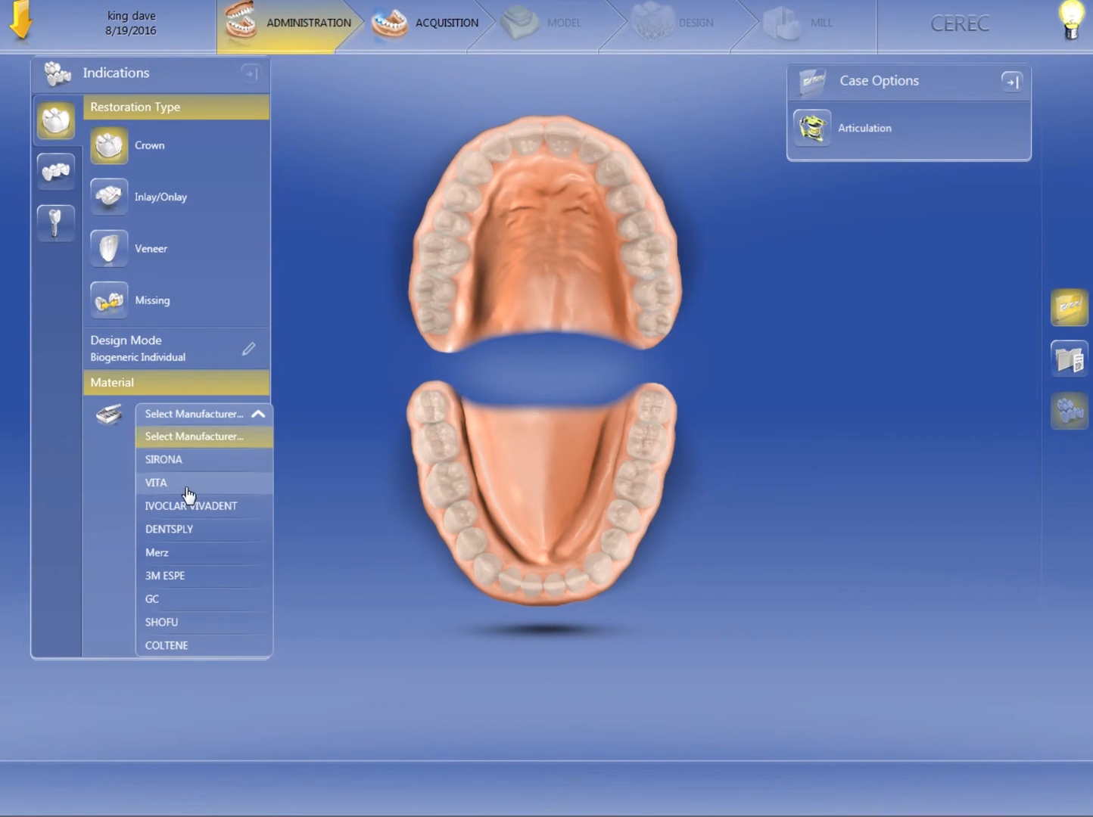
pyautogui.moveTo(172, 537)
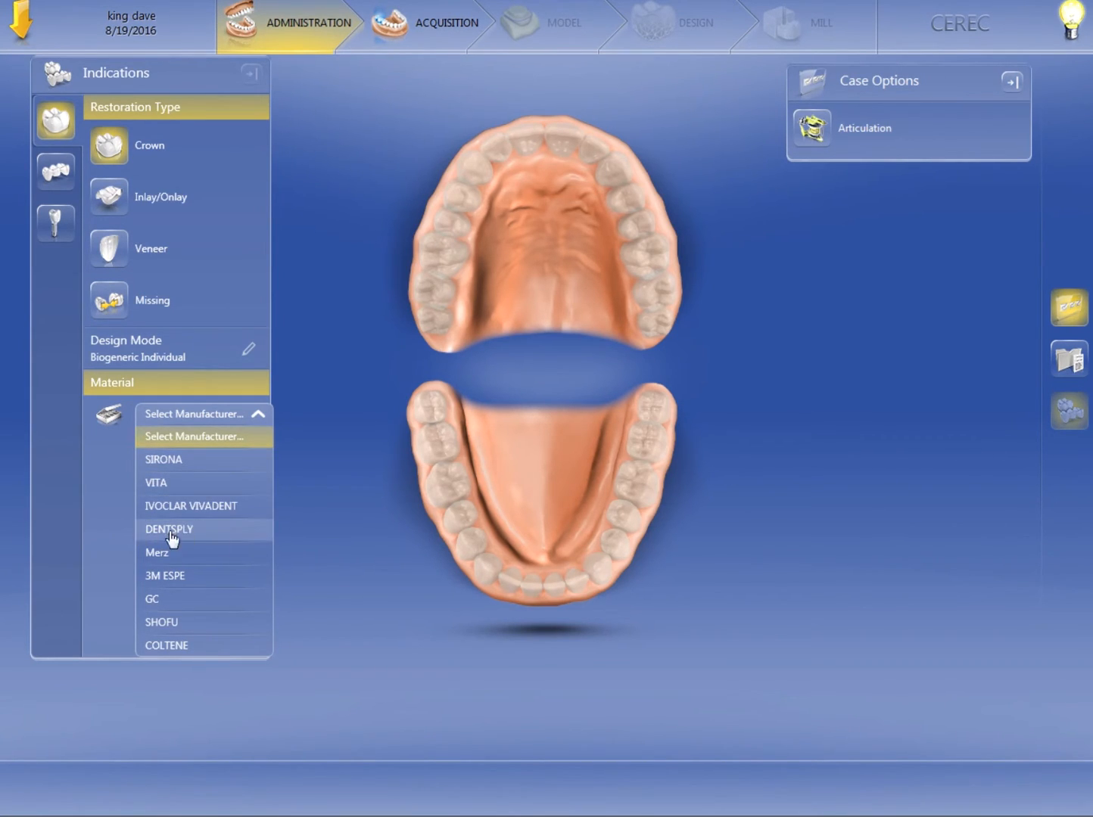
pyautogui.moveTo(208, 554)
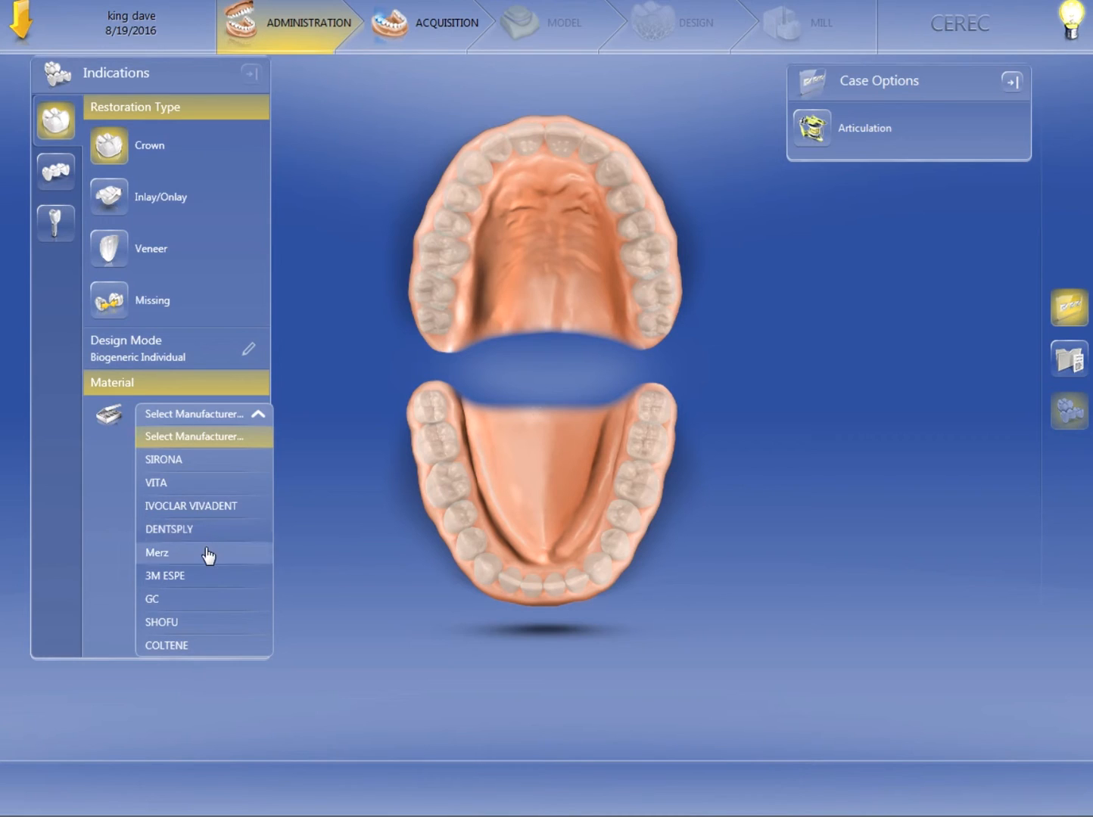
pyautogui.moveTo(188, 584)
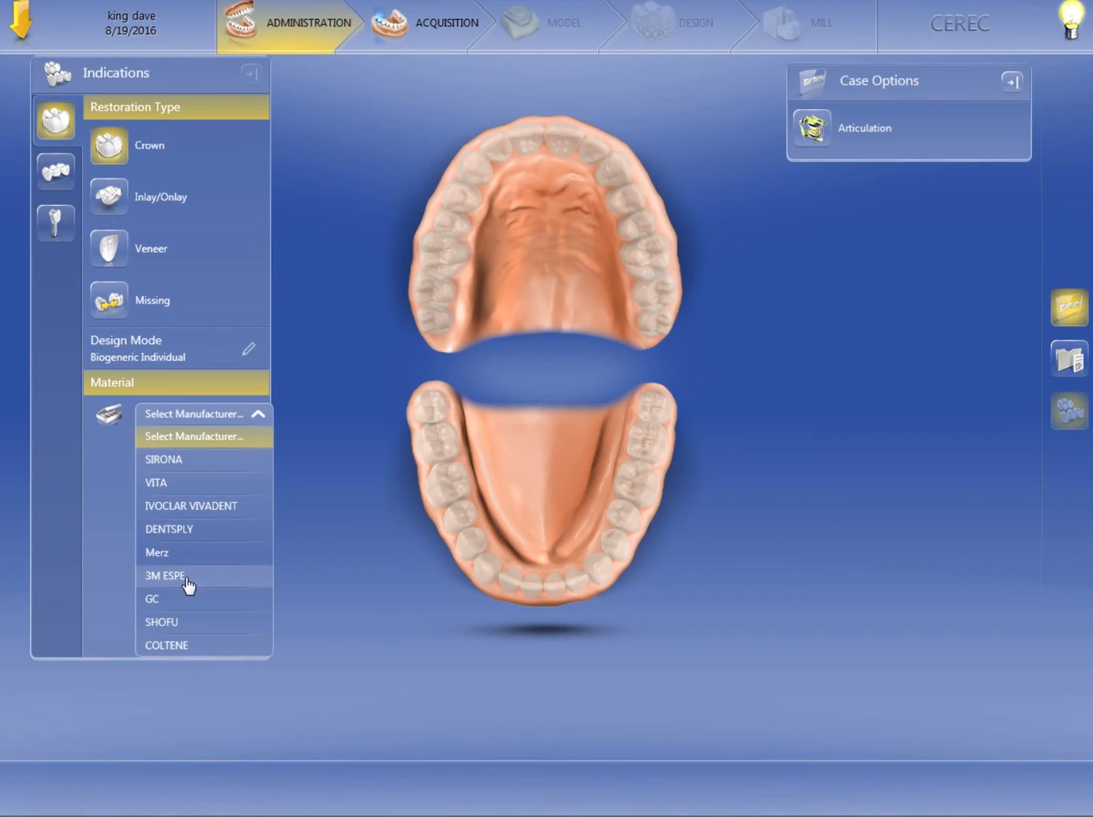
pyautogui.moveTo(159, 590)
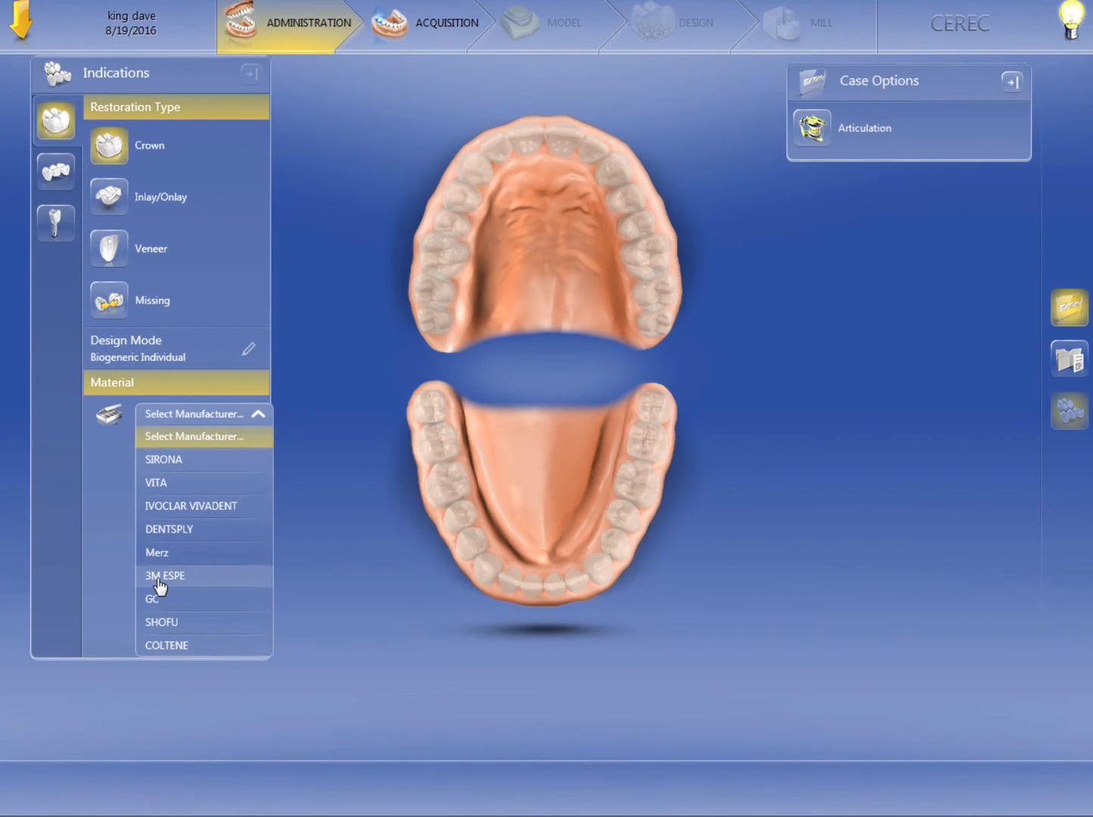
pyautogui.moveTo(173, 602)
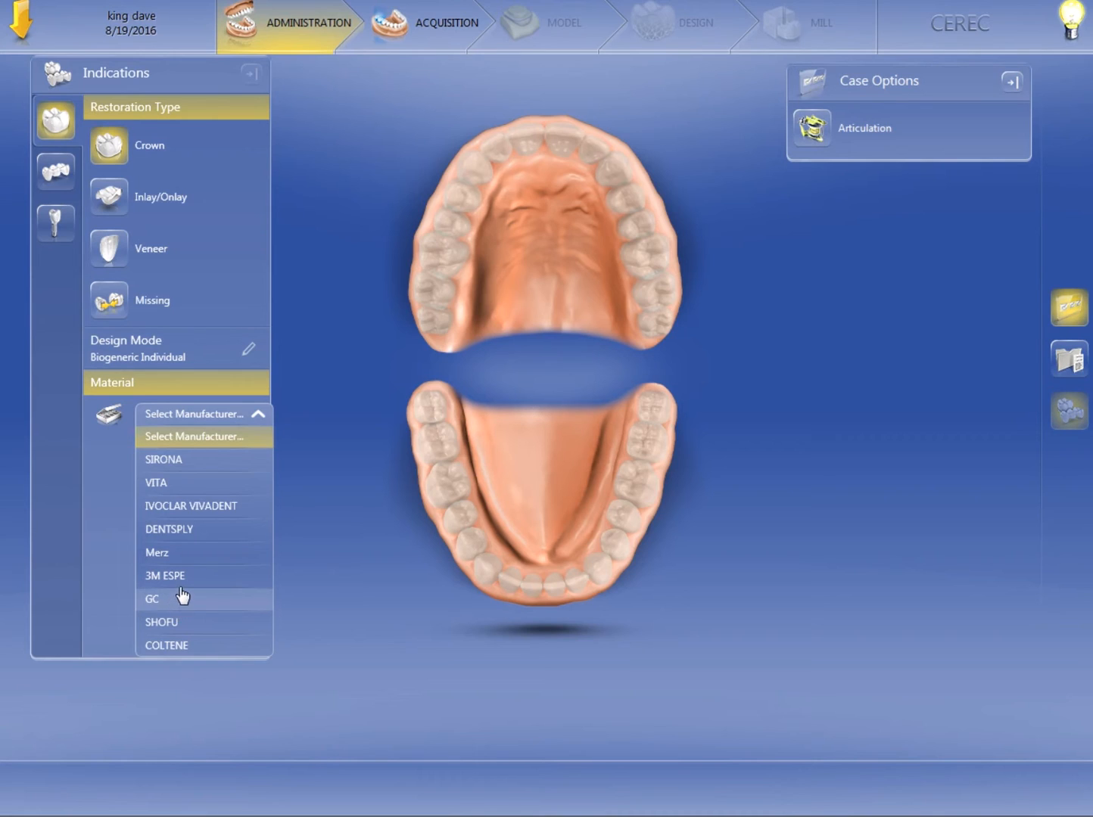
pyautogui.moveTo(186, 514)
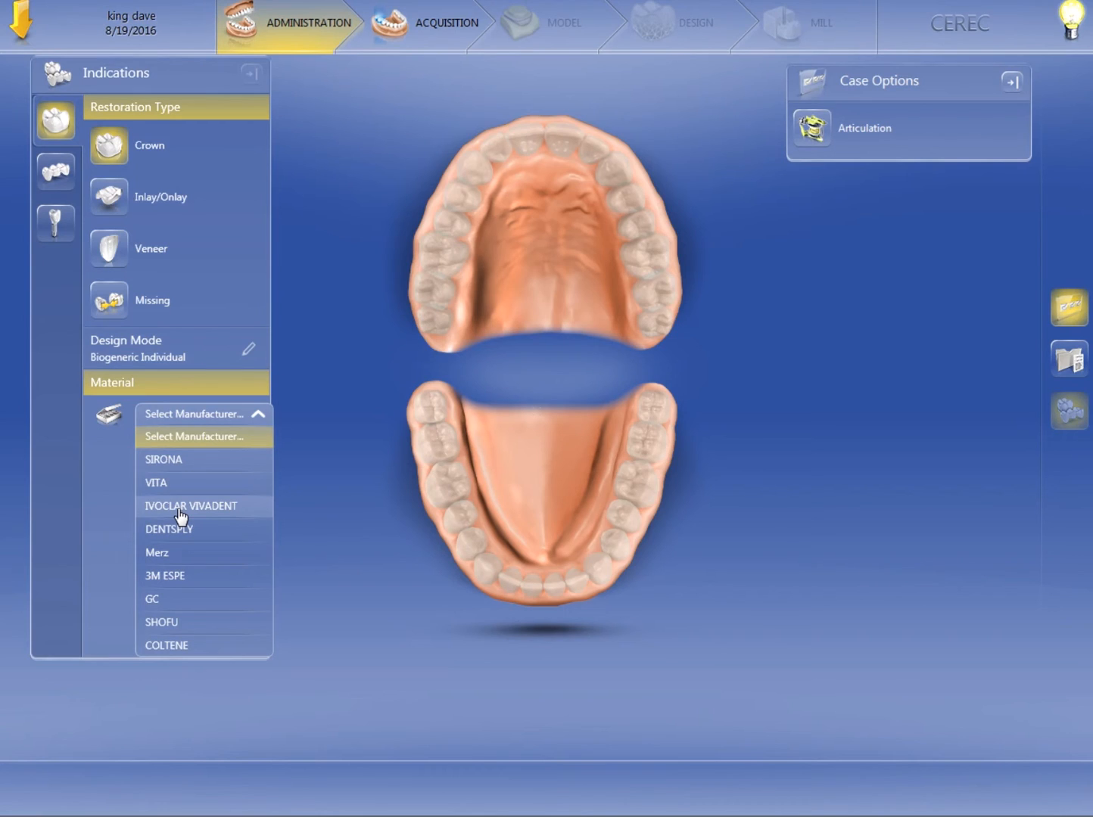
# Set the manufacturer to Ivoclar Vivadent and list its materials: IPS e.max CAD, IPS Empress CAD, Telio CAD
pyautogui.click(191, 505)
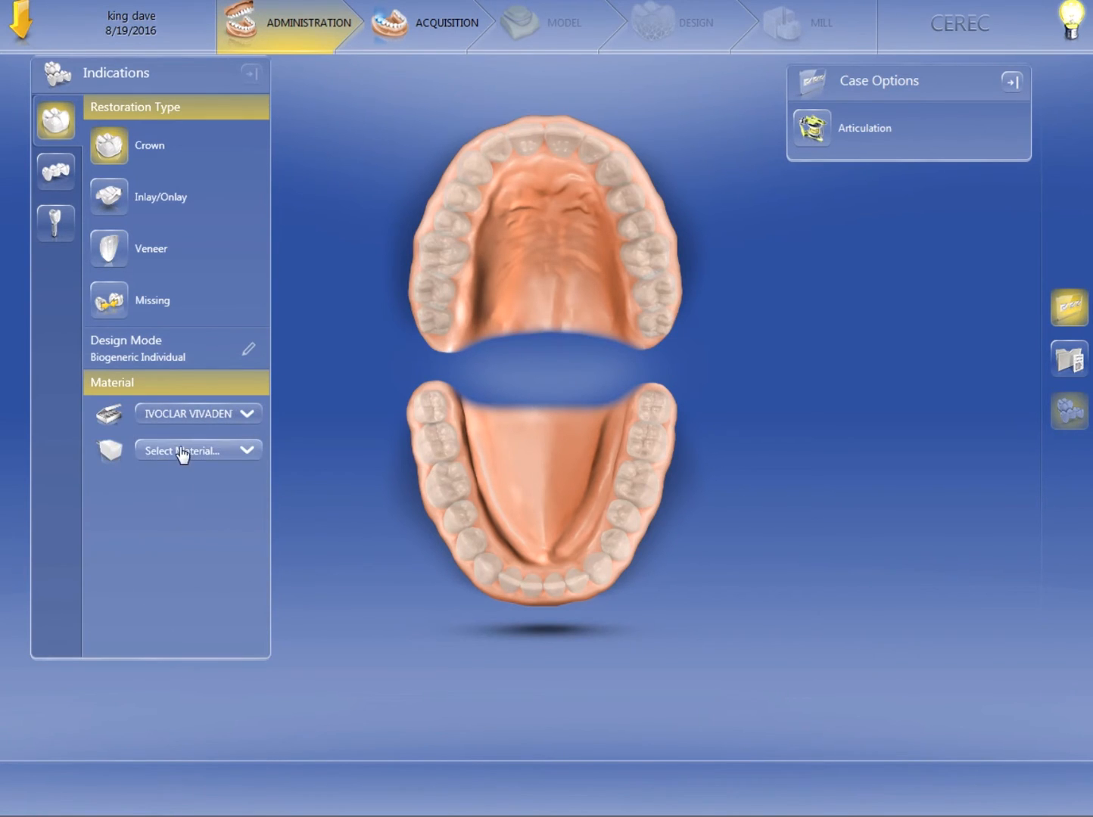
pyautogui.click(199, 451)
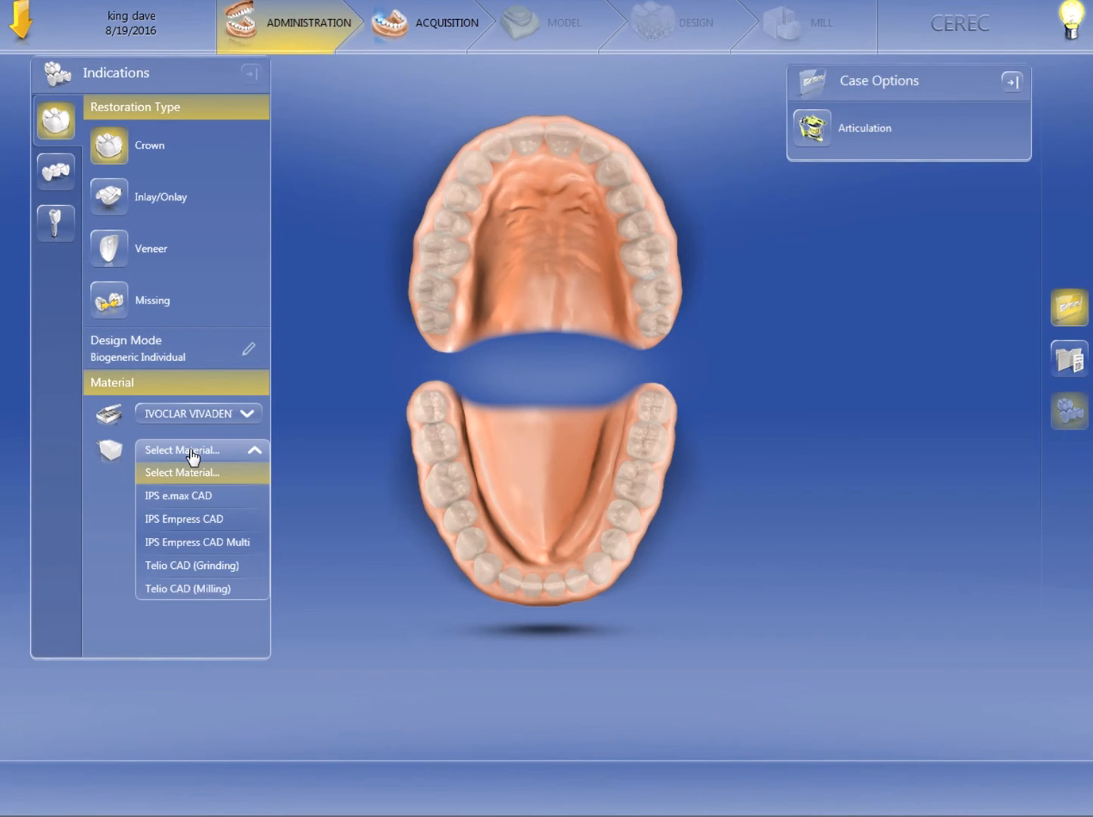
pyautogui.moveTo(187, 496)
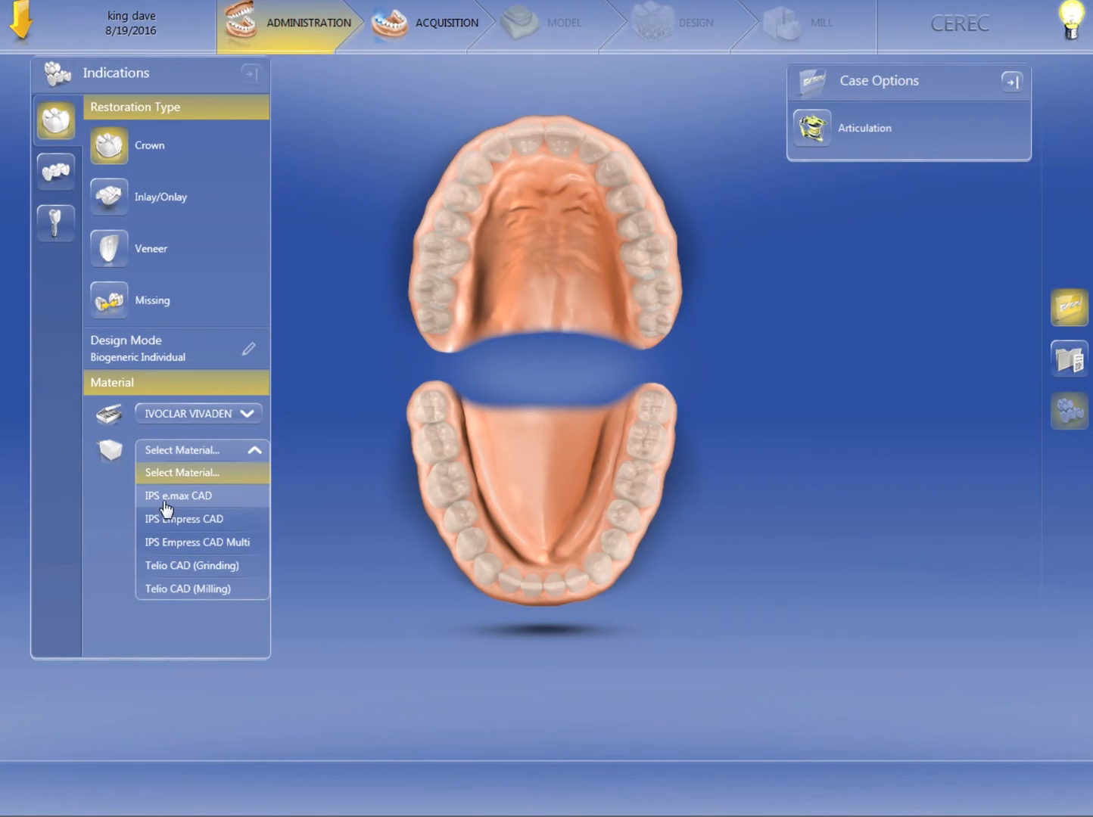
pyautogui.moveTo(153, 499)
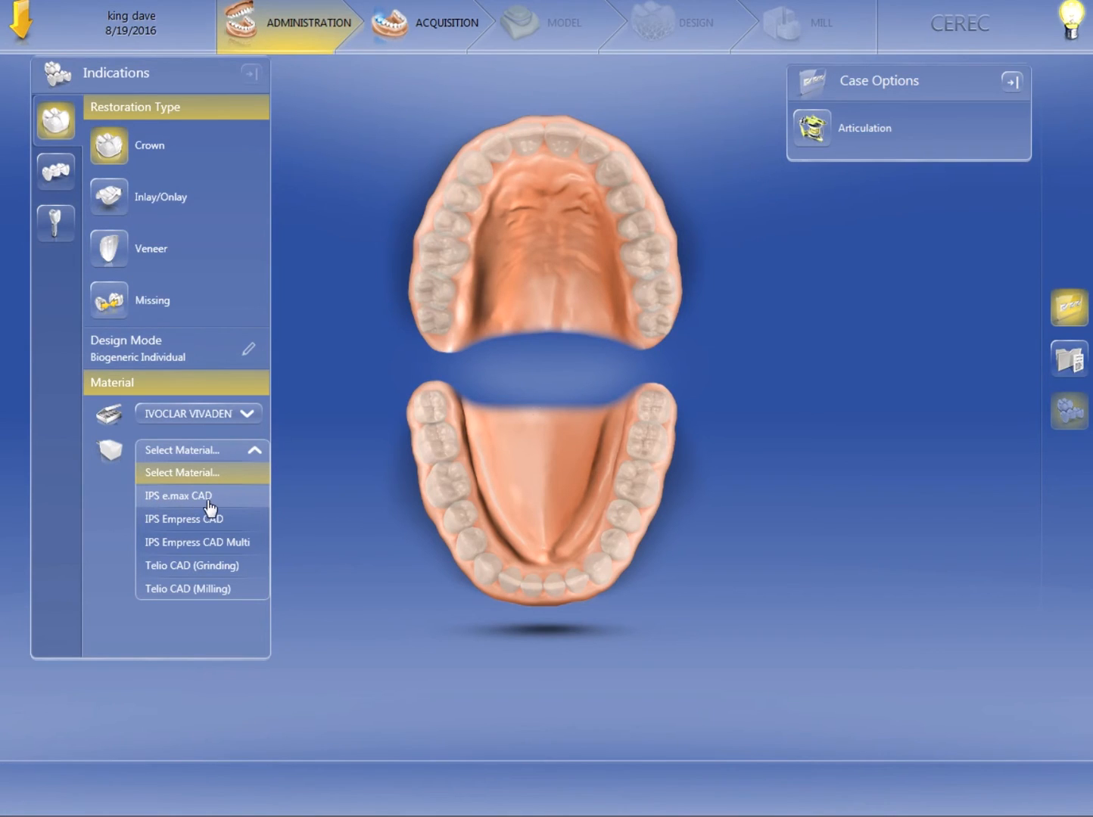
pyautogui.moveTo(222, 520)
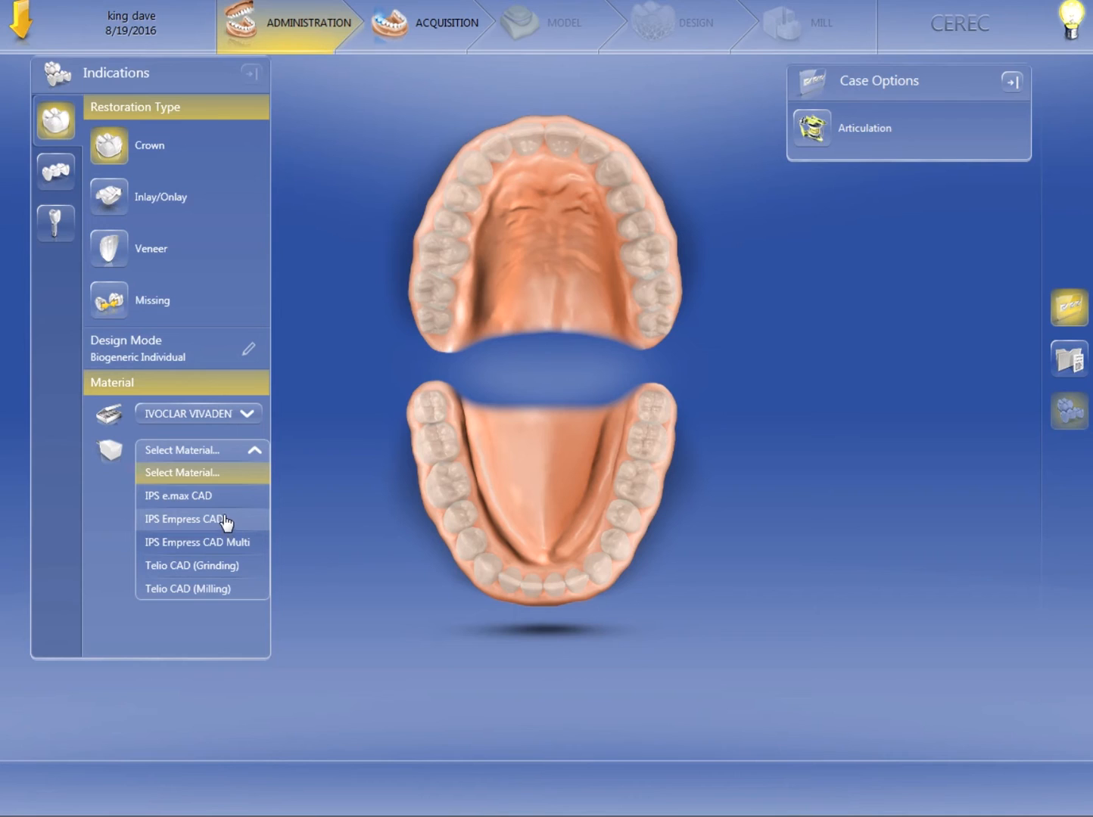
pyautogui.moveTo(230, 524)
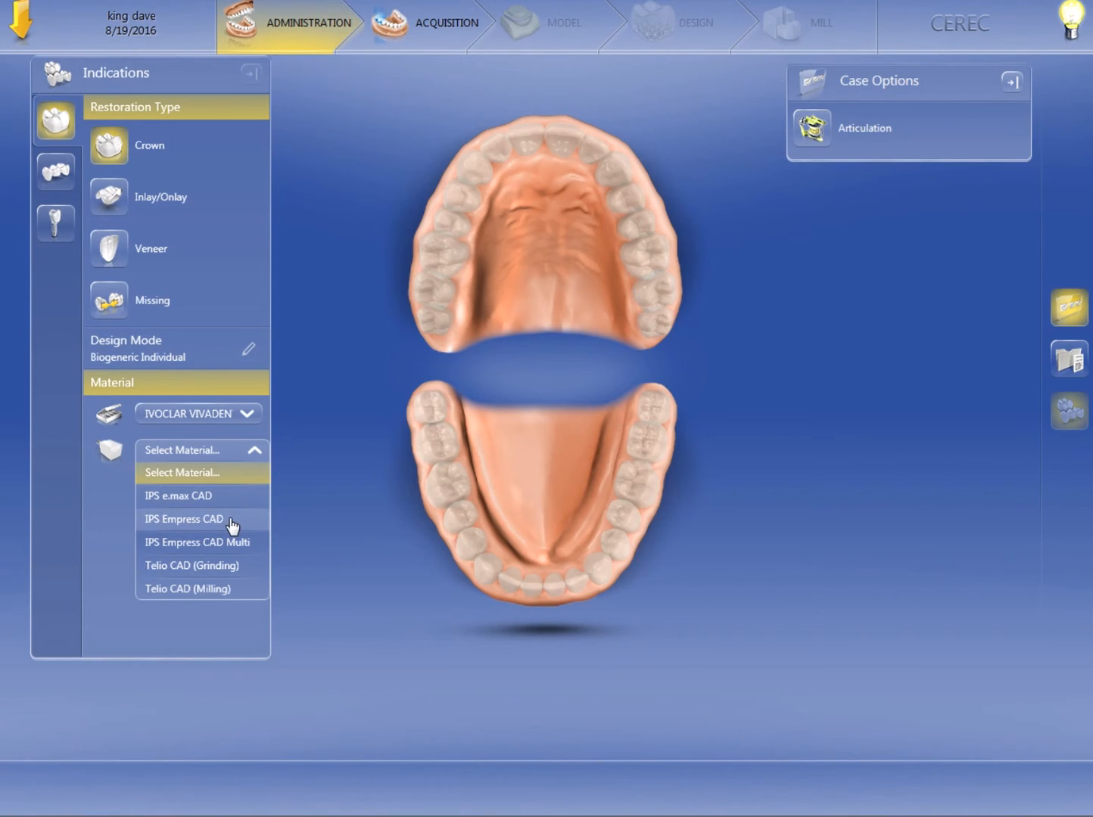
pyautogui.moveTo(135, 523)
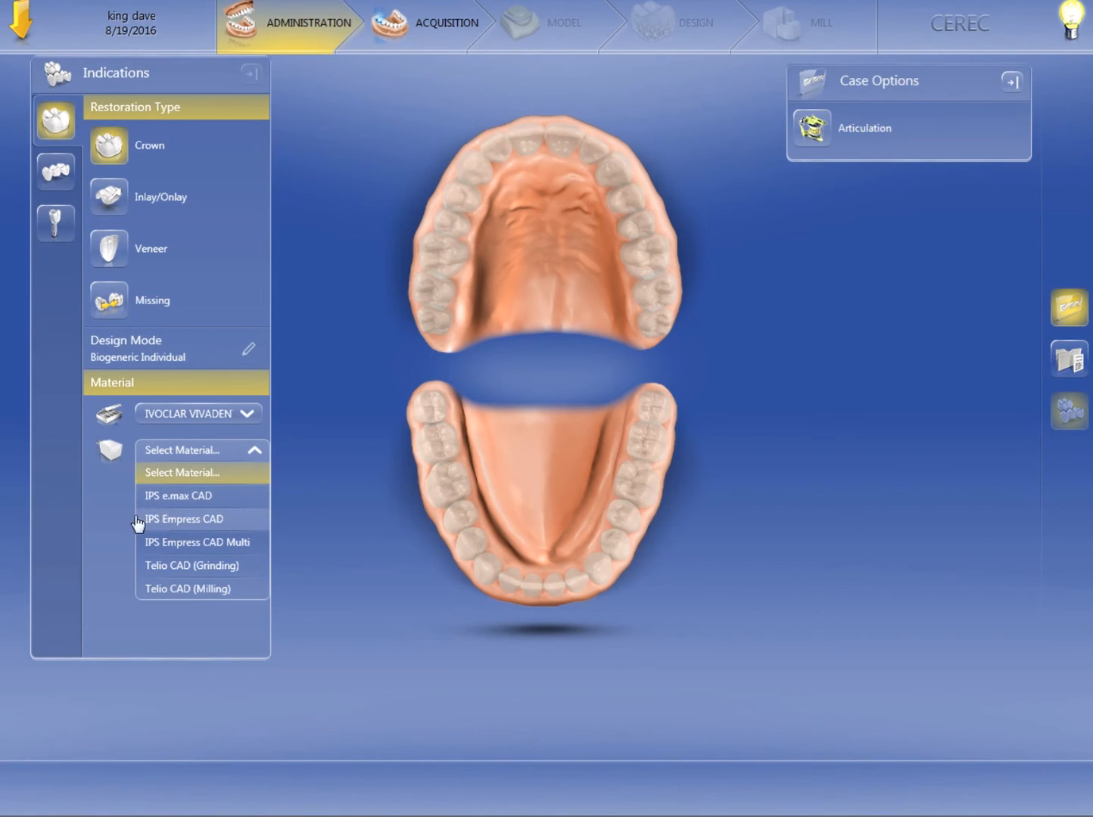
pyautogui.moveTo(241, 542)
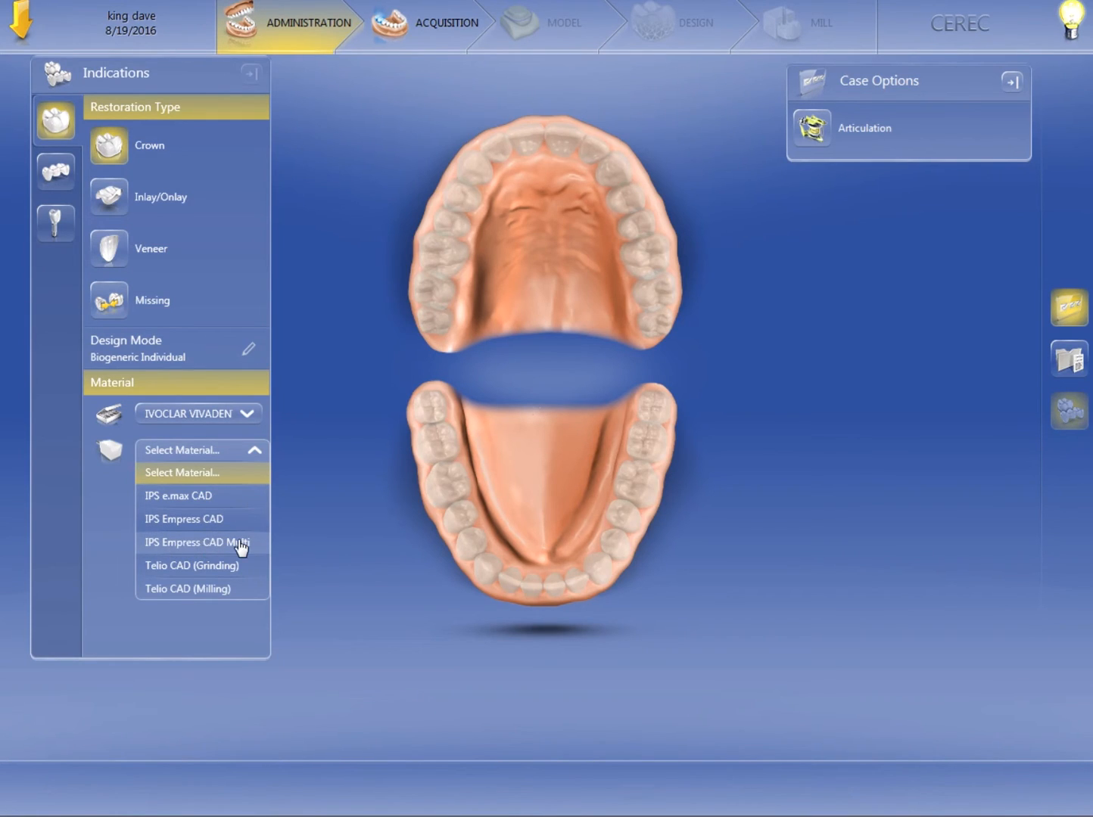
pyautogui.moveTo(233, 549)
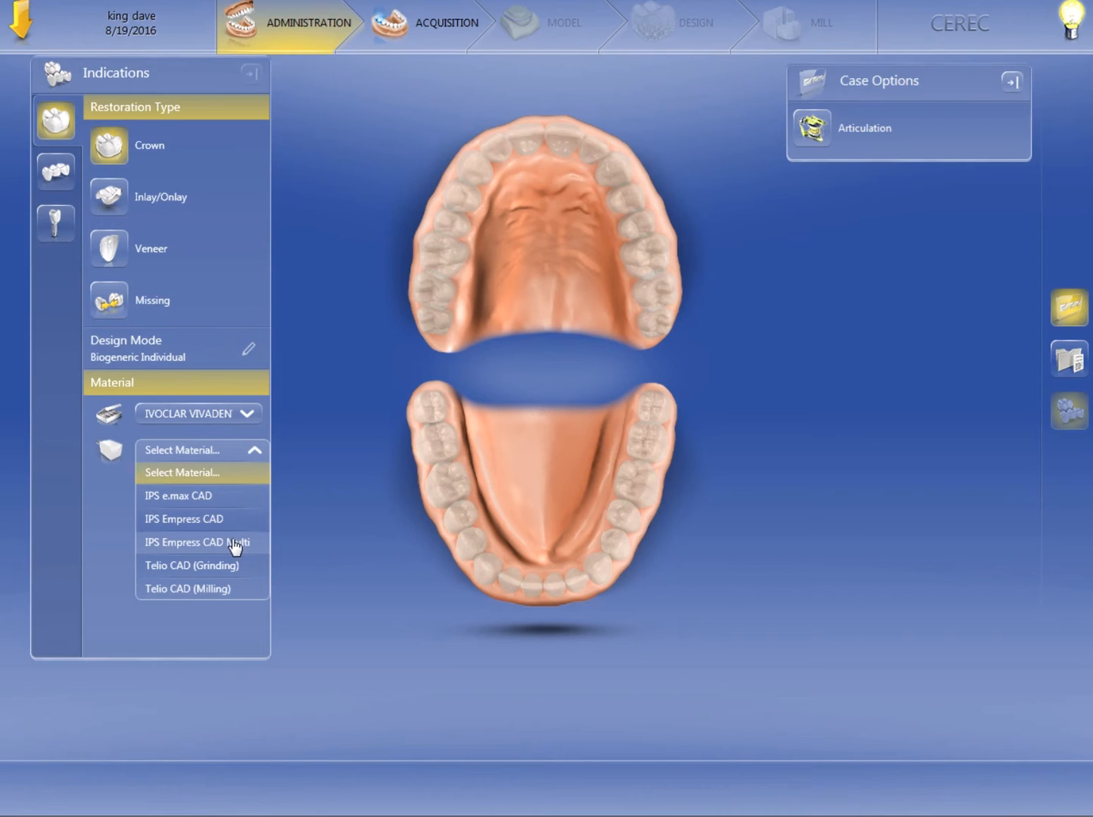
pyautogui.moveTo(215, 576)
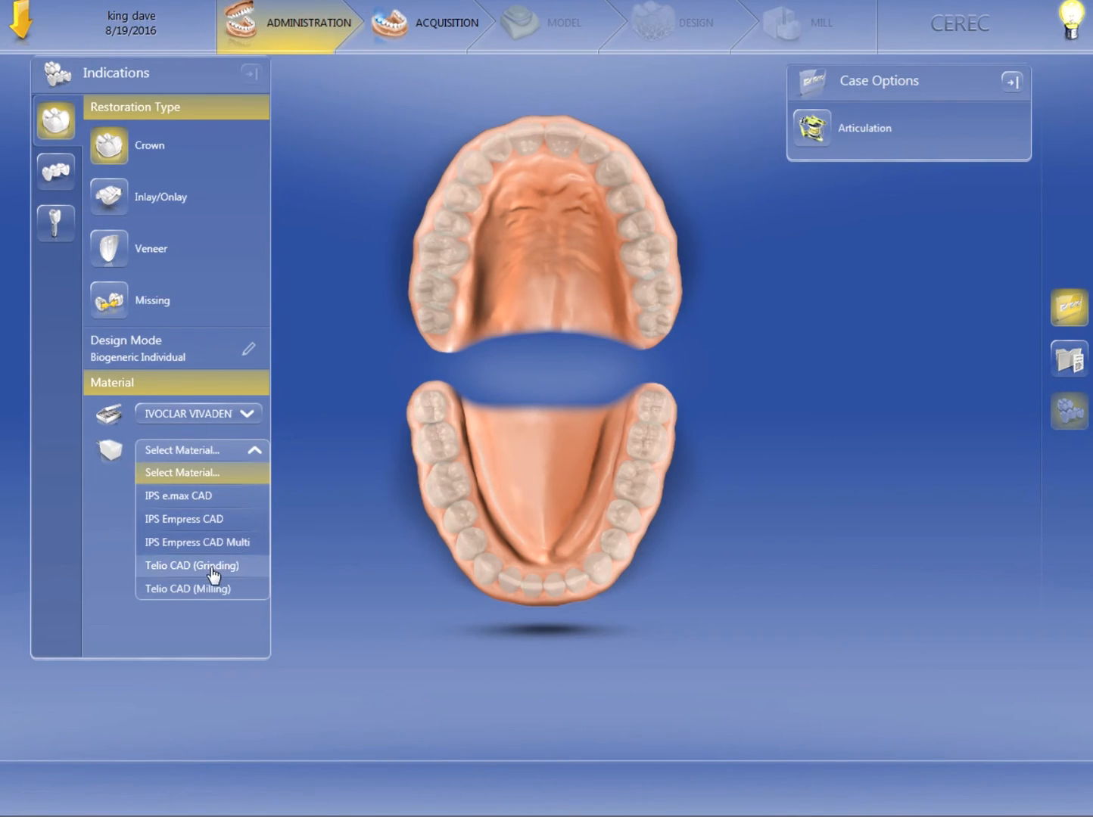
pyautogui.moveTo(164, 593)
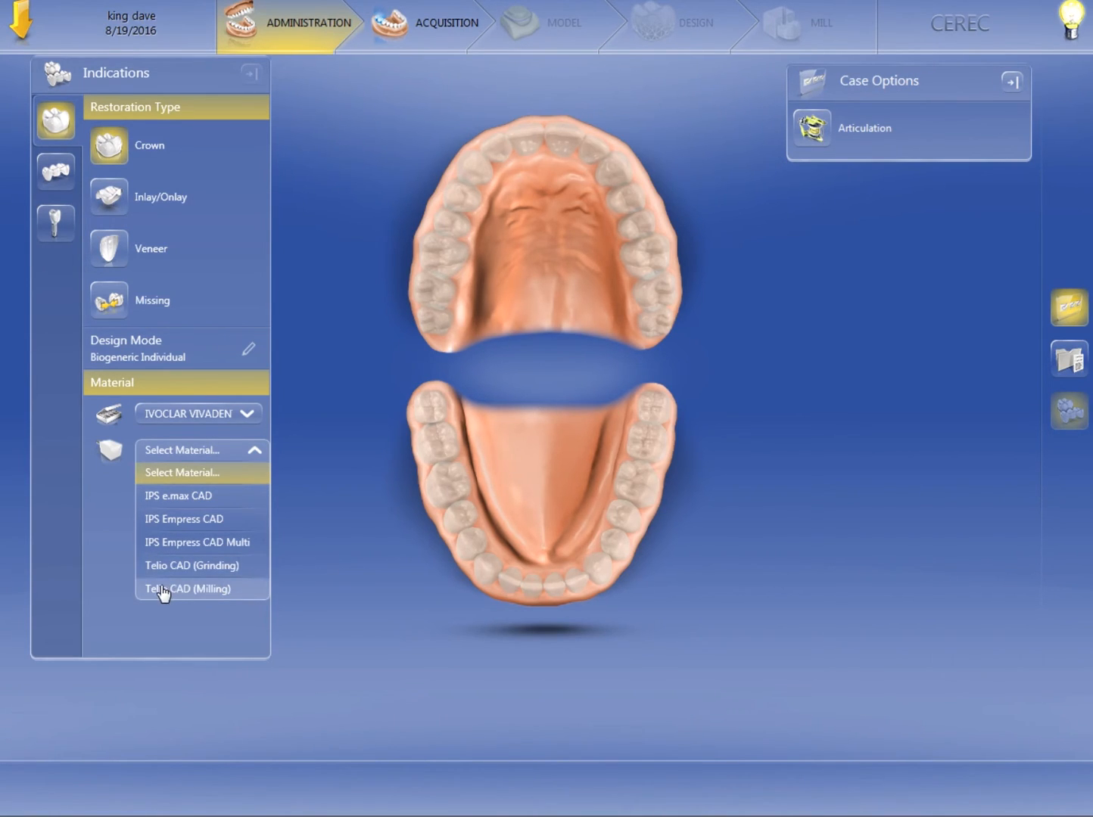
pyautogui.moveTo(223, 592)
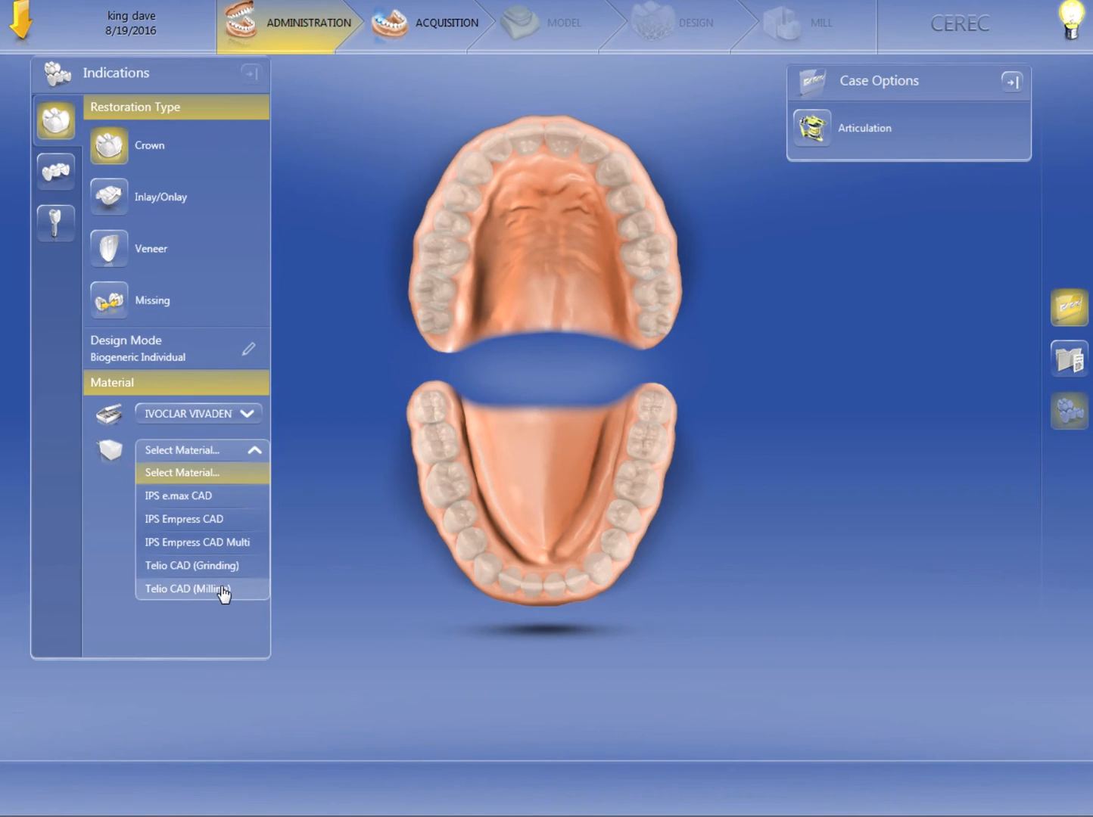
pyautogui.moveTo(189, 574)
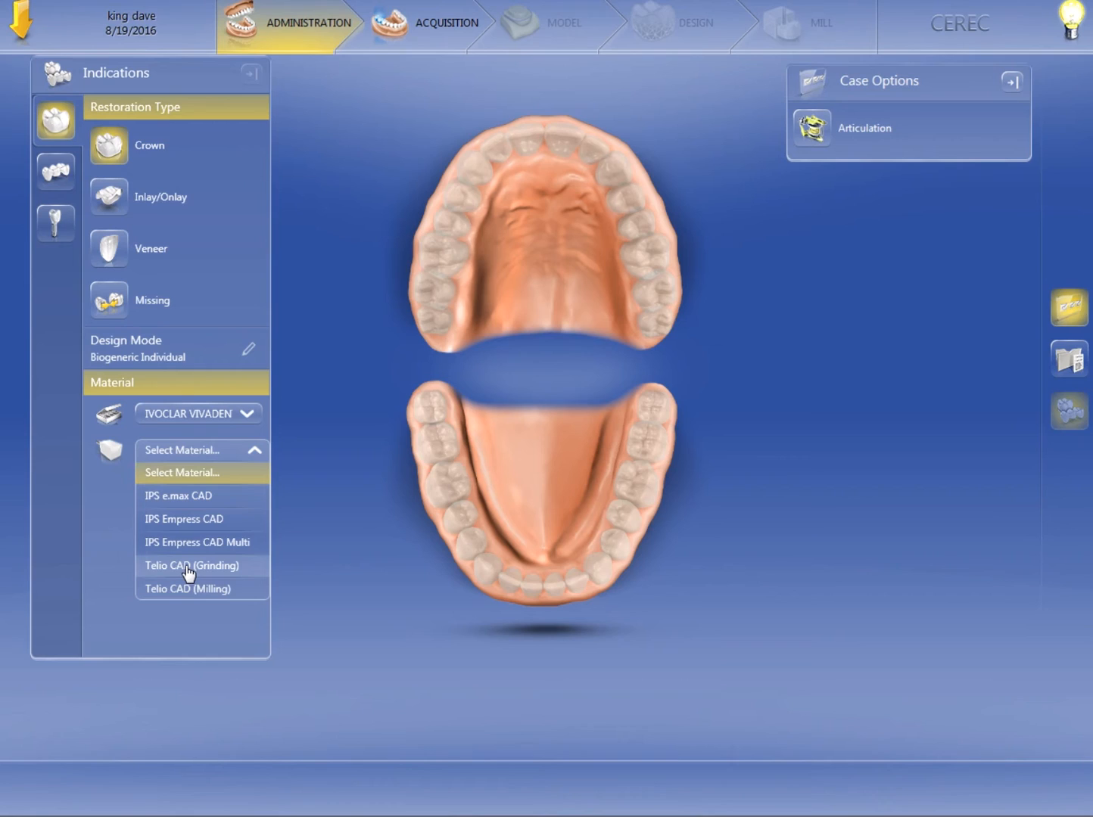
pyautogui.moveTo(201, 572)
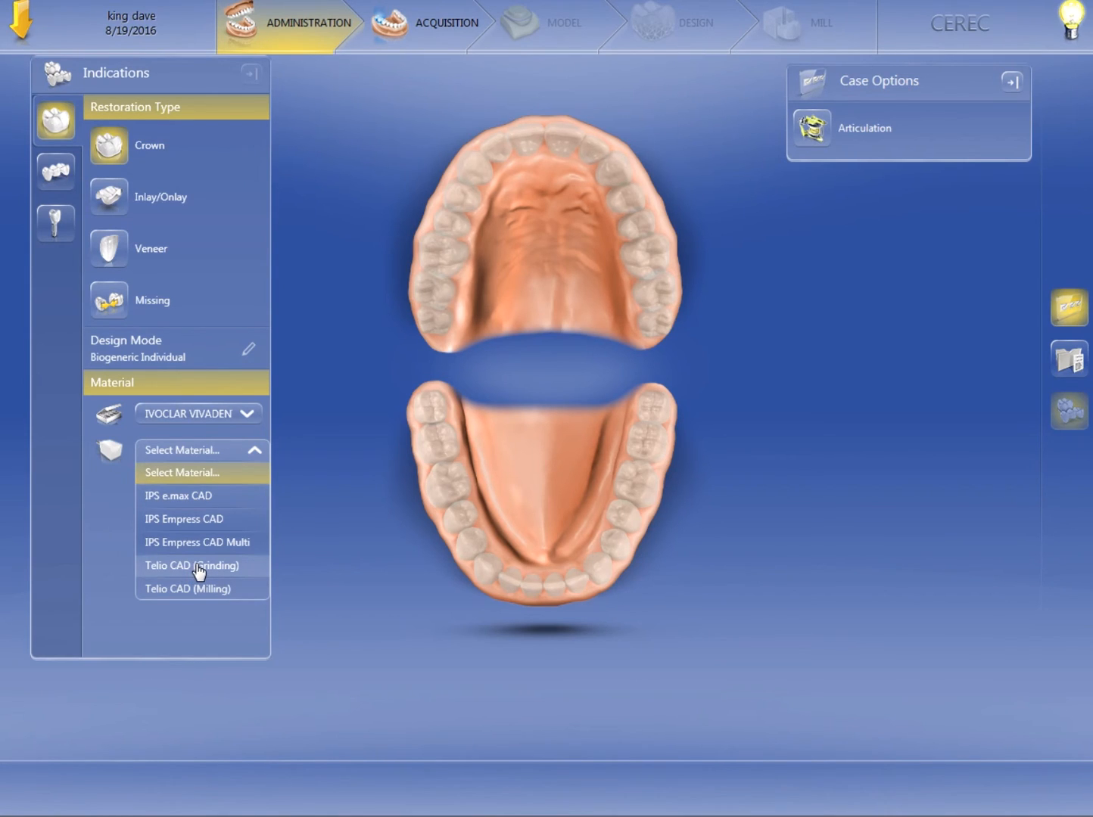
pyautogui.moveTo(196, 599)
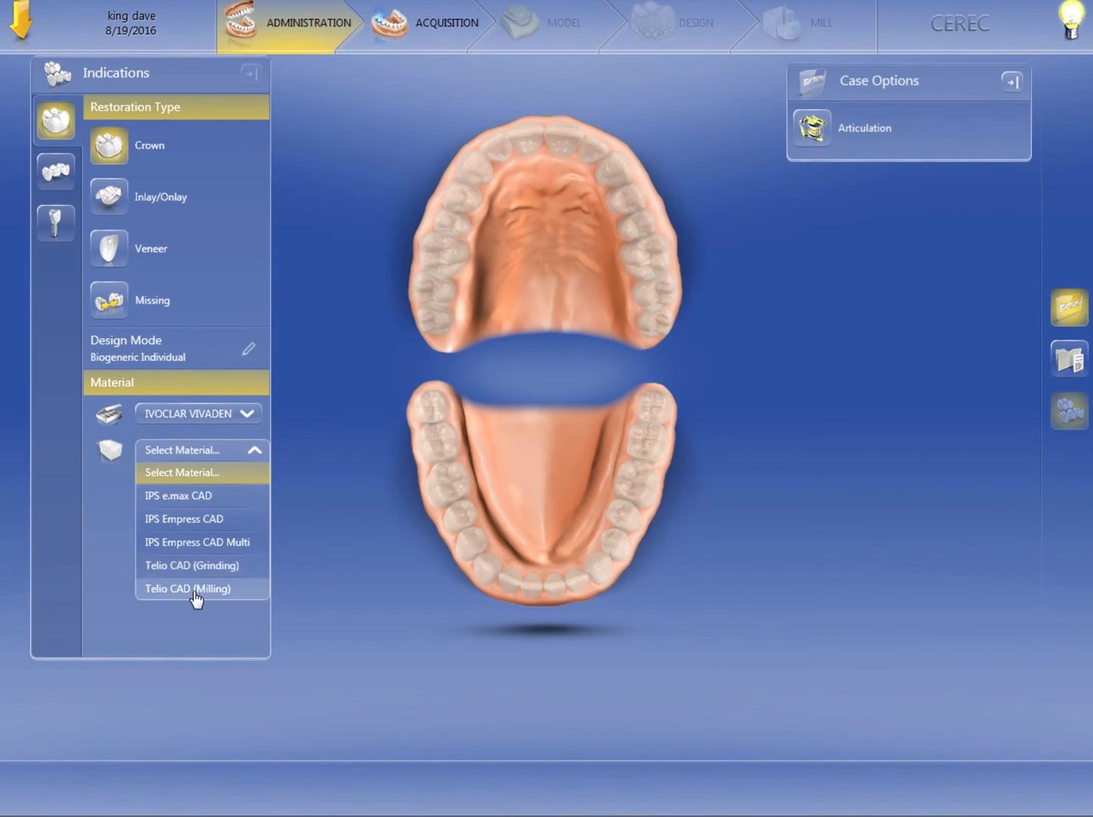
pyautogui.moveTo(179, 598)
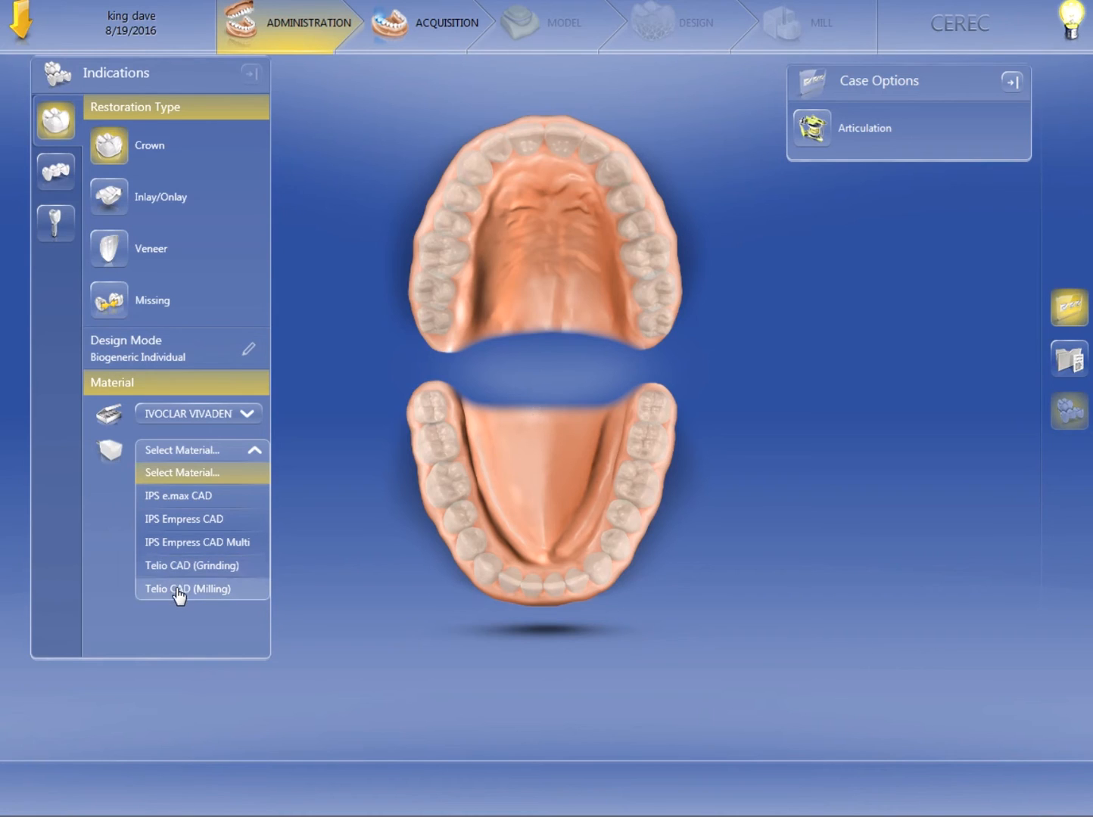
pyautogui.moveTo(195, 586)
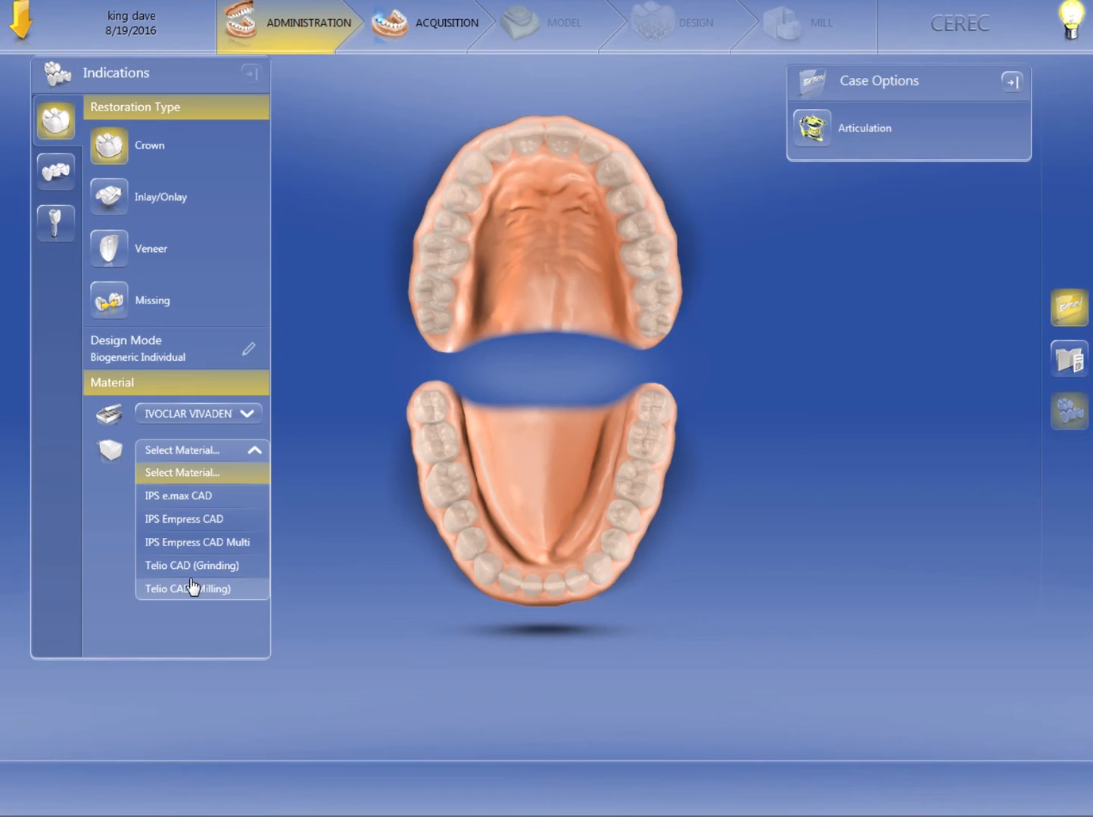
pyautogui.moveTo(215, 592)
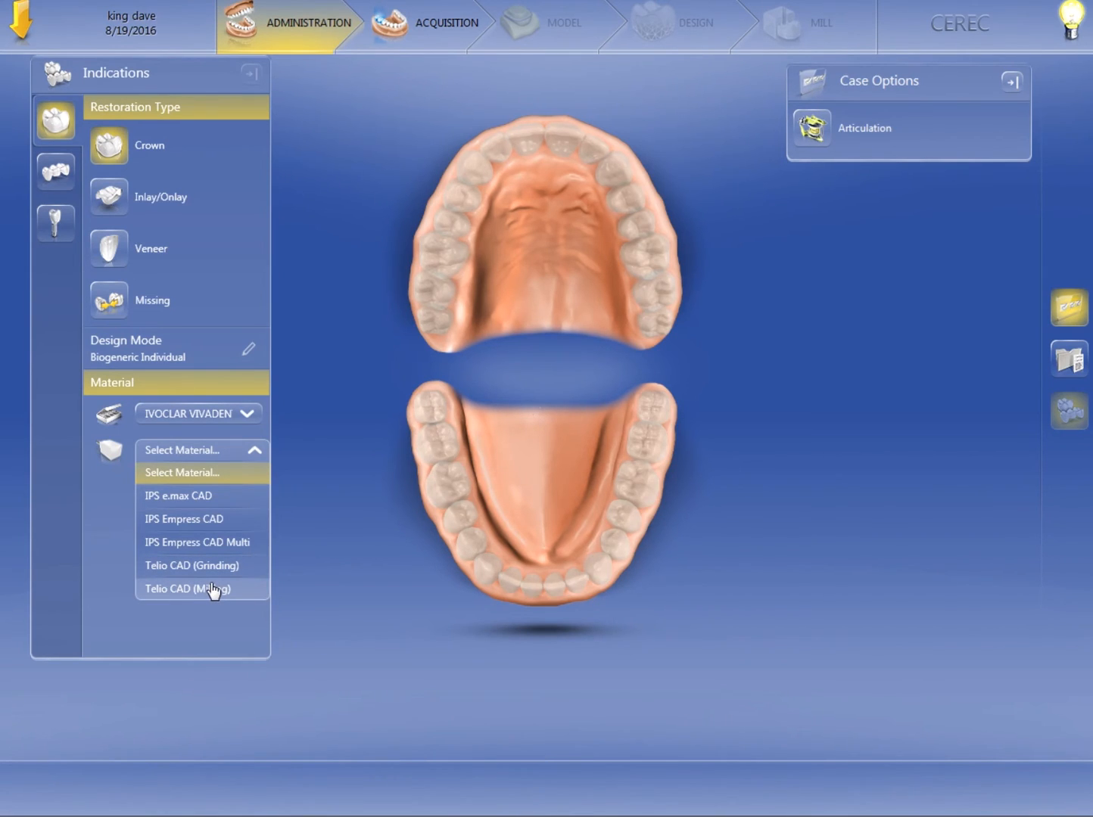
pyautogui.moveTo(182, 575)
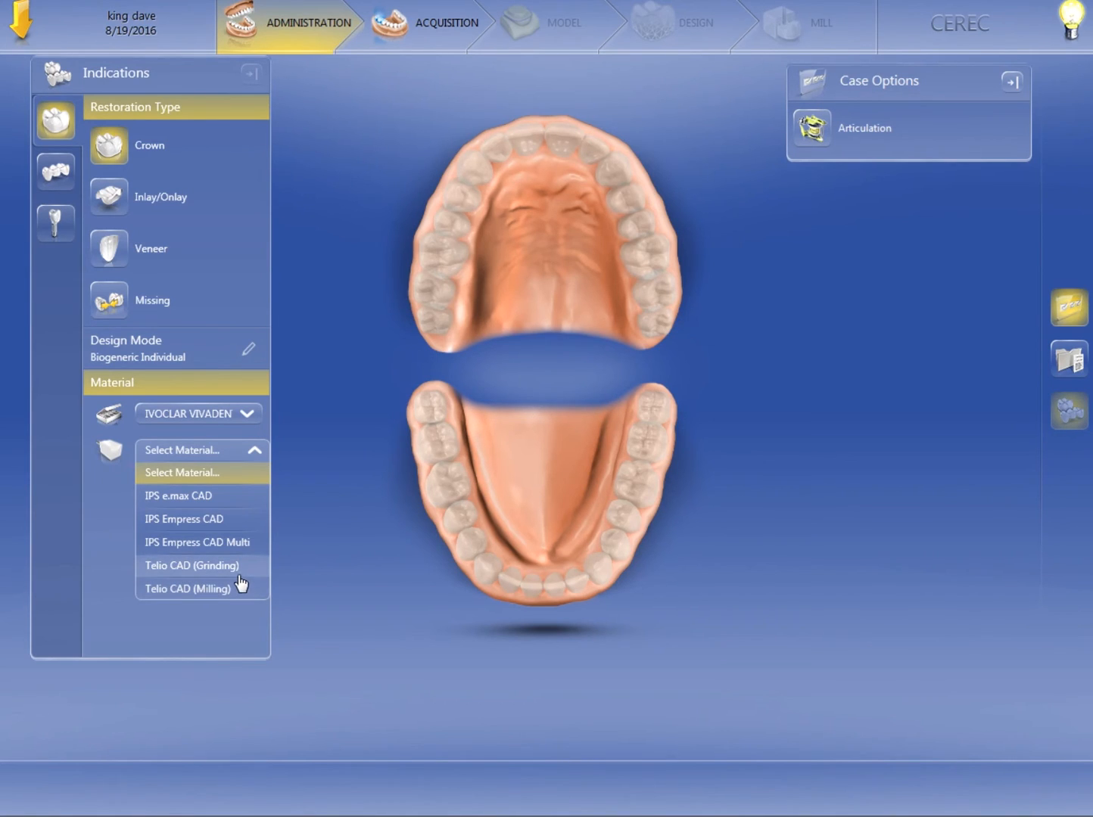
pyautogui.moveTo(194, 496)
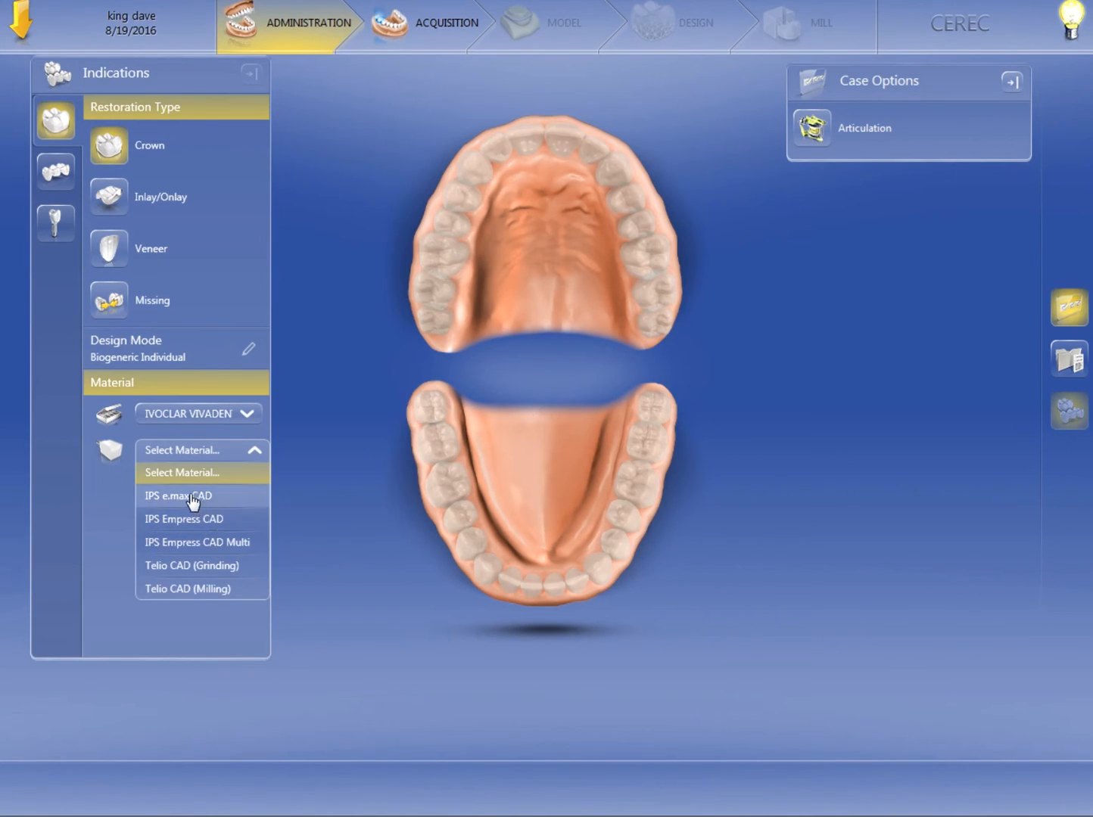
pyautogui.click(179, 496)
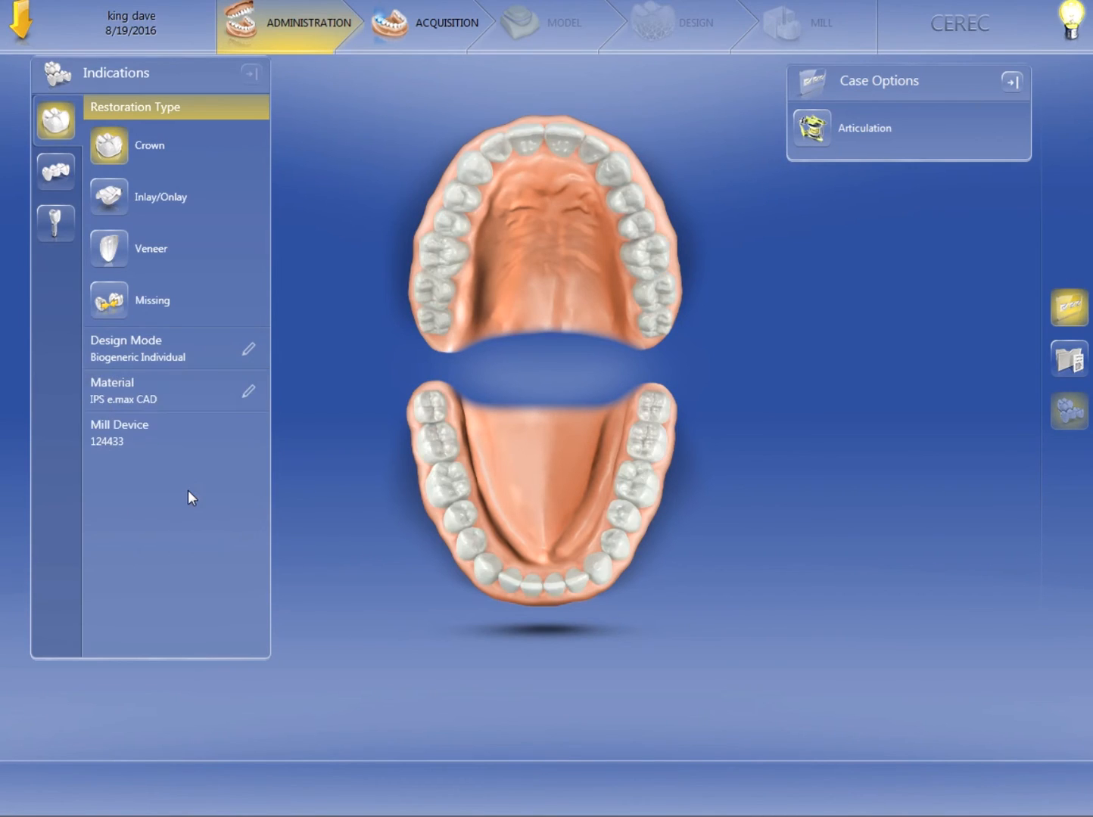
pyautogui.moveTo(134, 445)
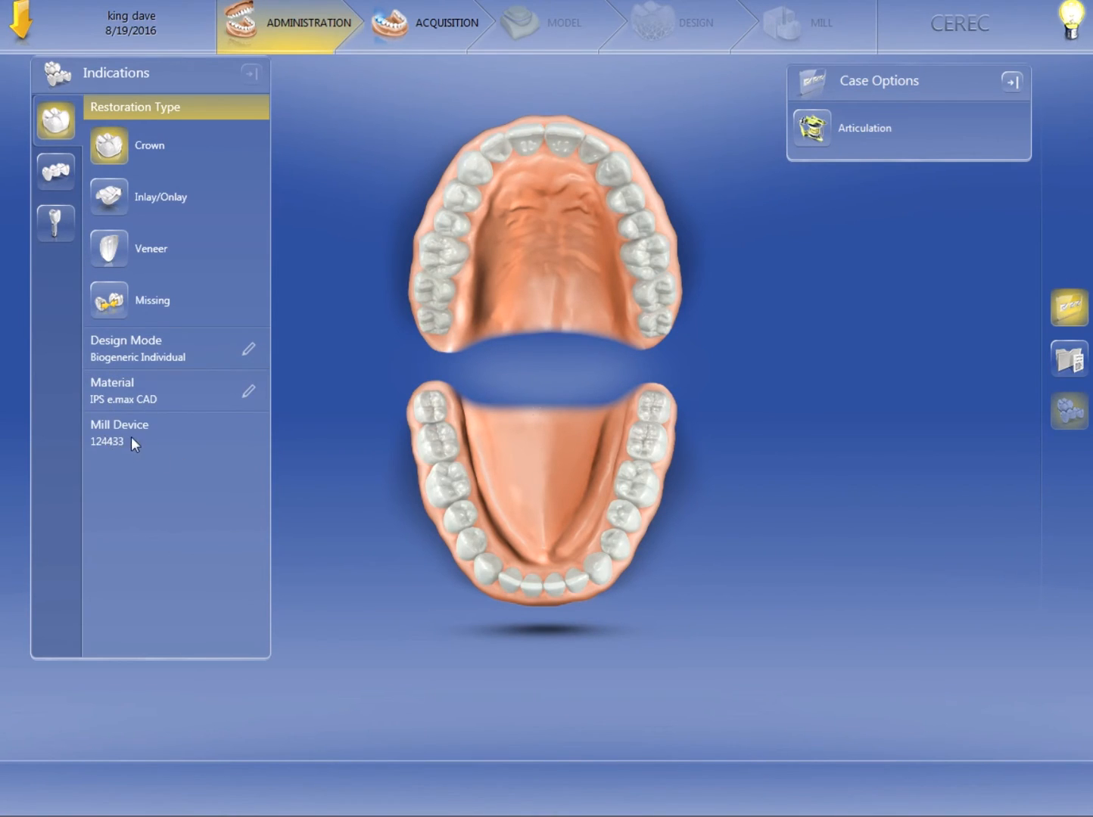
pyautogui.moveTo(124, 443)
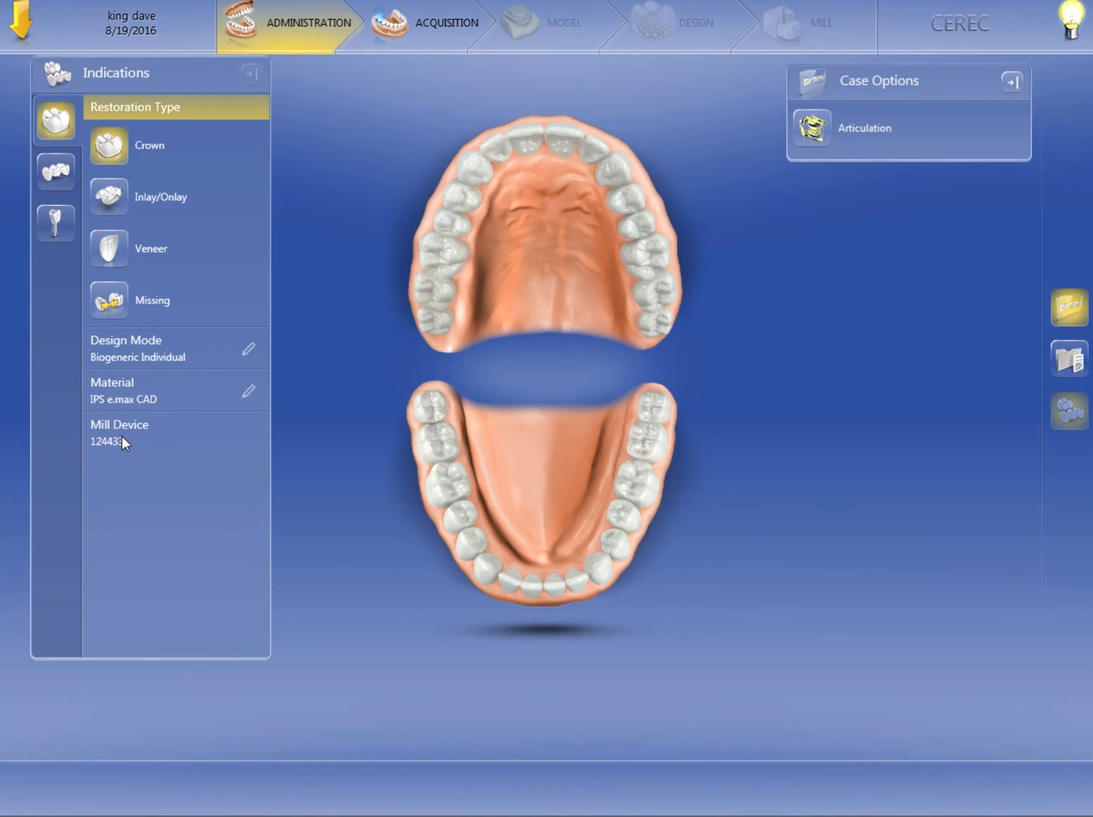
pyautogui.moveTo(117, 145)
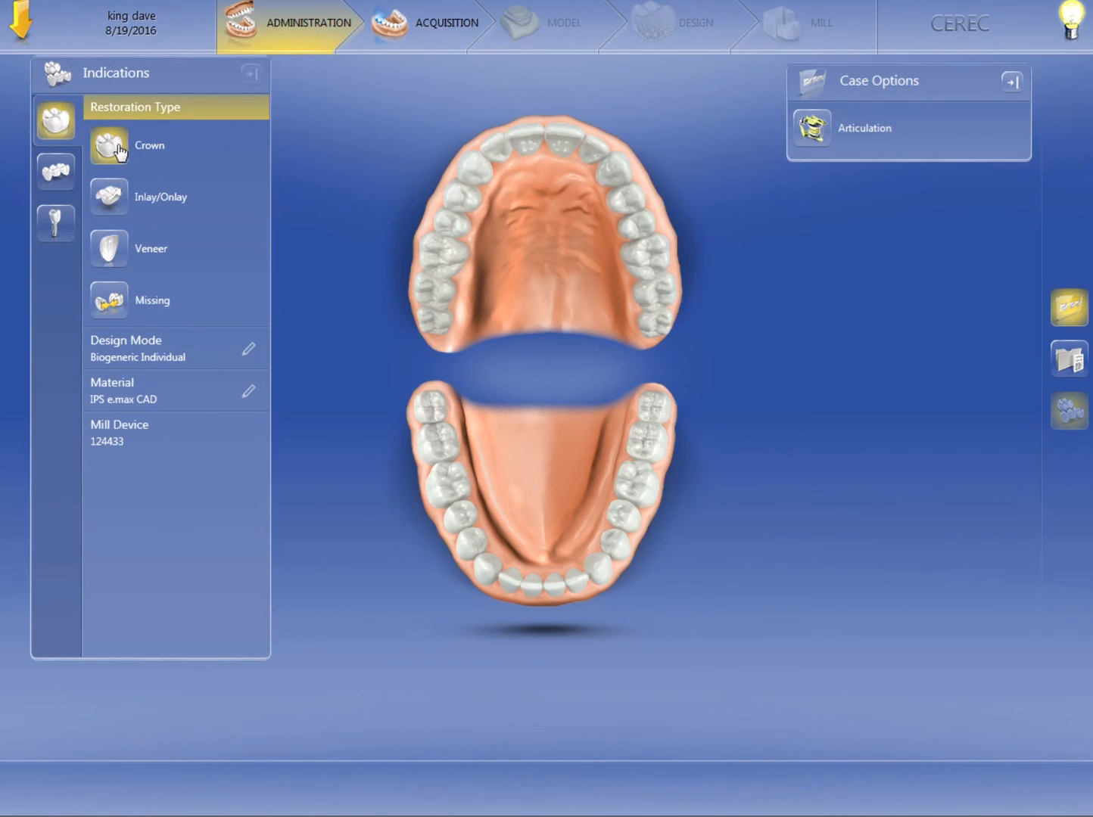
pyautogui.moveTo(172, 356)
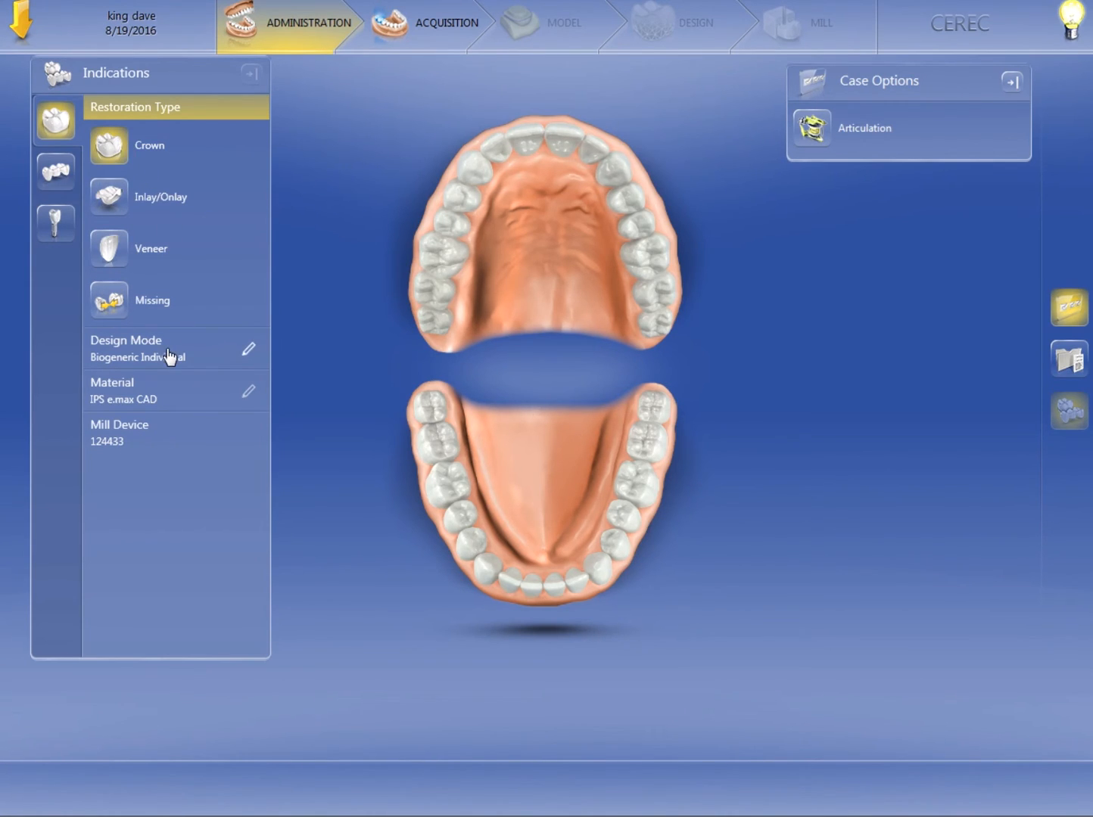
pyautogui.moveTo(127, 404)
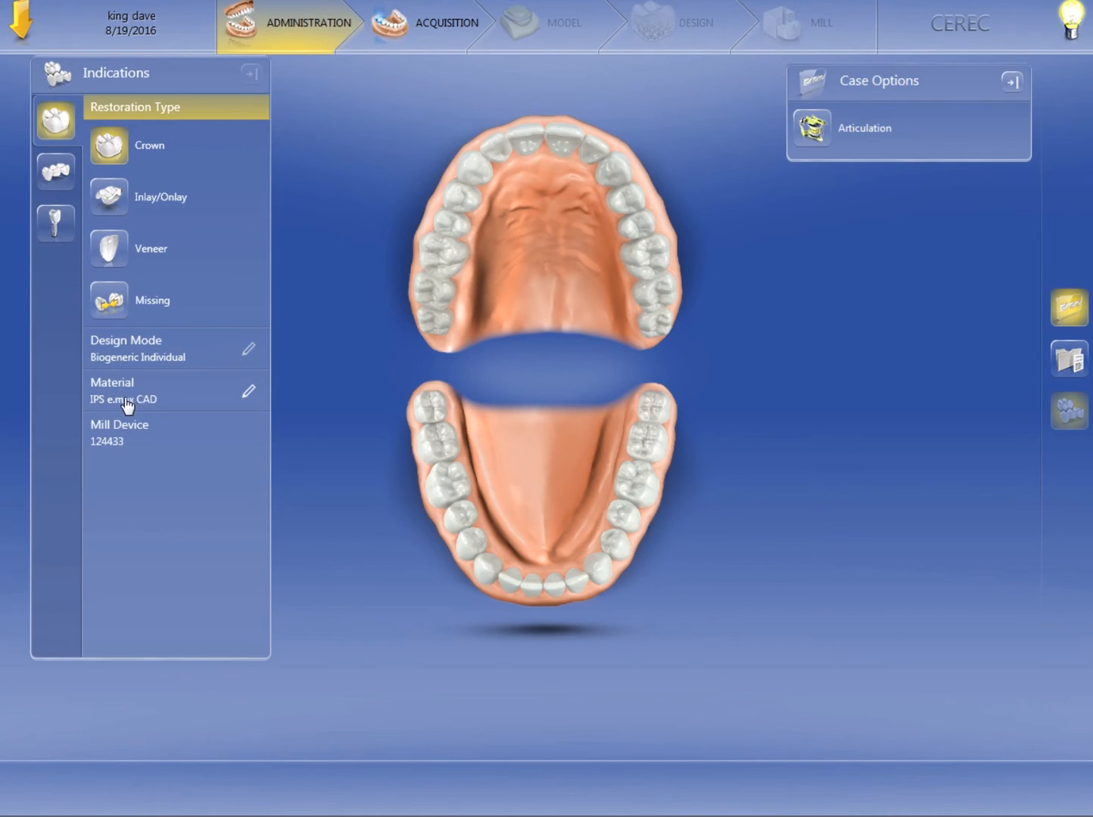
pyautogui.moveTo(148, 425)
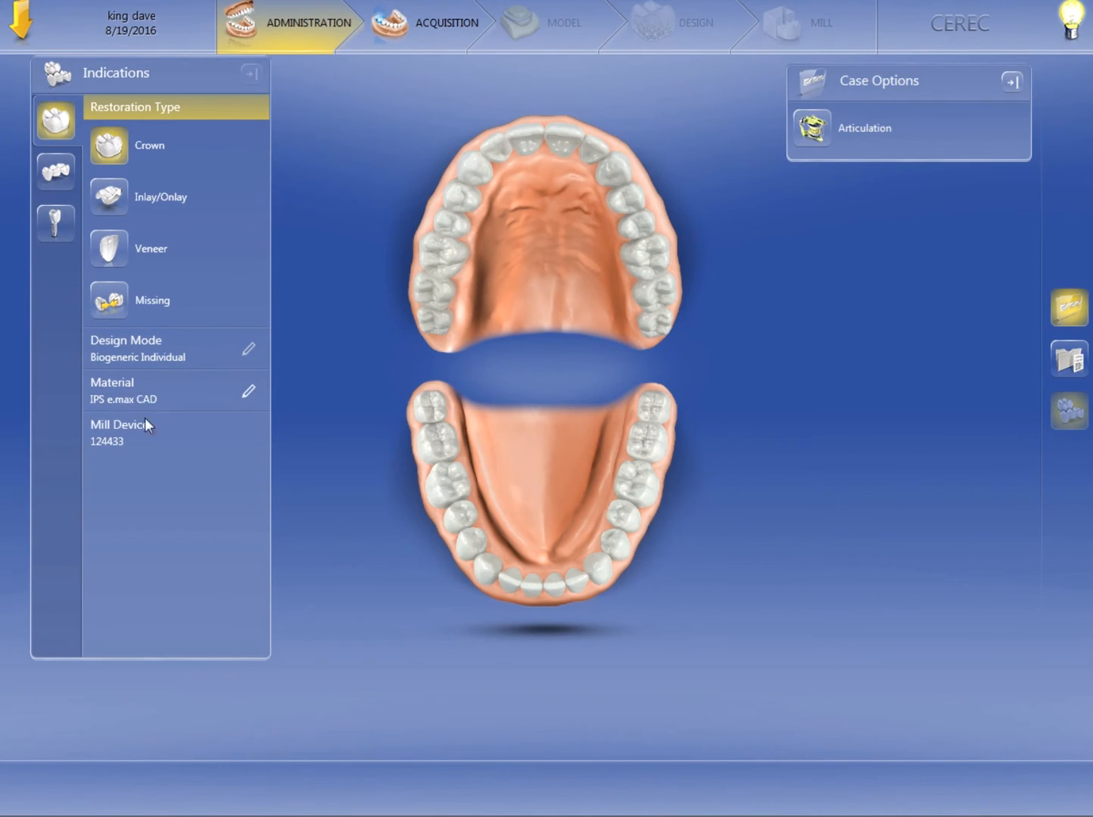
pyautogui.moveTo(124, 450)
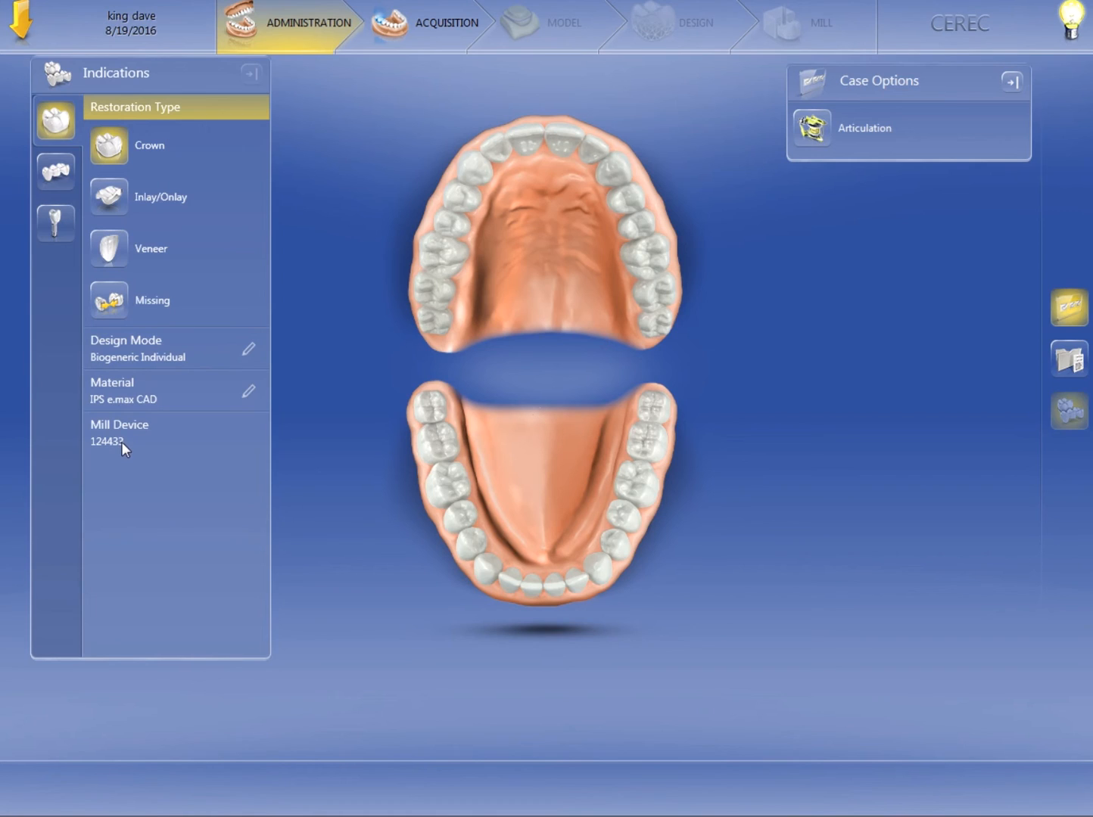
# Assign the IPS e.max CAD Biogeneric Individual crown to tooth 30 on the lower arch
pyautogui.click(439, 449)
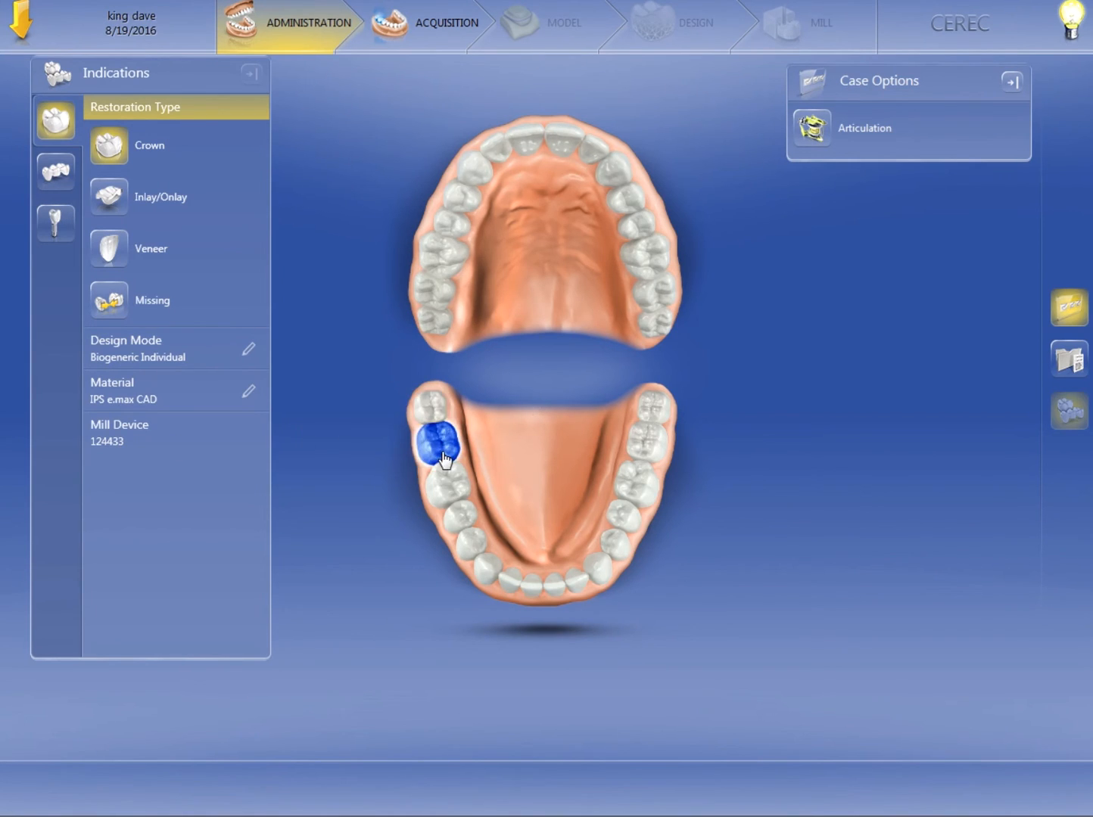
pyautogui.moveTo(446, 485)
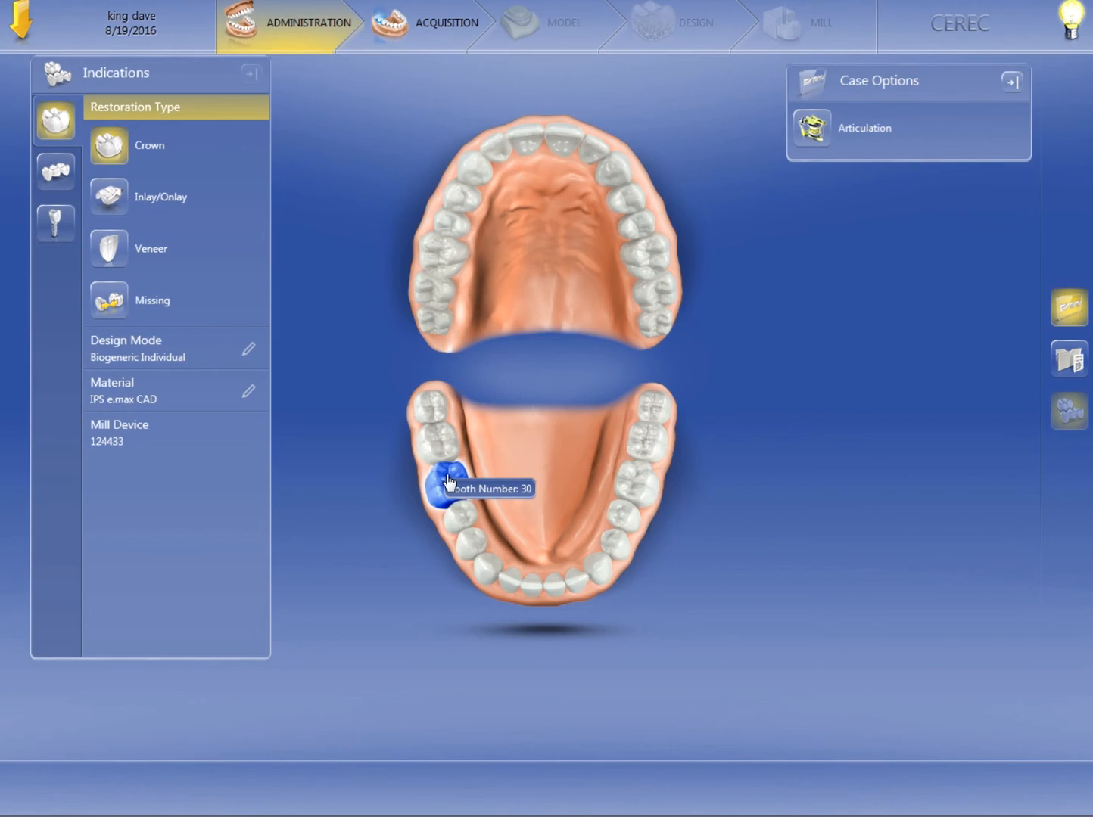
pyautogui.click(445, 489)
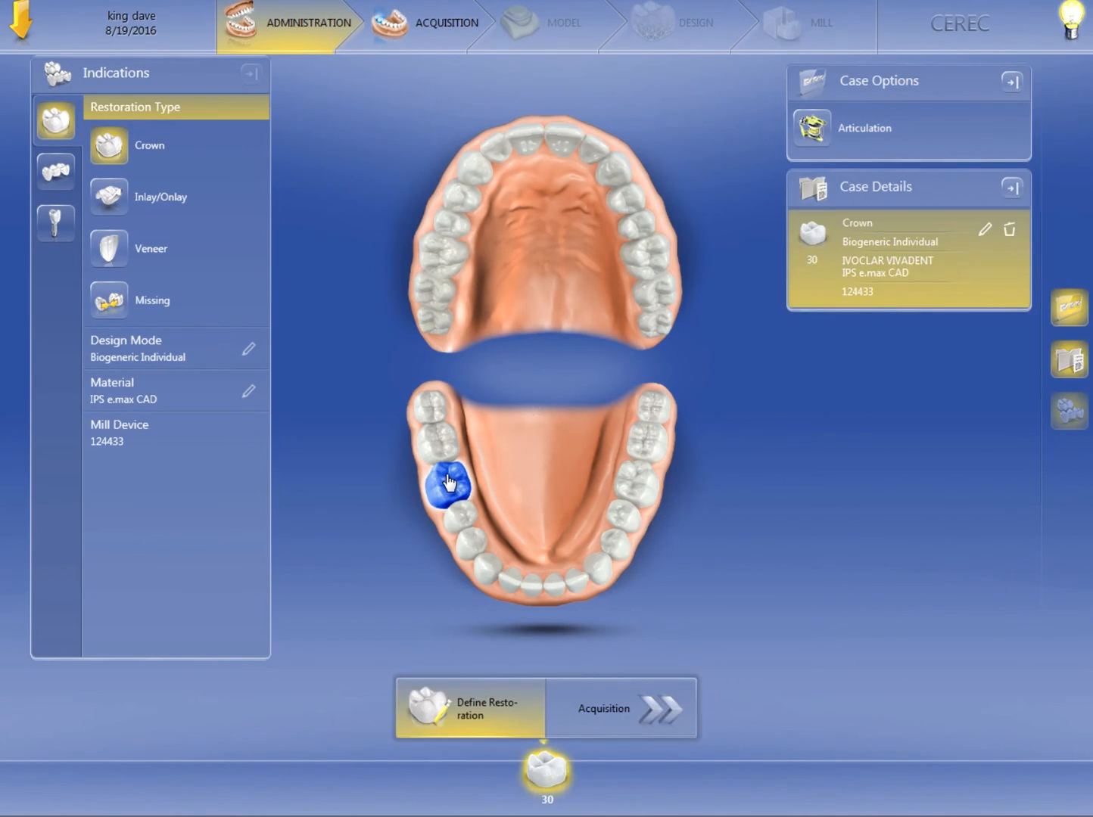
pyautogui.click(450, 487)
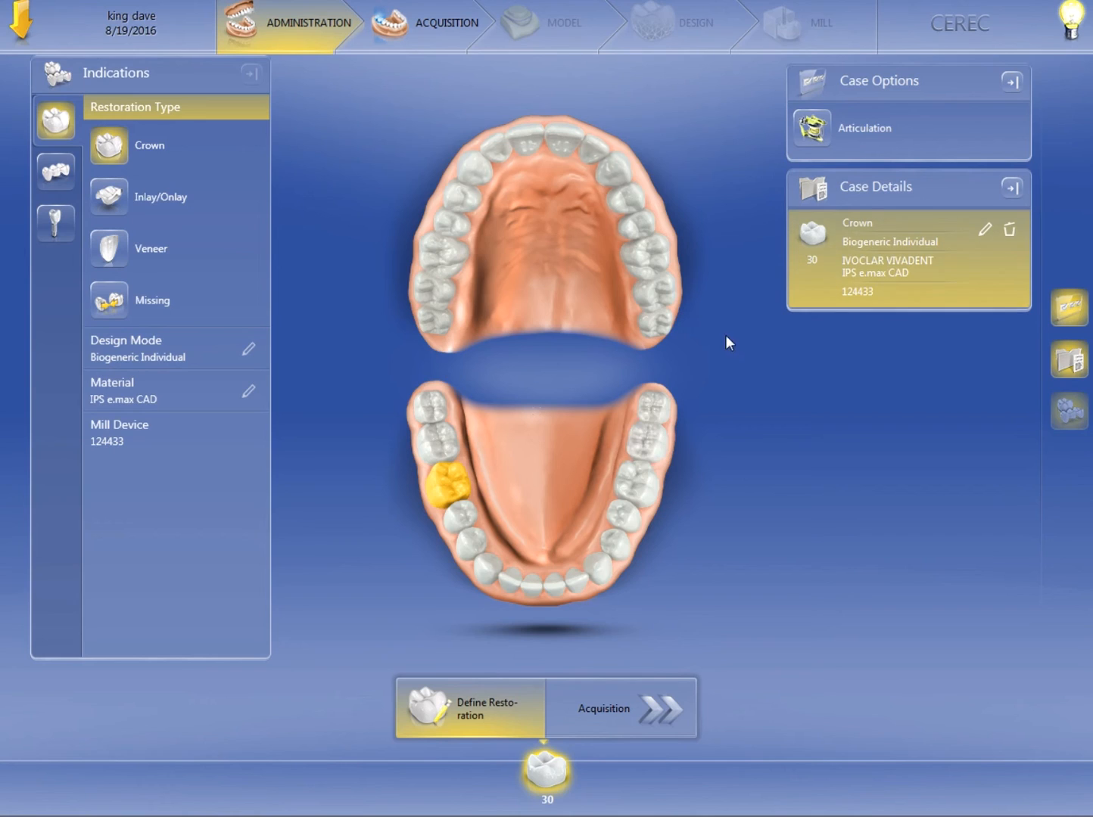
pyautogui.moveTo(443, 477)
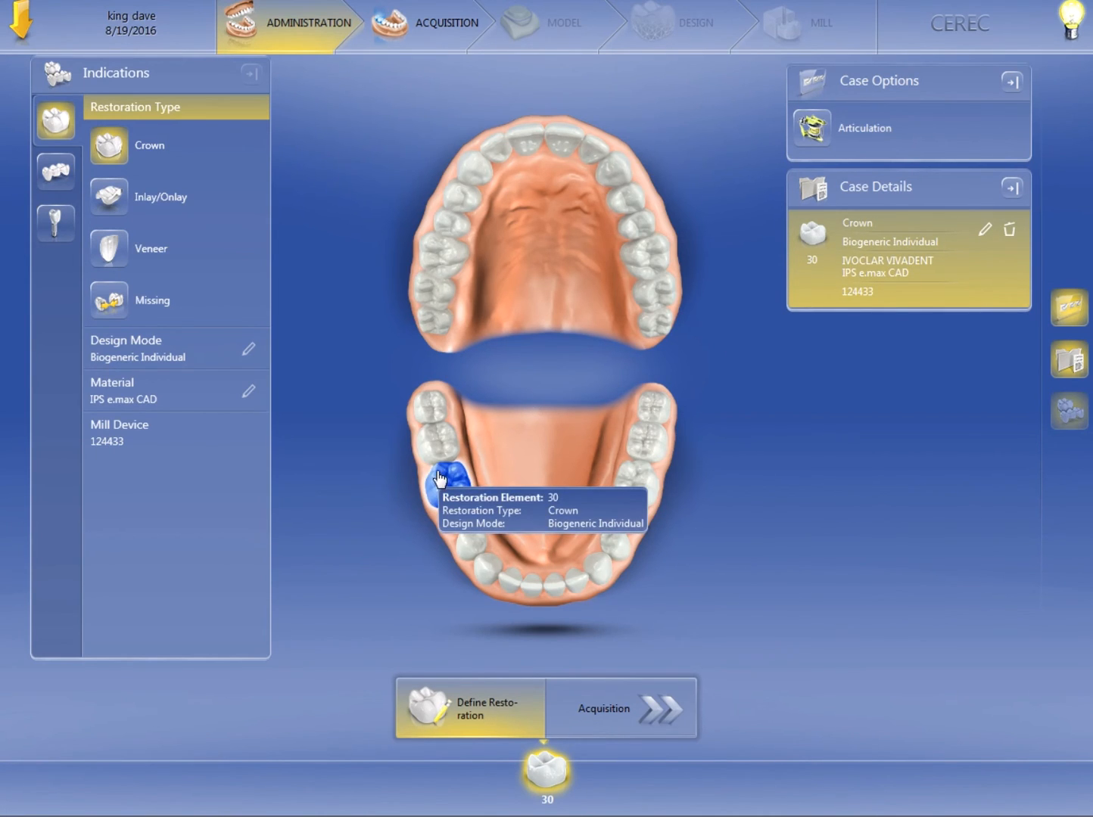
pyautogui.moveTo(859, 236)
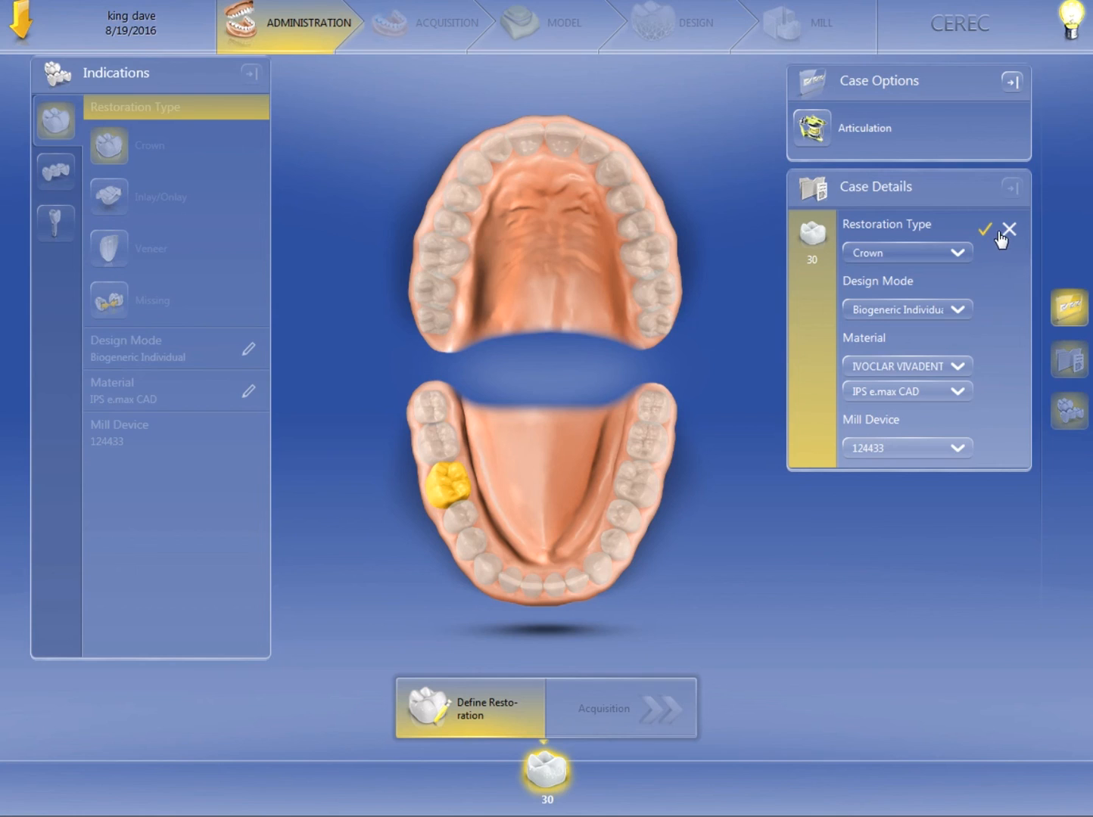
# Confirm tooth 30's crown details unchanged: Biogeneric Individual, IPS e.max CAD, mill 124433
pyautogui.click(985, 228)
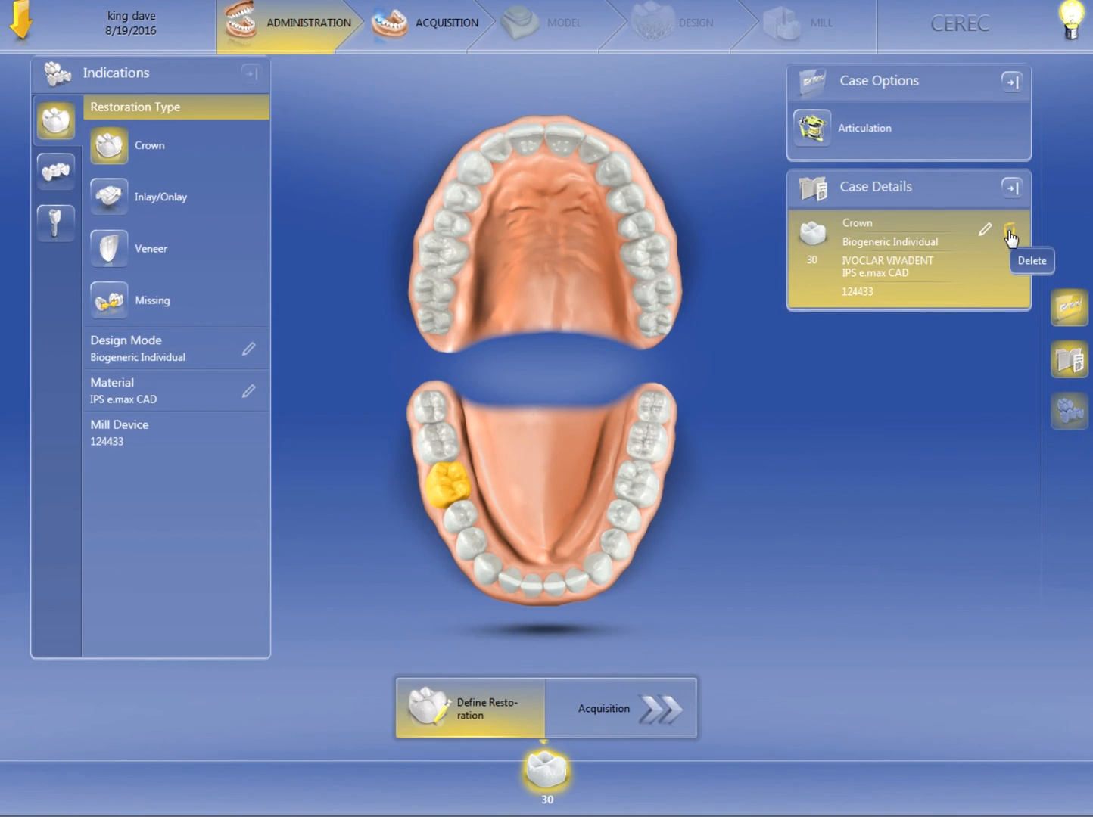
pyautogui.moveTo(483, 496)
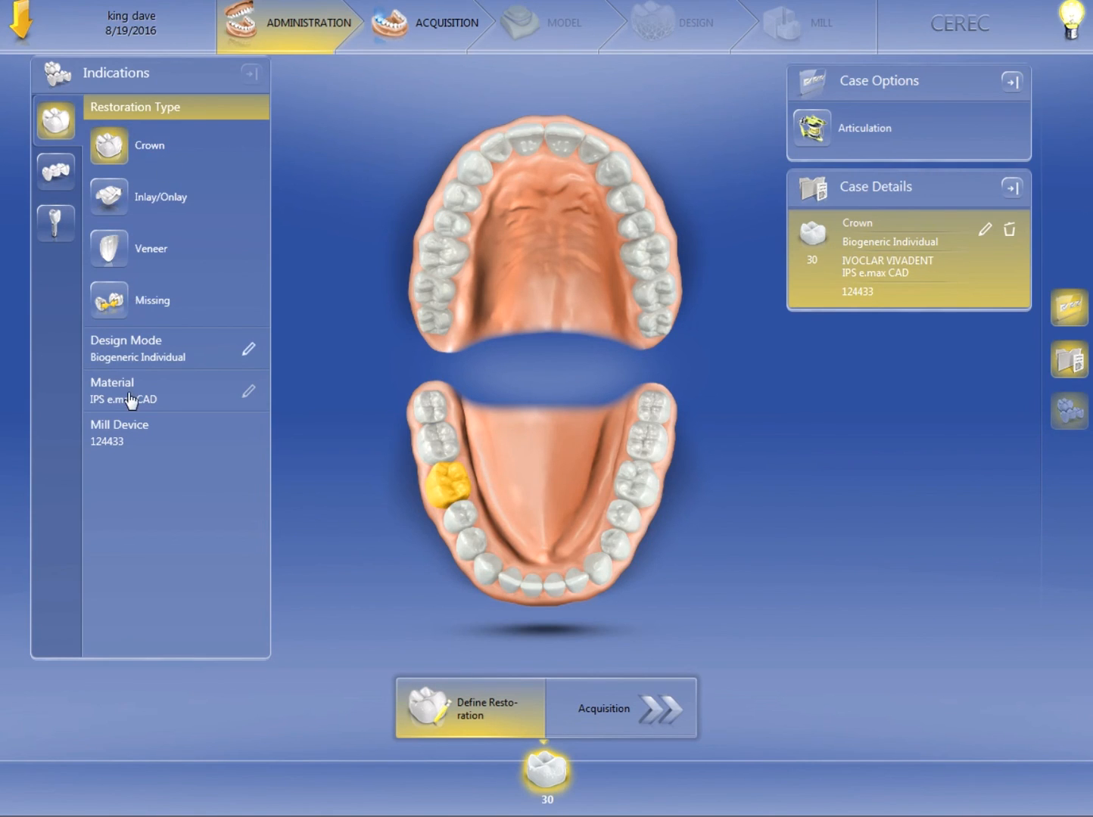
pyautogui.moveTo(250, 431)
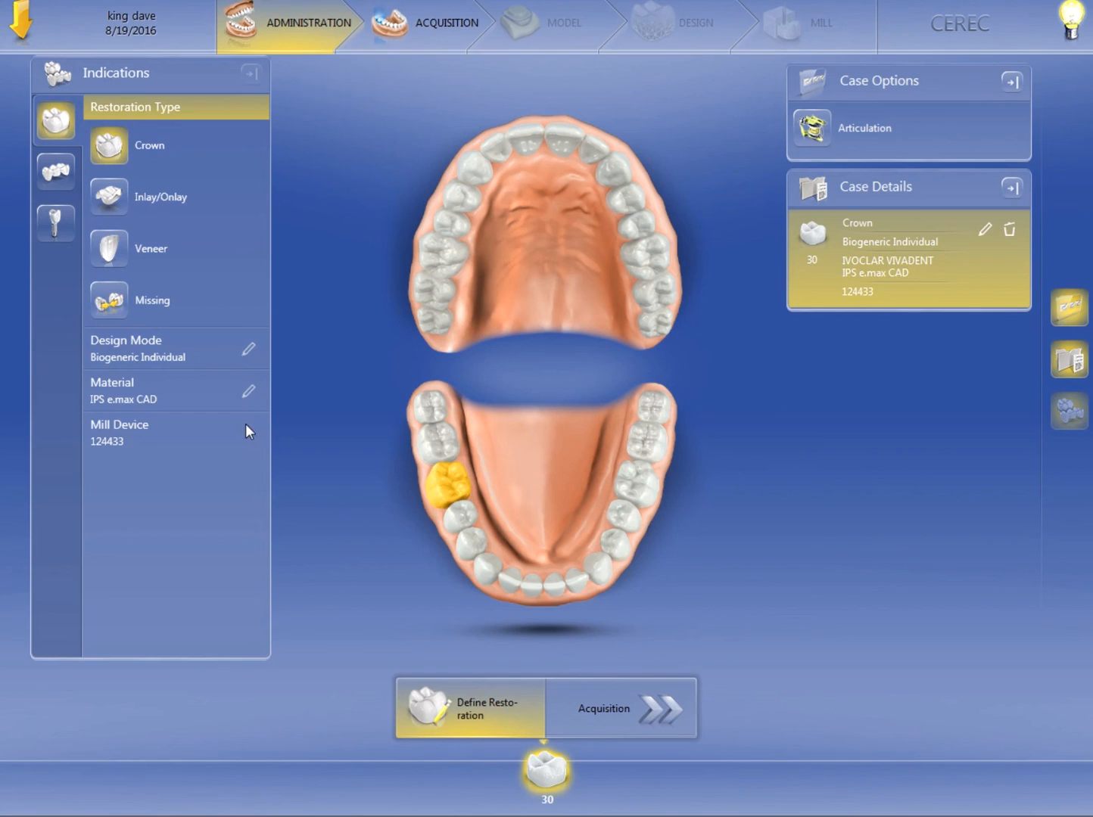
pyautogui.moveTo(541, 572)
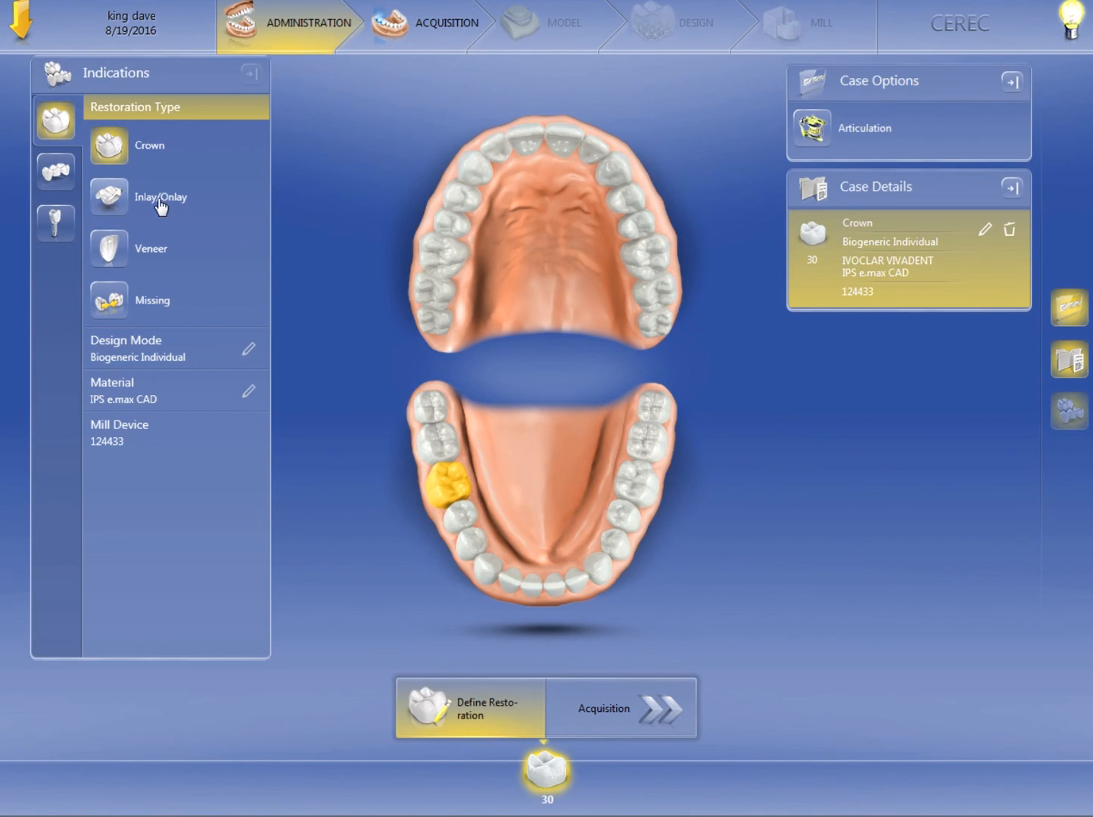
pyautogui.moveTo(54, 170)
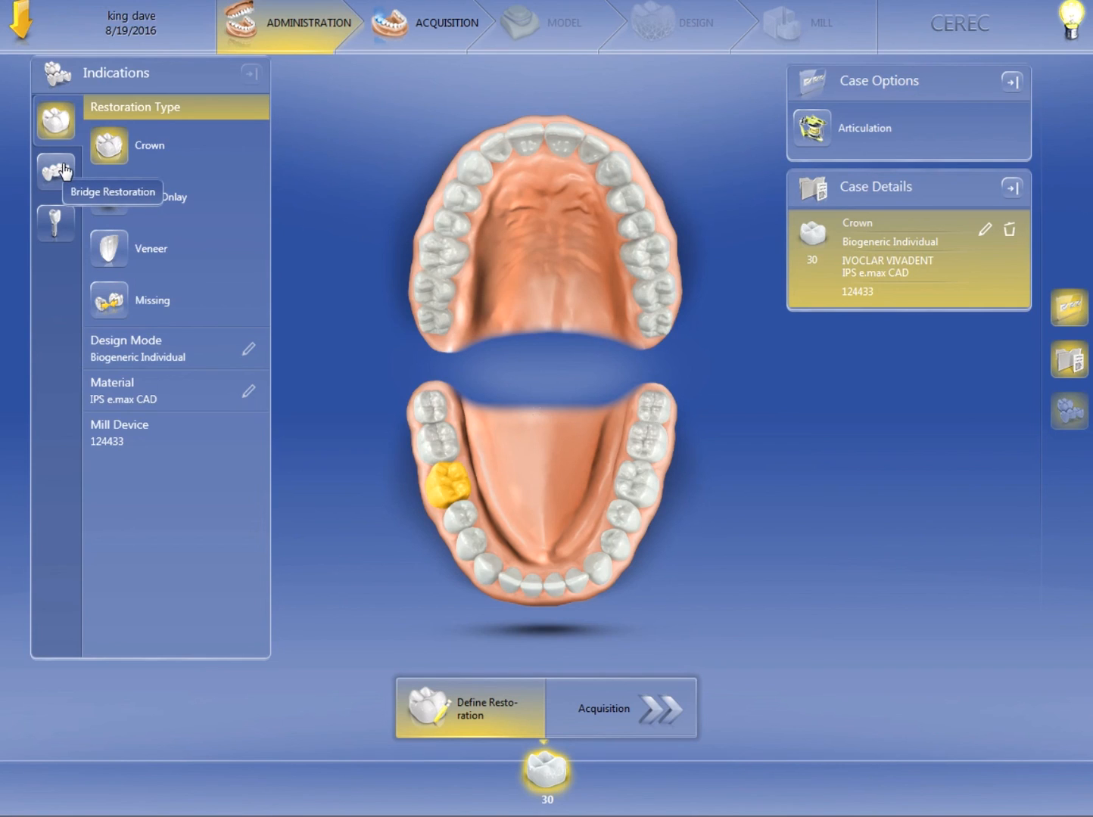
pyautogui.moveTo(483, 536)
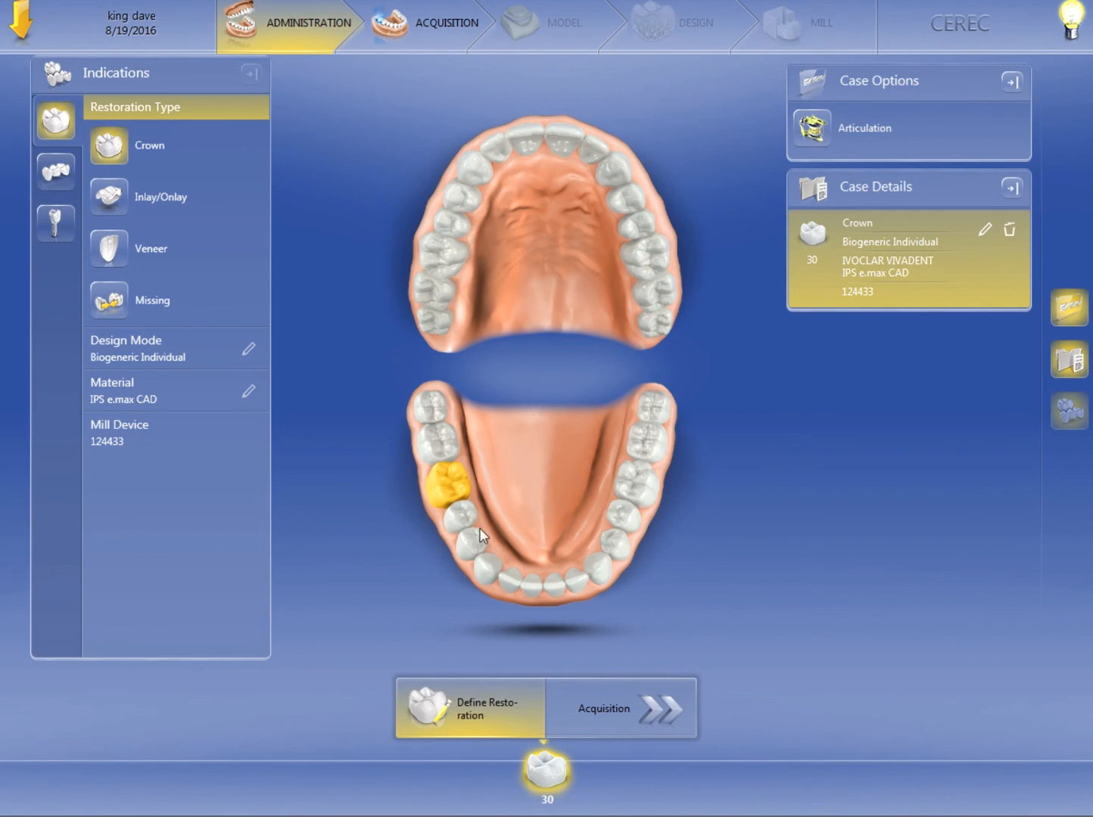
pyautogui.moveTo(493, 495)
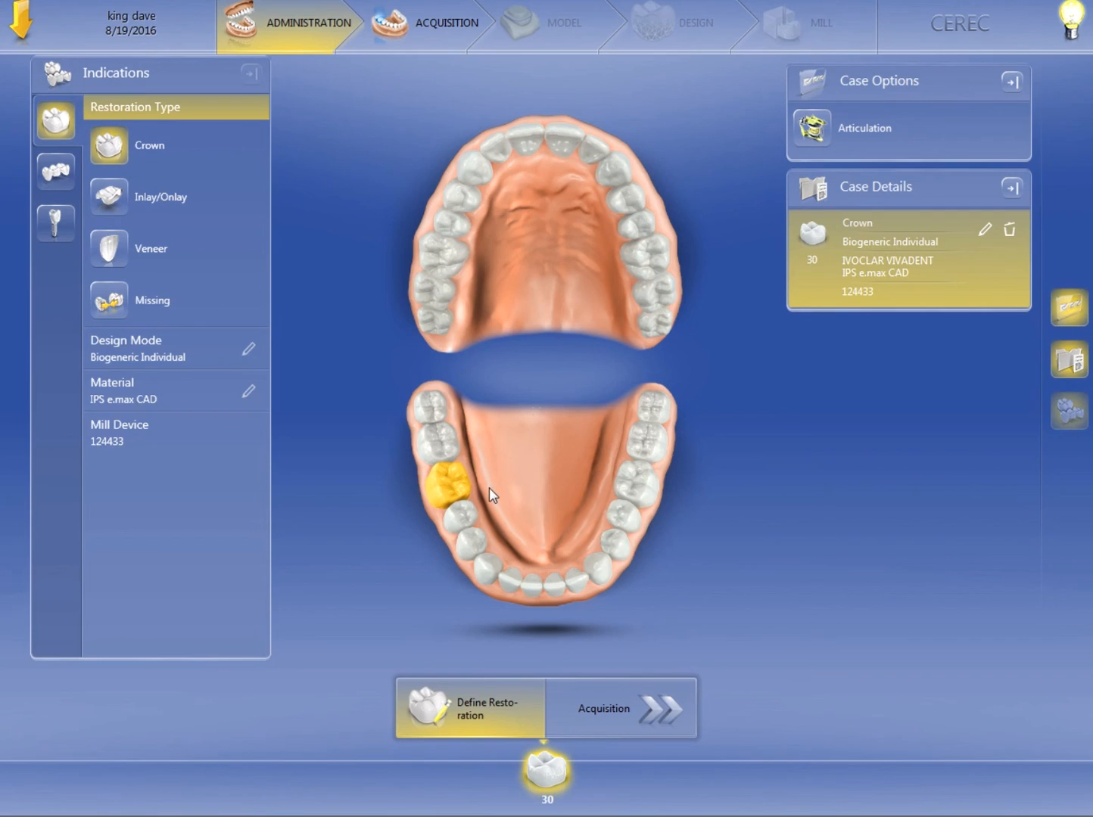
pyautogui.moveTo(478, 487)
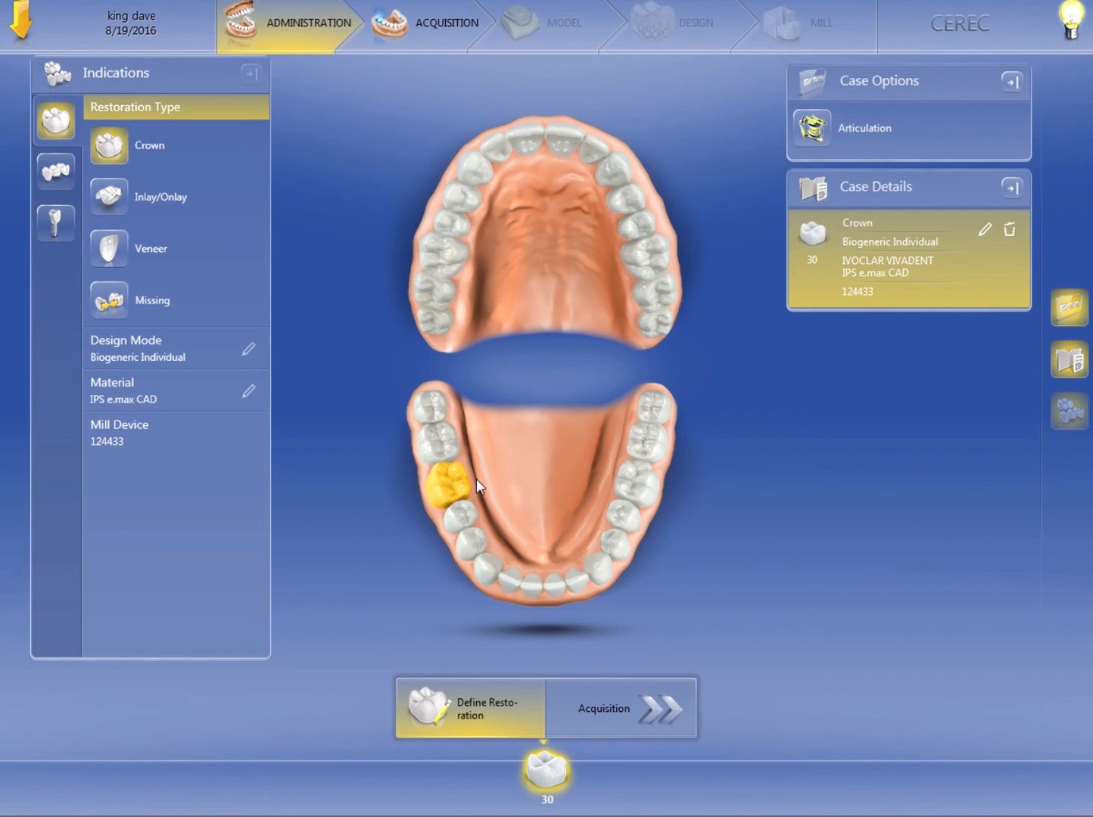
pyautogui.click(443, 491)
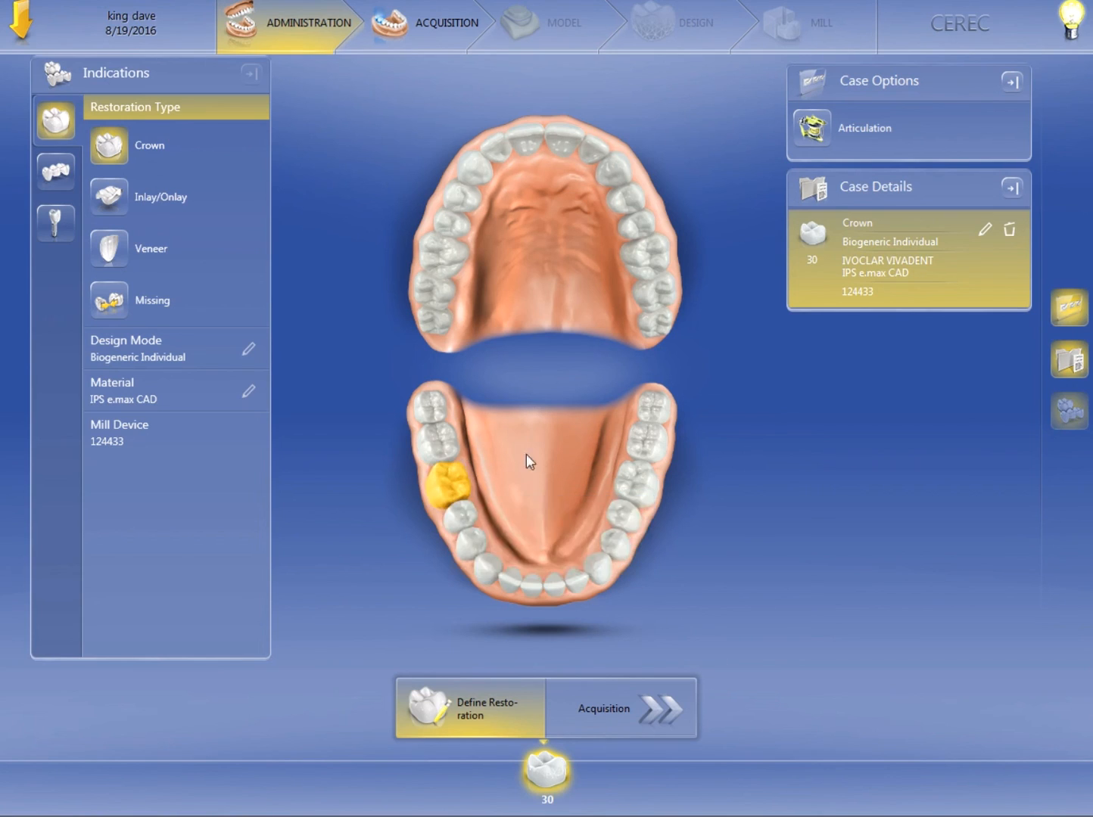
pyautogui.moveTo(986, 230)
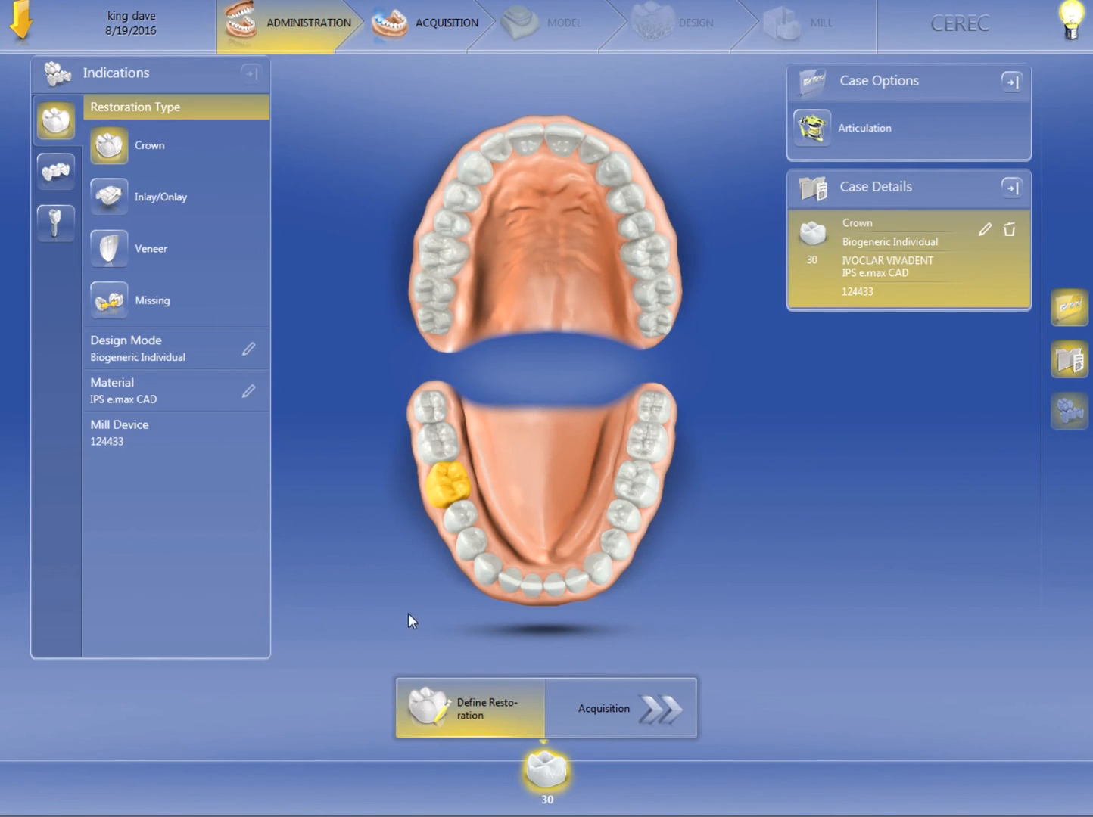
pyautogui.moveTo(184, 374)
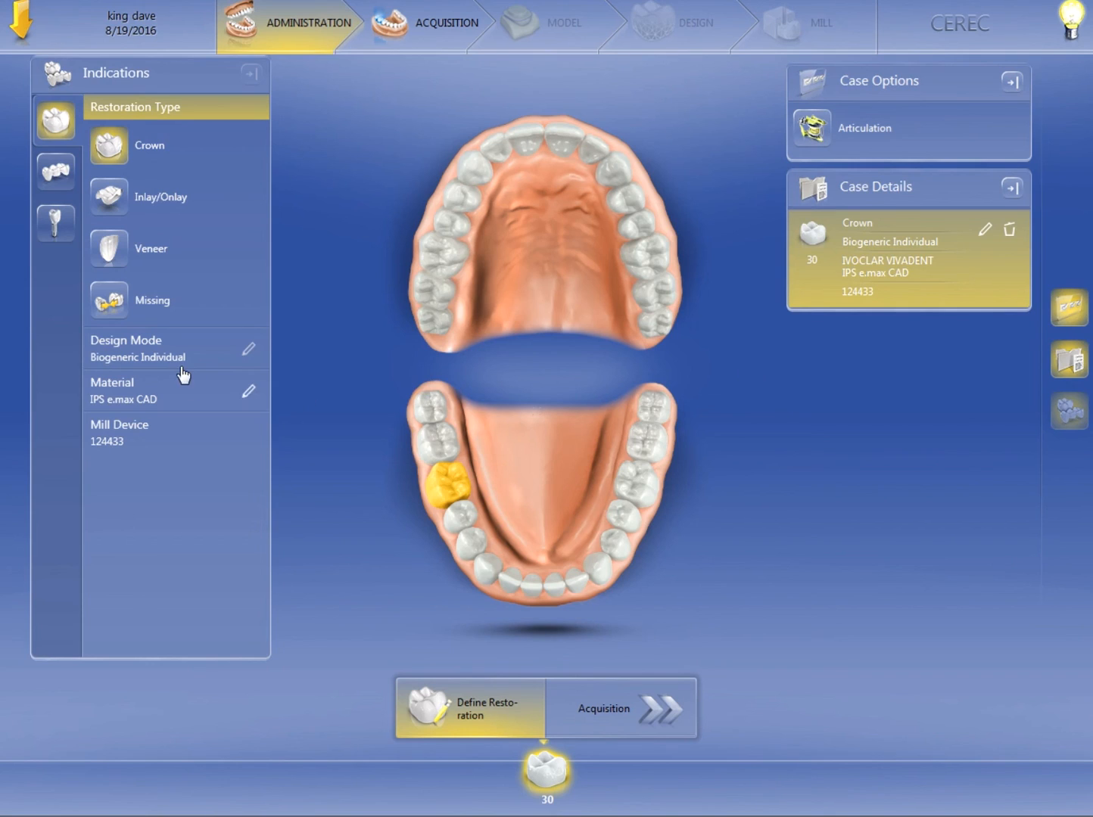
pyautogui.moveTo(153, 358)
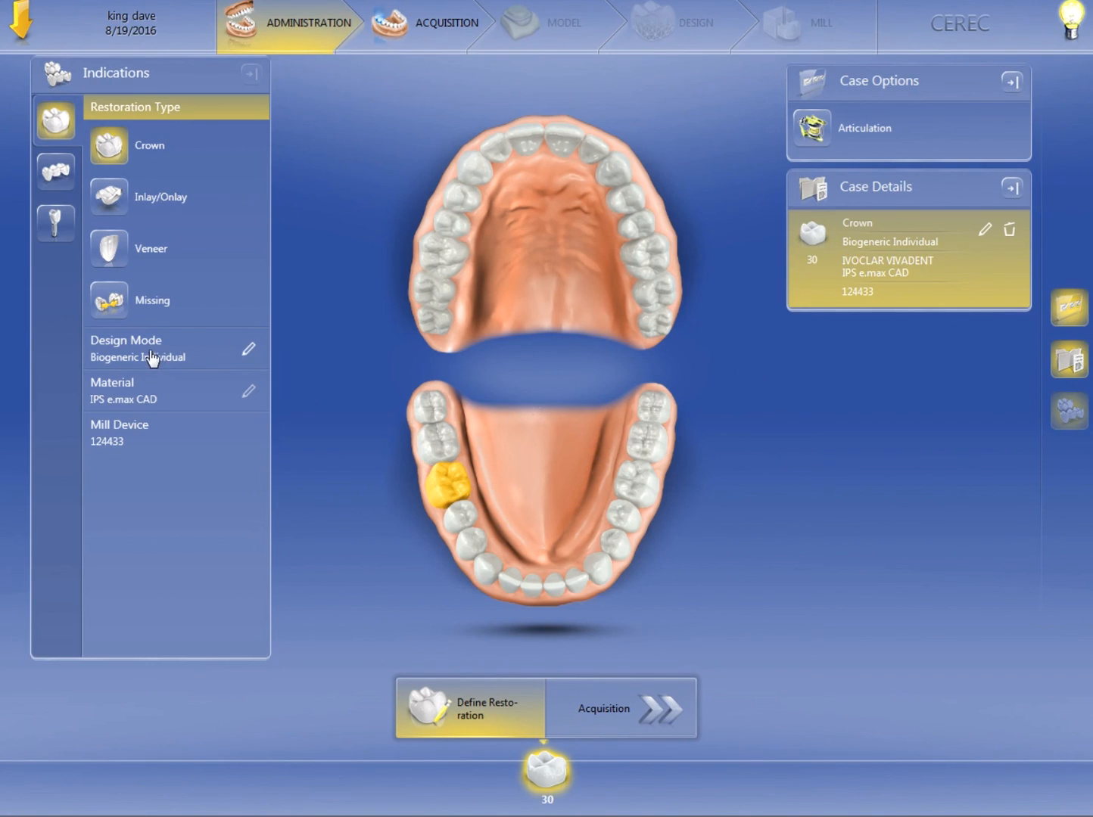
pyautogui.moveTo(179, 371)
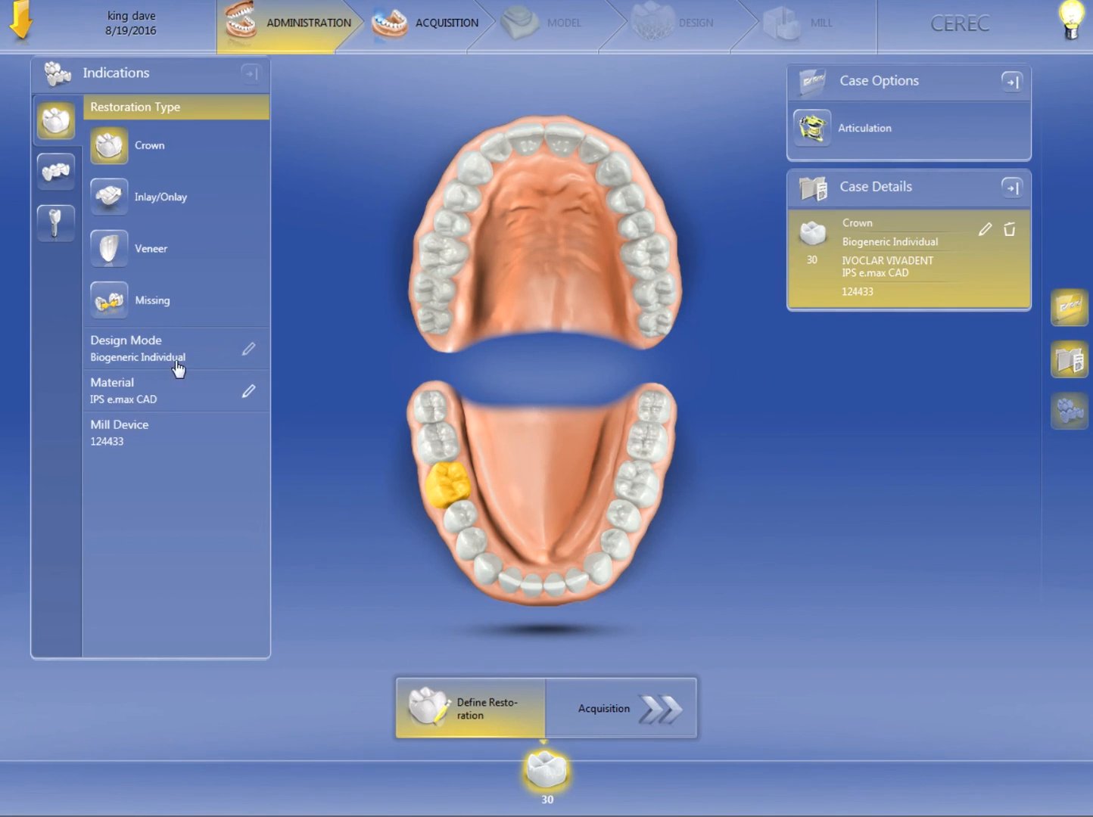
pyautogui.moveTo(720, 558)
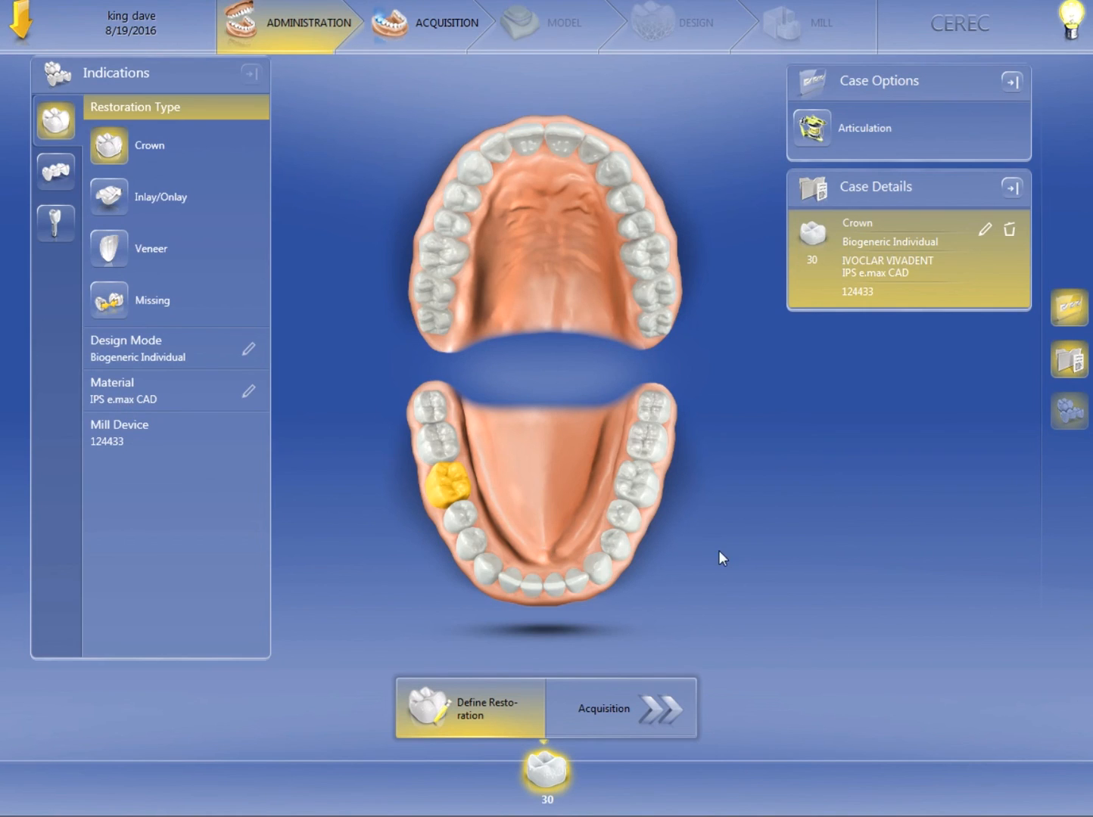
pyautogui.moveTo(629, 484)
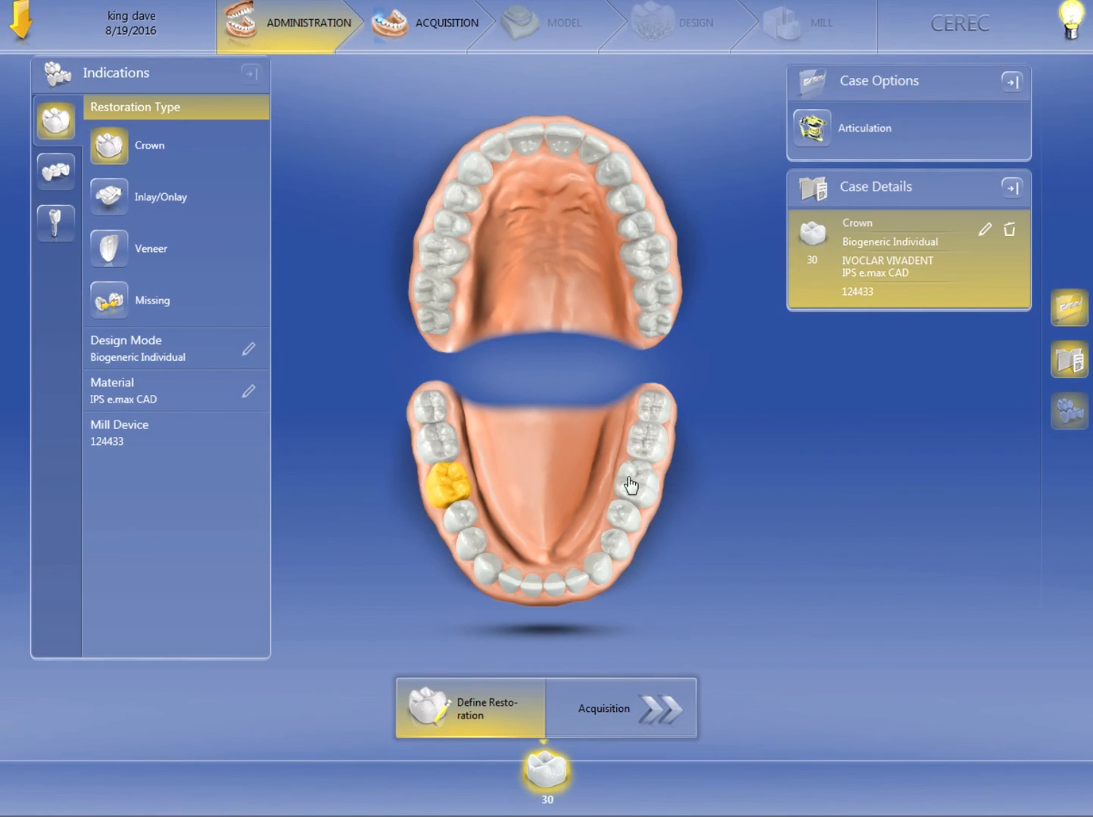